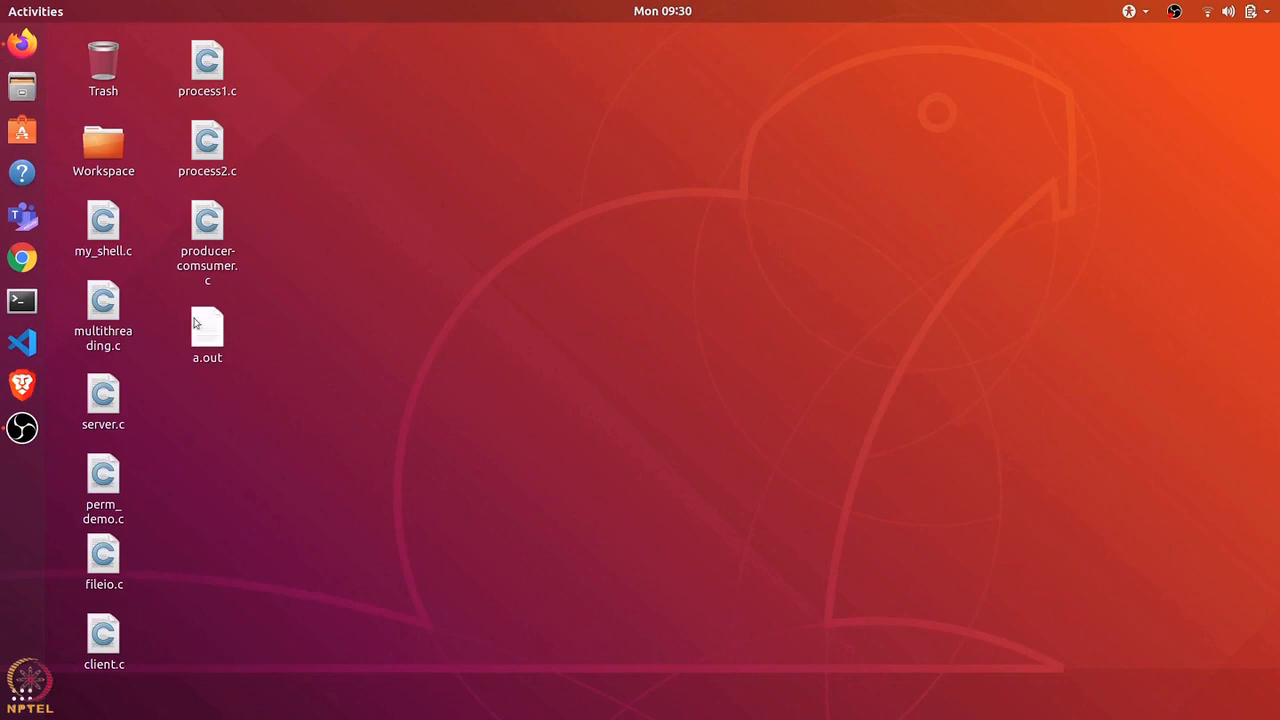
# - Launch a terminal and run 'sudo perf stat ls' to reach the sudo password prompt
pyautogui.click(22, 300)
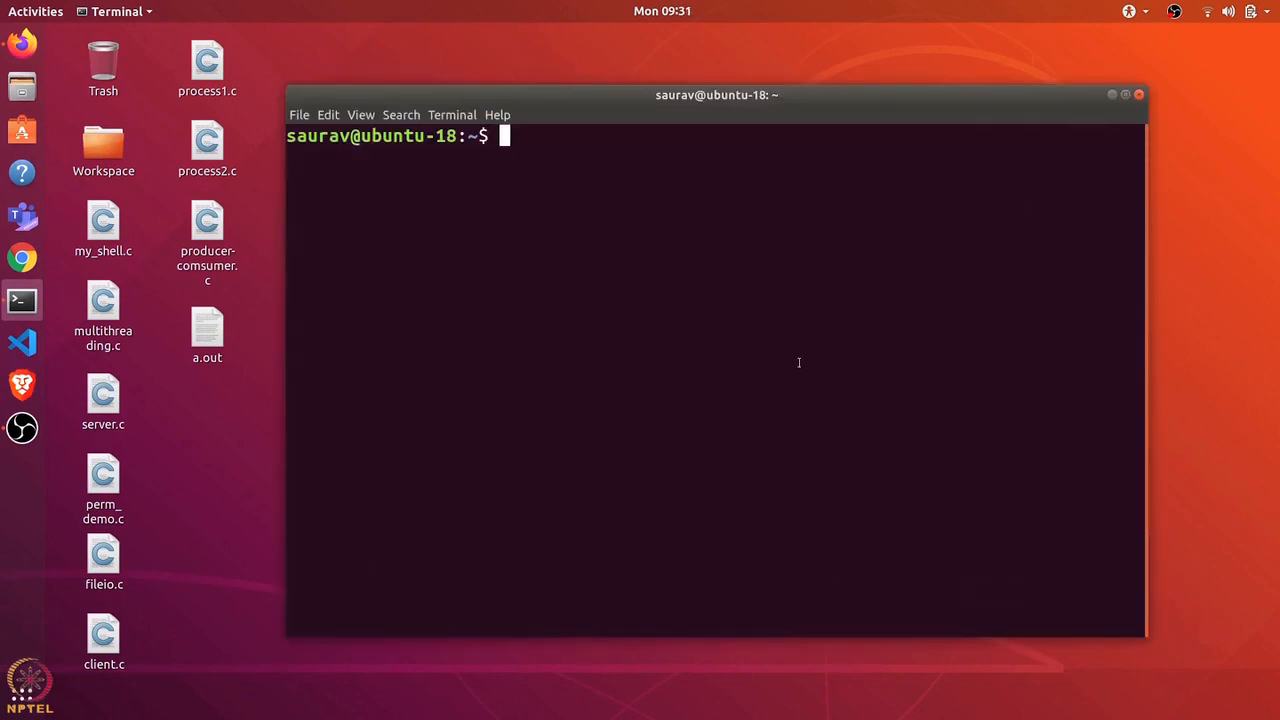
pyautogui.write('pe')
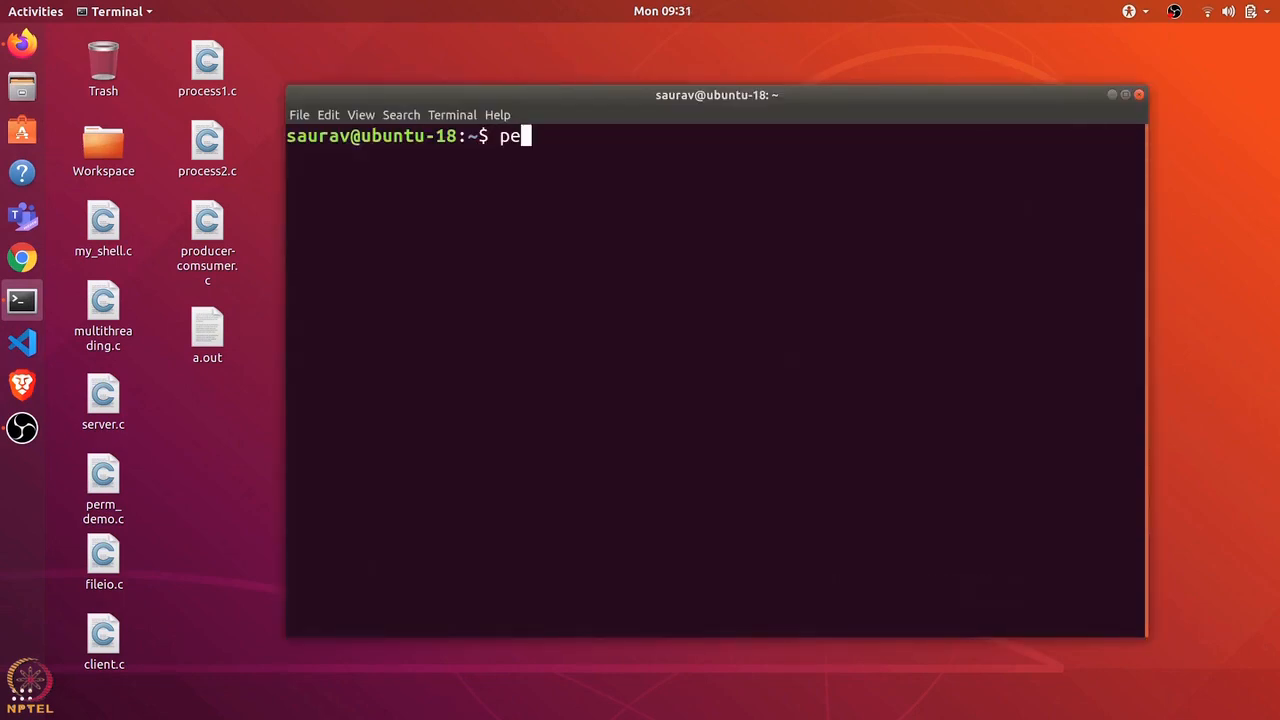
pyautogui.write('rf stat')
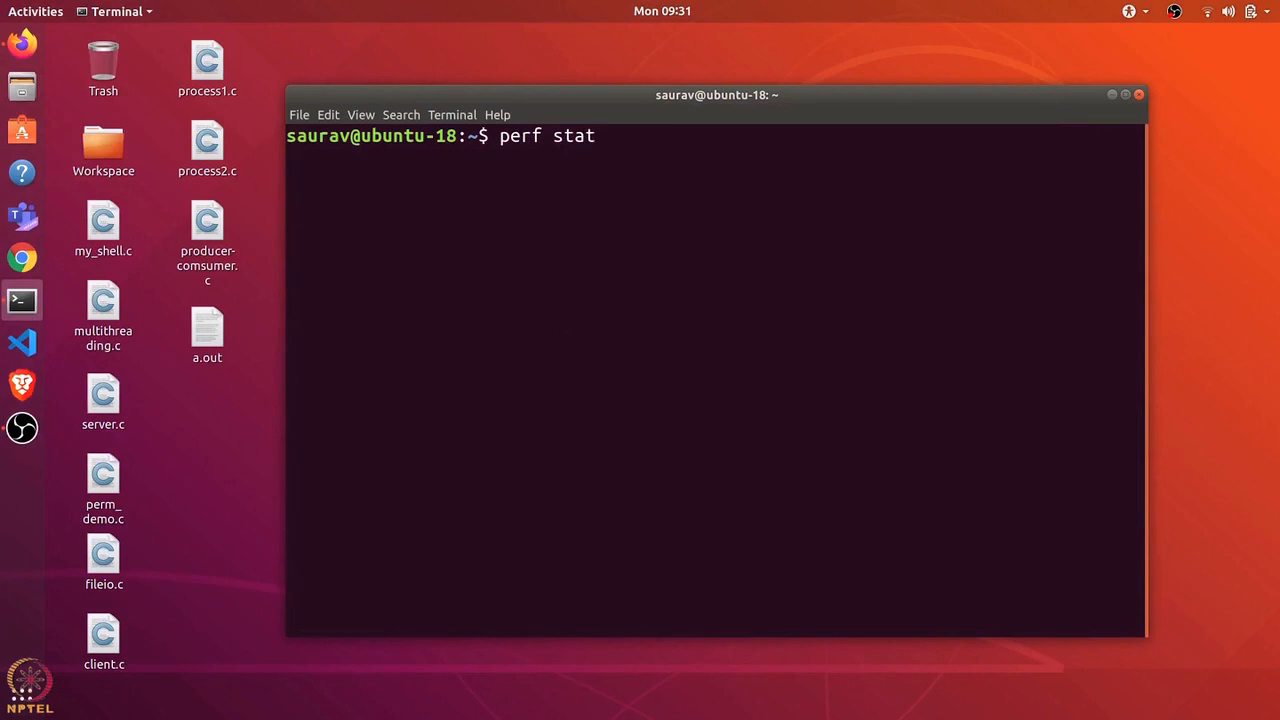
pyautogui.click(596, 136)
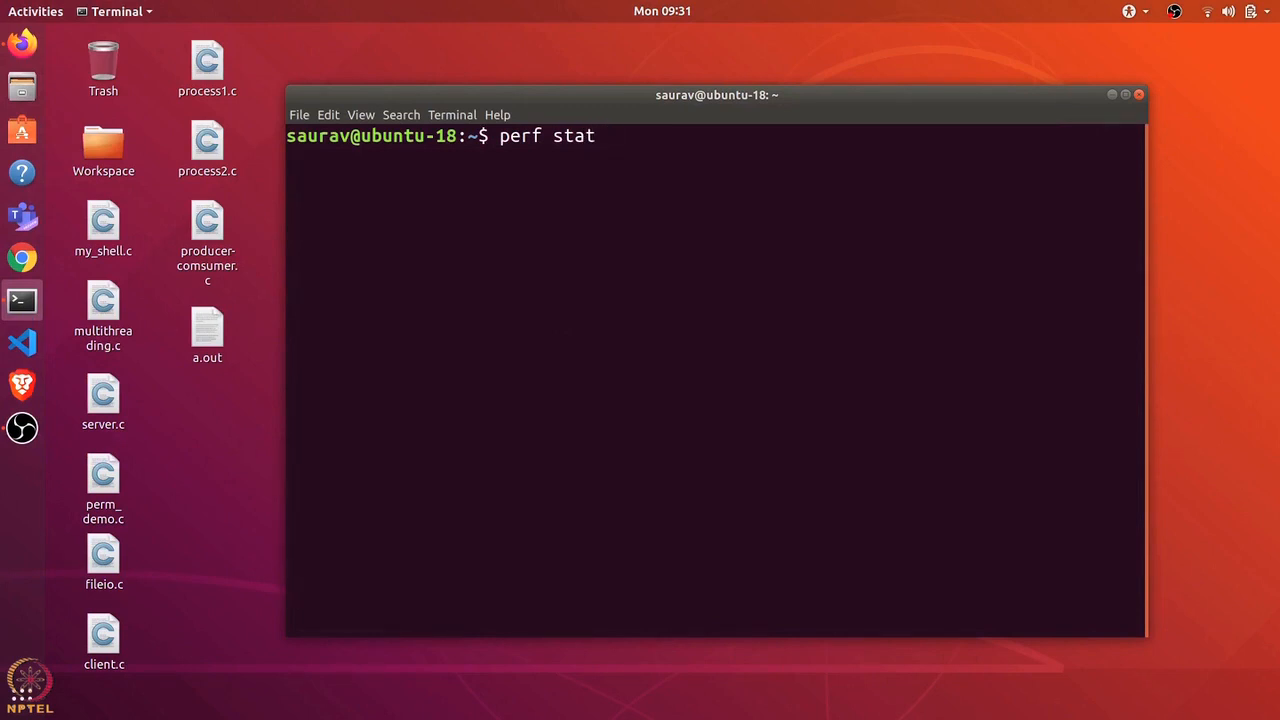
pyautogui.write('ls')
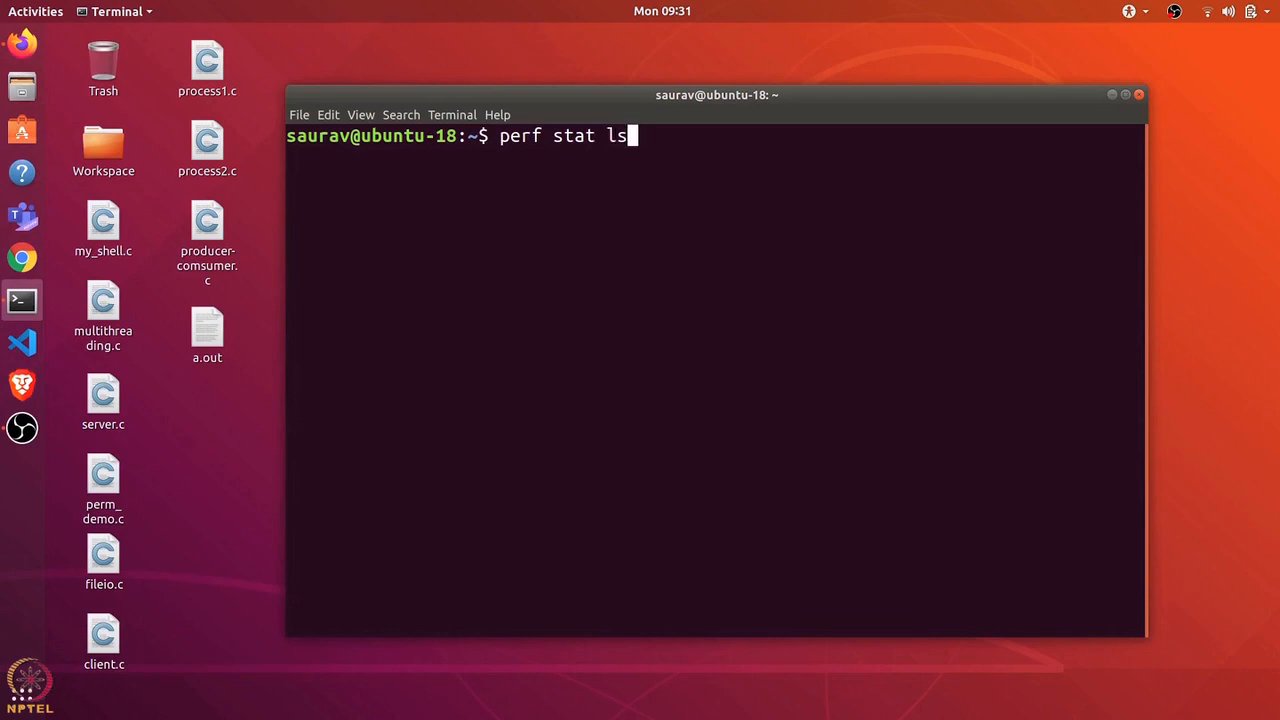
pyautogui.press('Return')
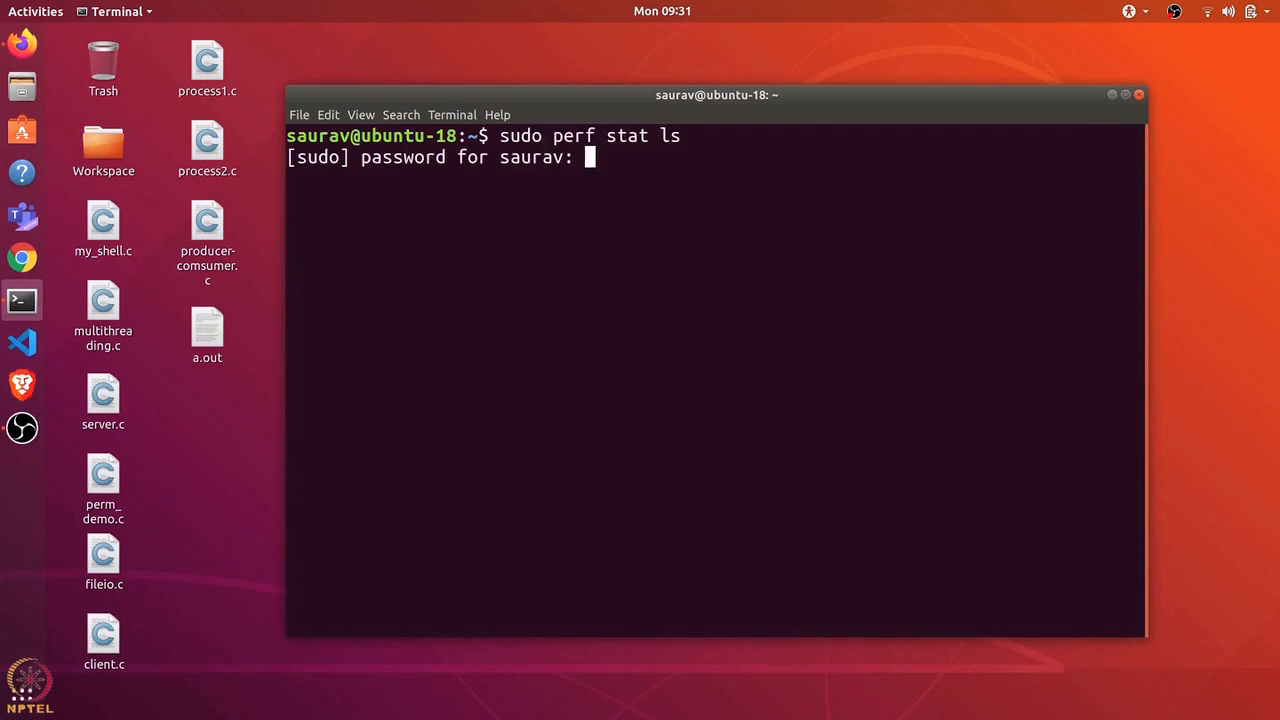
# - Submit the sudo password so perf stat prints the ls listing and counter statistics
pyautogui.press('Return')
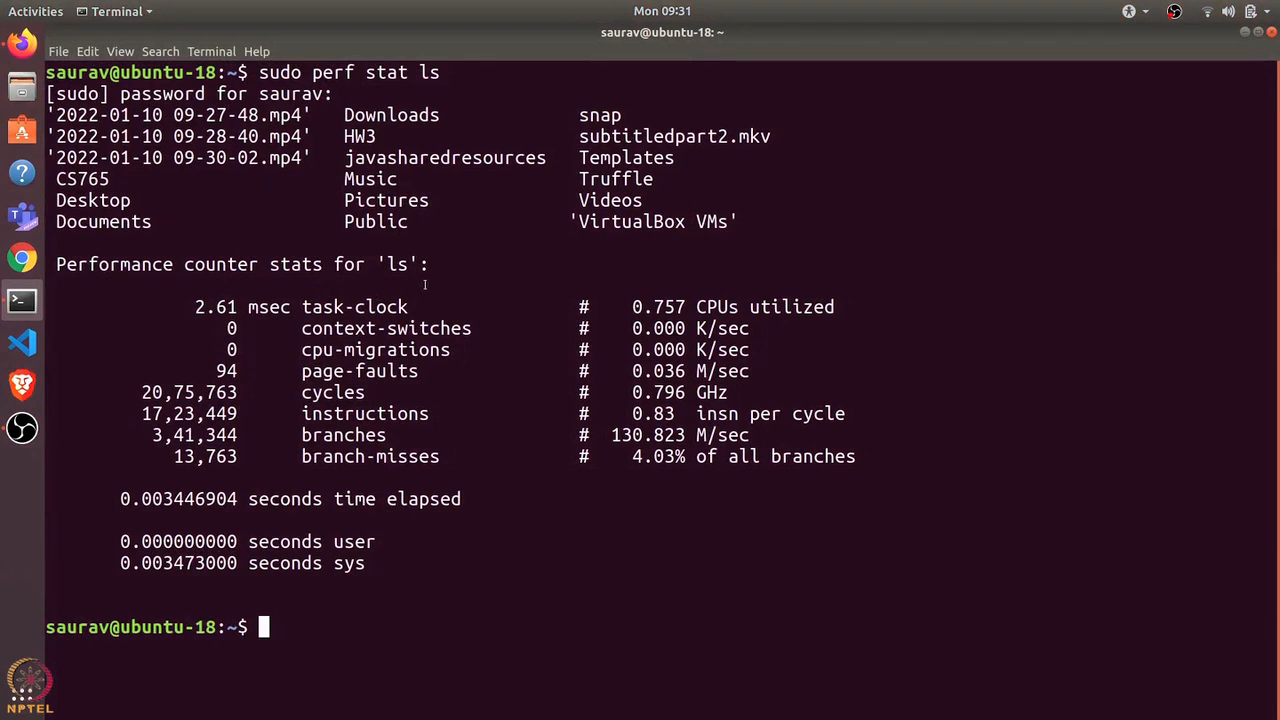
pyautogui.moveTo(298, 332)
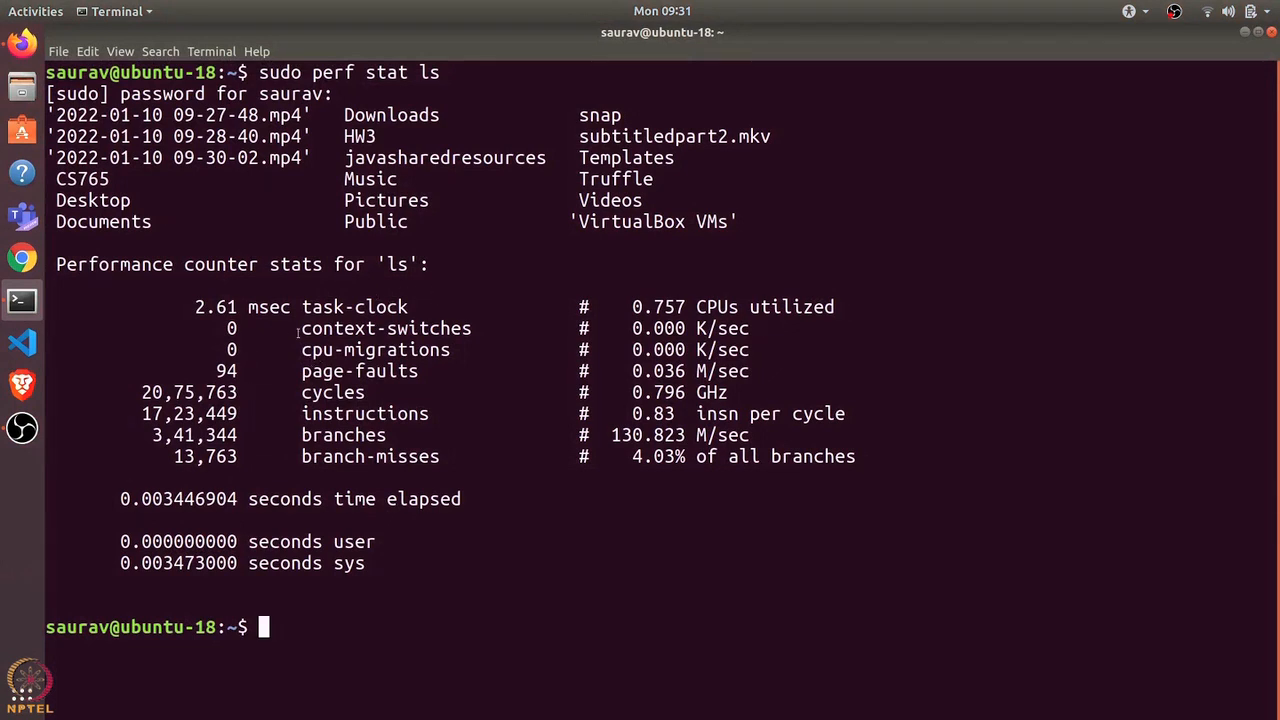
pyautogui.doubleClick(376, 348)
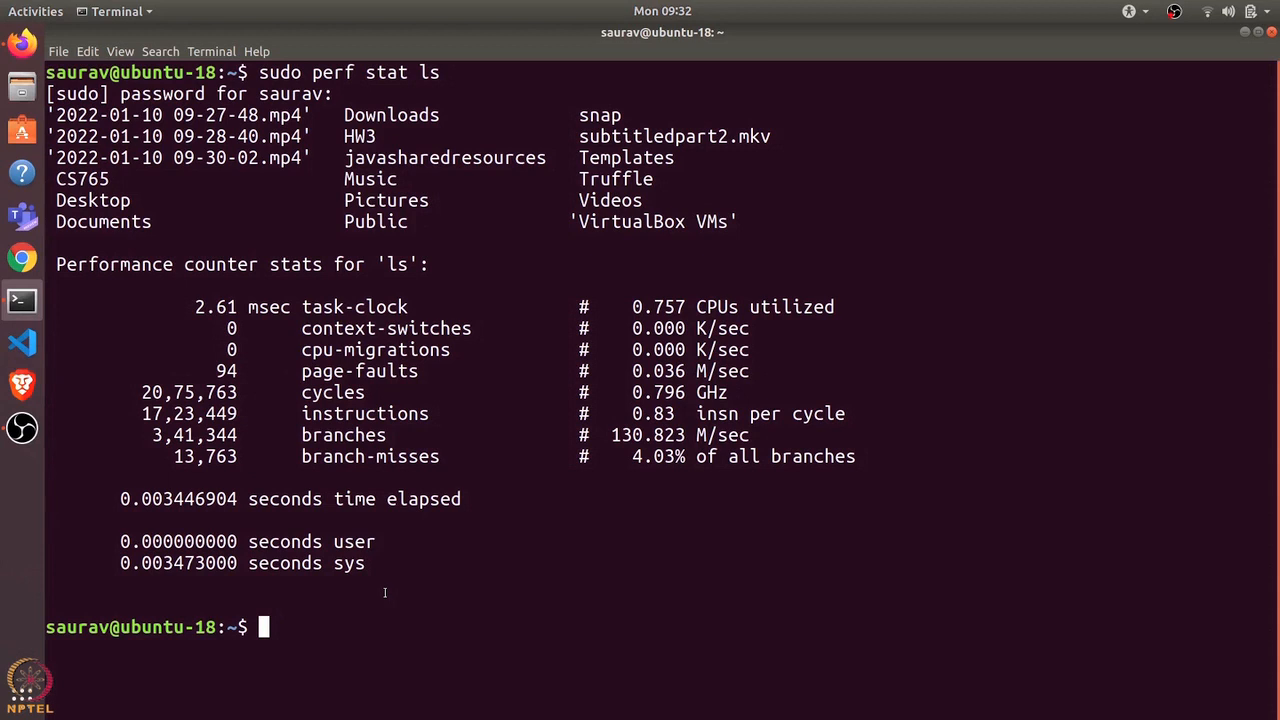
# - Run 'sudo perf stat -a sleep 1' for all-CPU counter statistics over one second
pyautogui.write('sudo p')
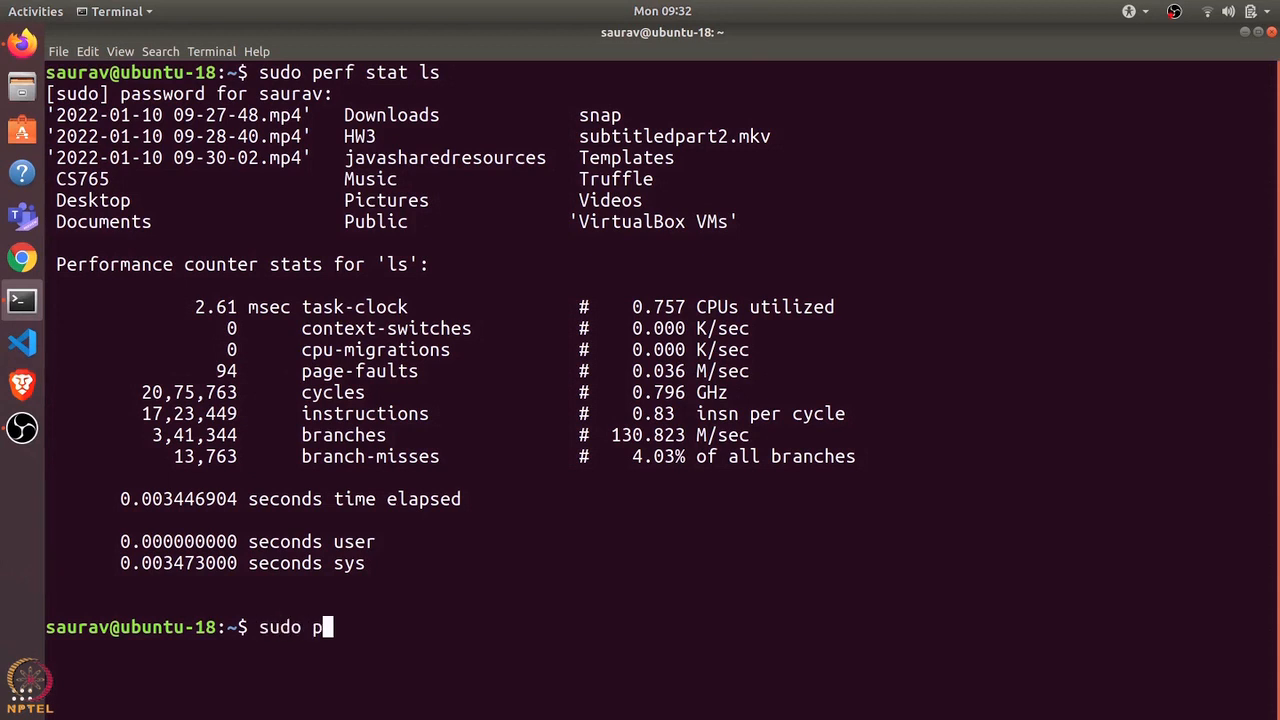
pyautogui.write('erf -a')
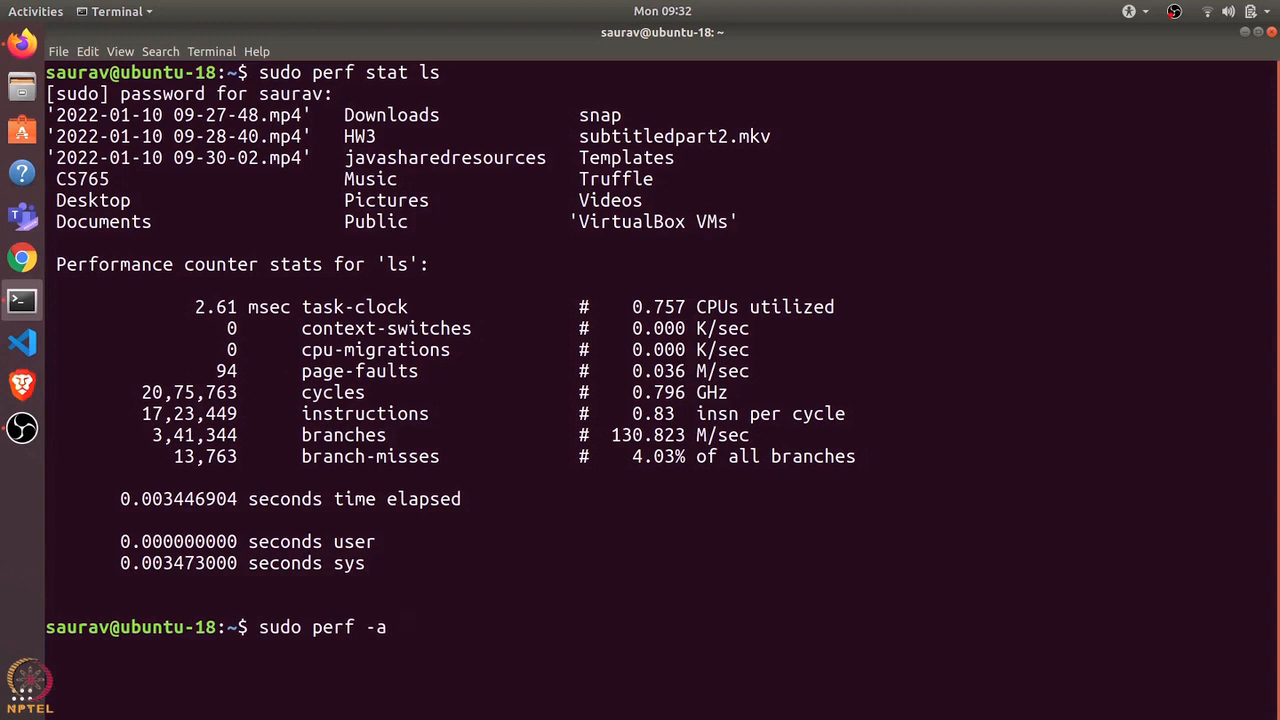
pyautogui.write('stat')
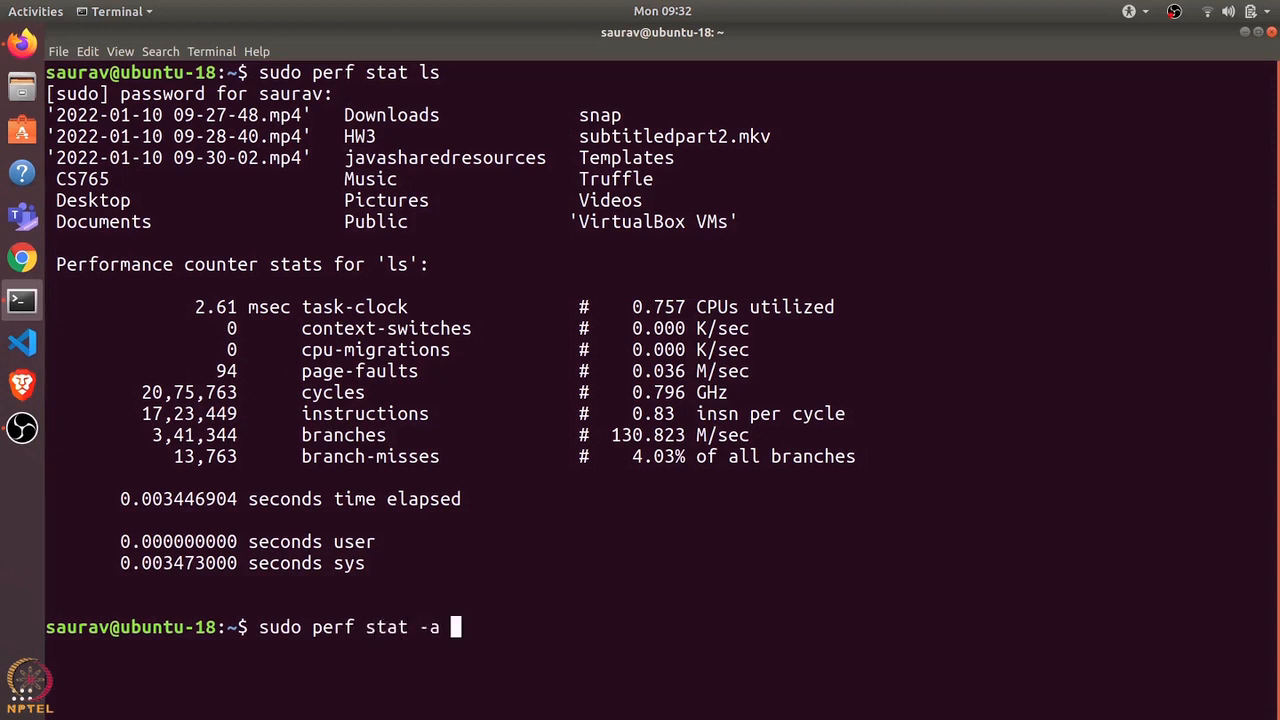
pyautogui.write('sleep 1')
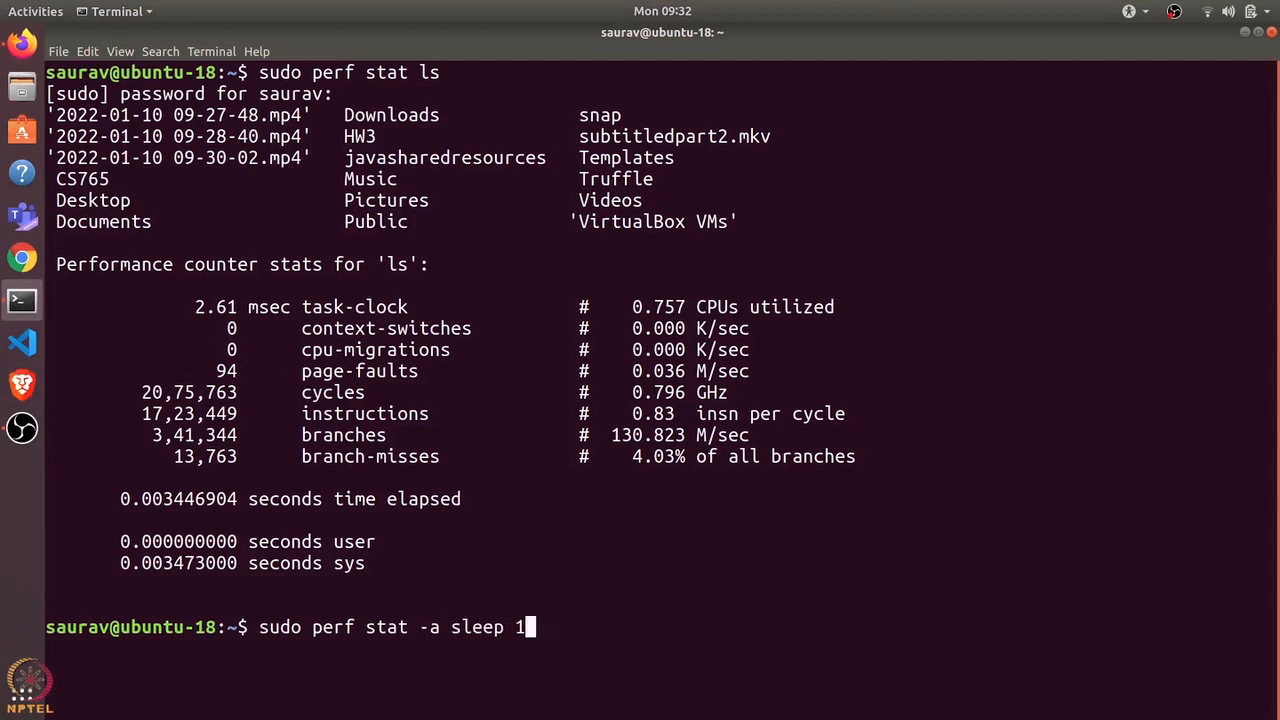
pyautogui.press('Return')
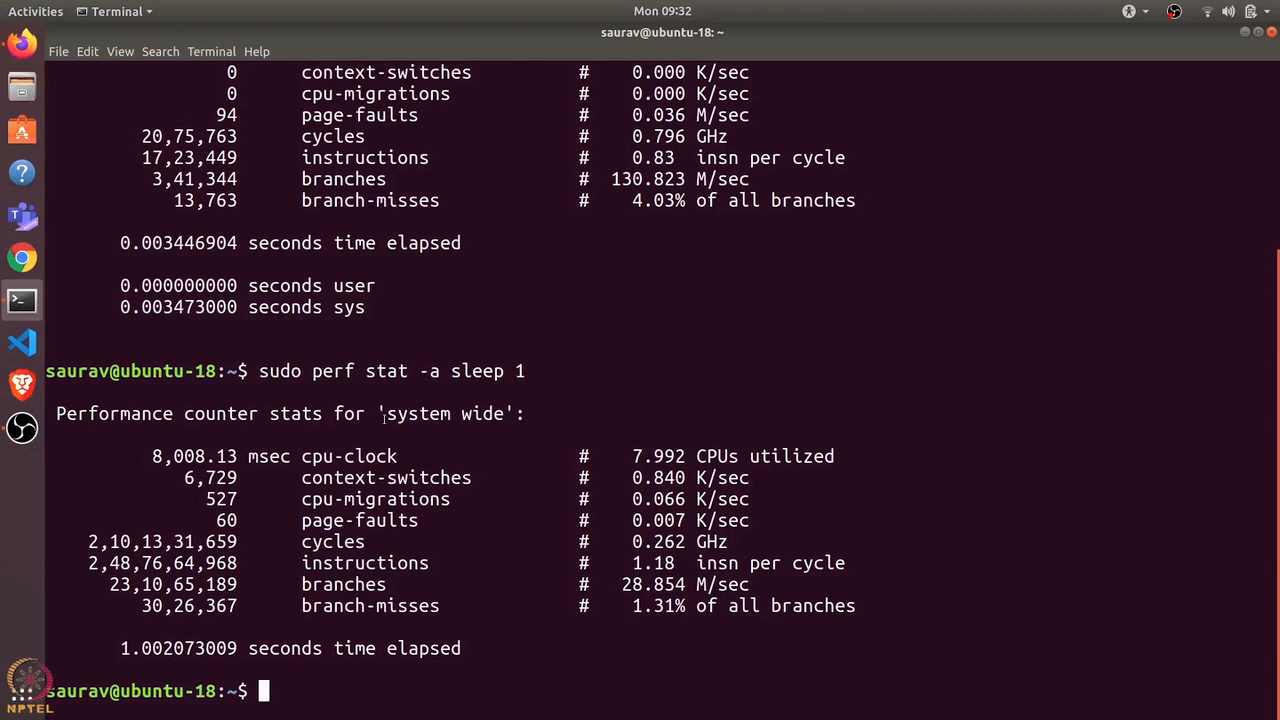
pyautogui.doubleClick(444, 412)
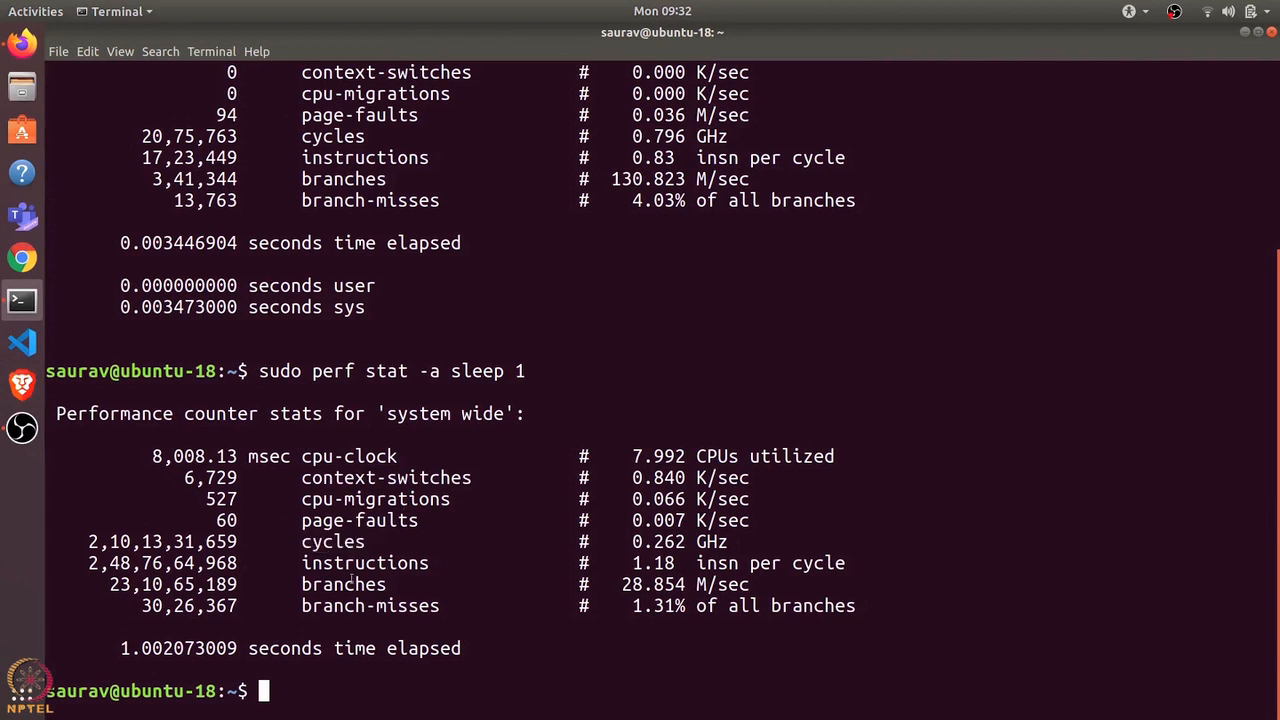
pyautogui.moveTo(356, 700)
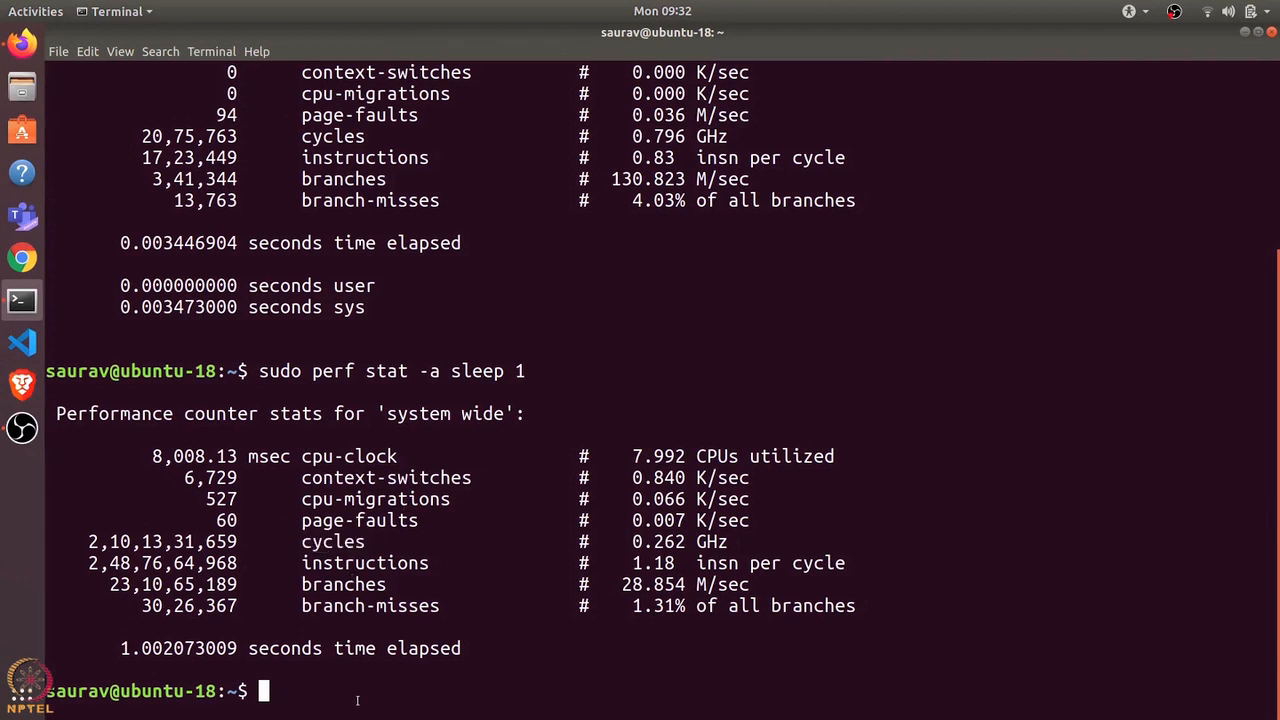
# - Run 'sudo perf stat -a -d sleep 1' to add L1 and last-level cache load/miss figures
pyautogui.write('sudo perf stat -a sleep 1')
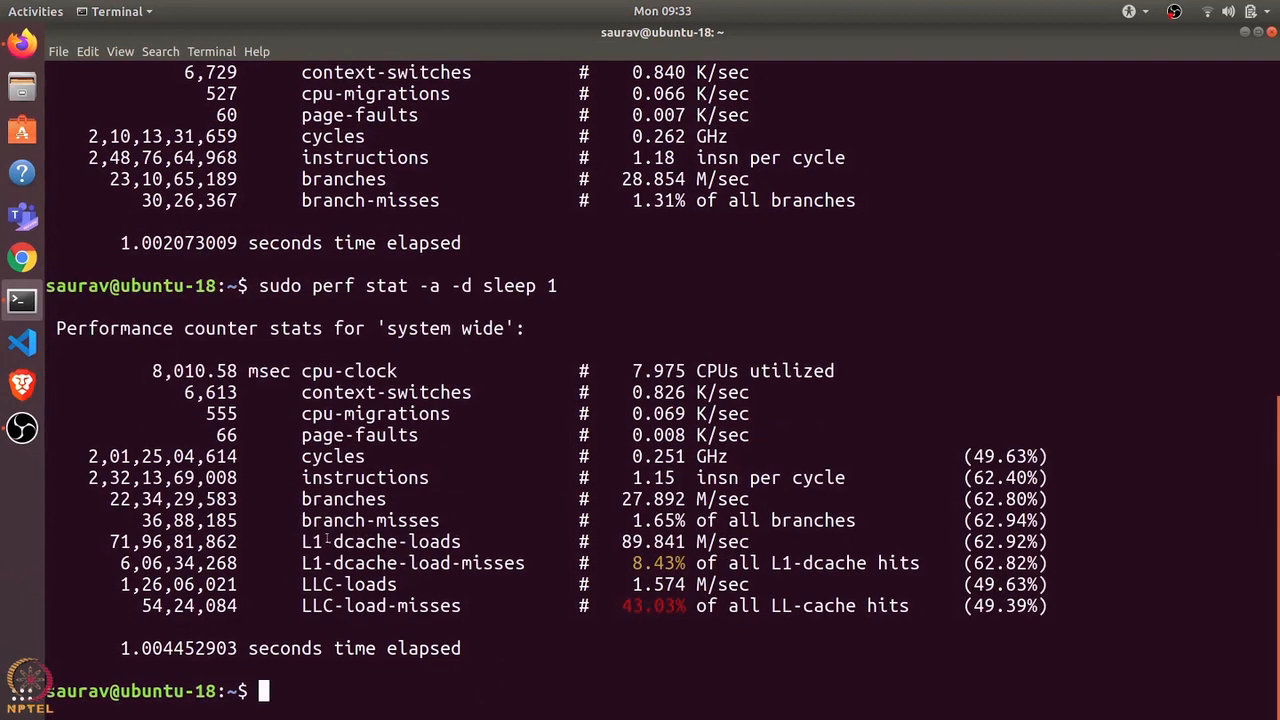
pyautogui.doubleClick(380, 540)
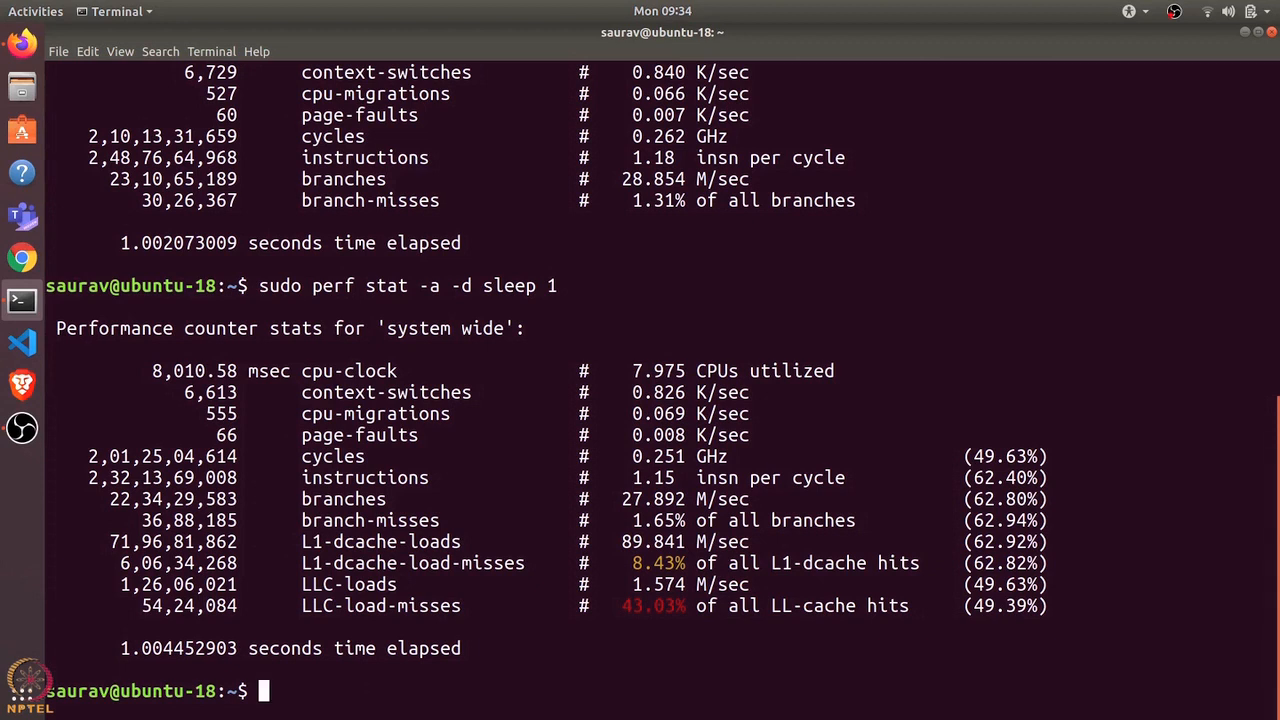
# - Run 'sudo perf list' and browse the hardware, software, cache and kernel PMU events
pyautogui.write('sudo per')
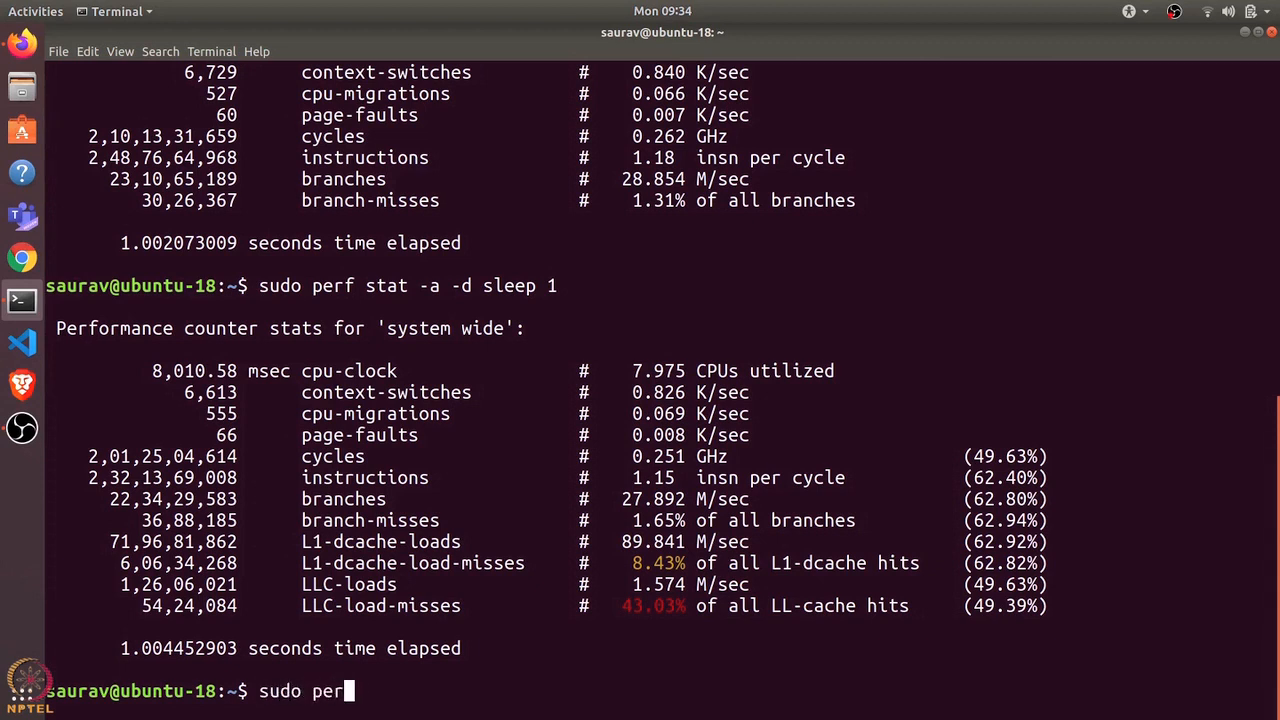
pyautogui.press('Return')
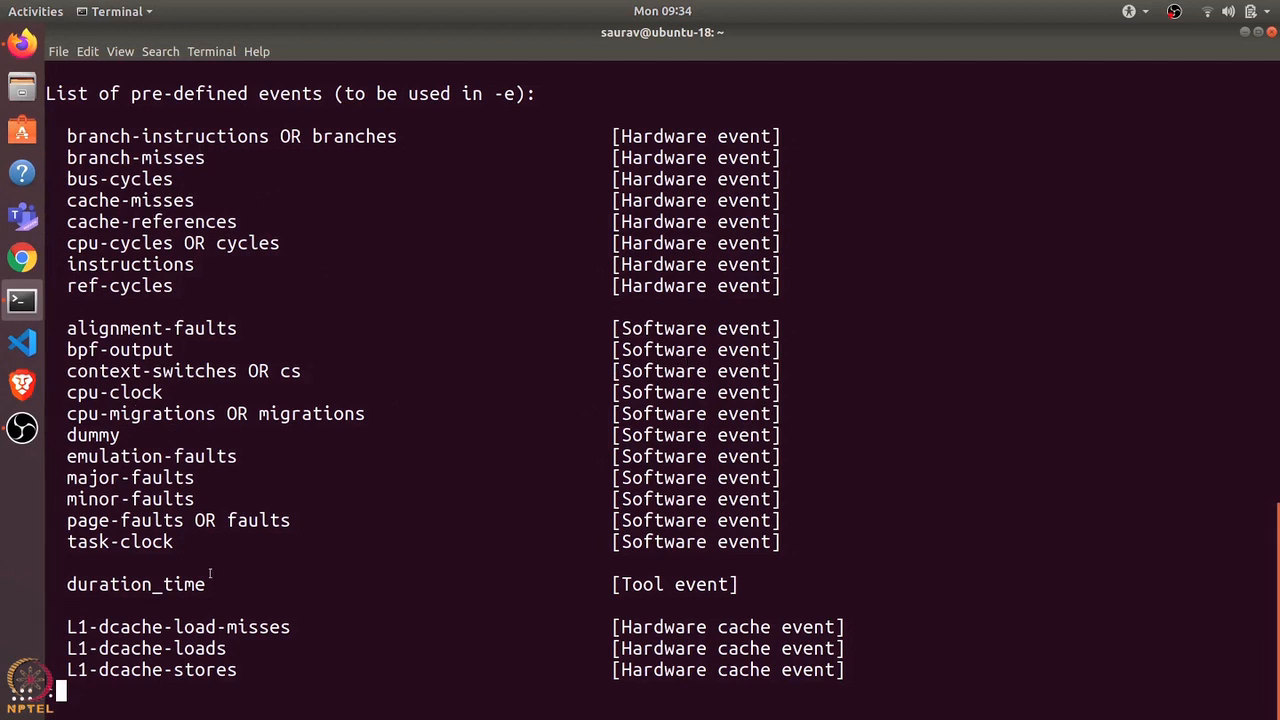
pyautogui.scroll(-3)
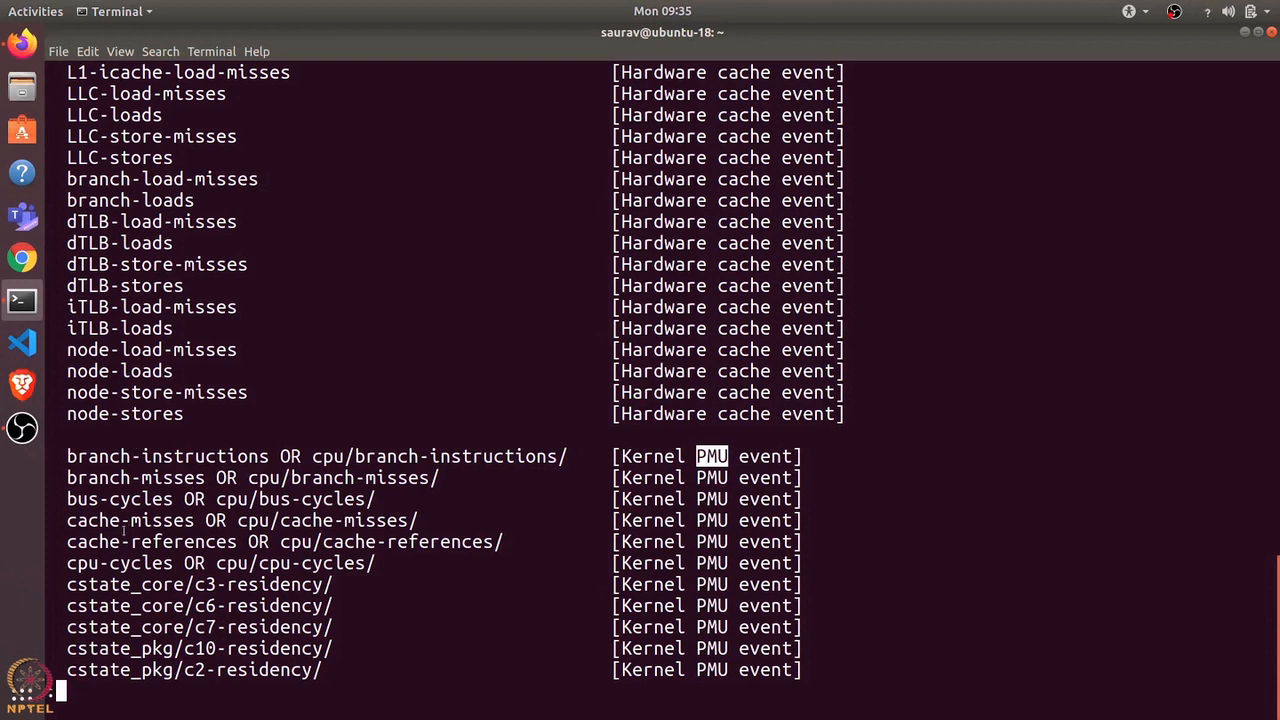
pyautogui.scroll(-3)
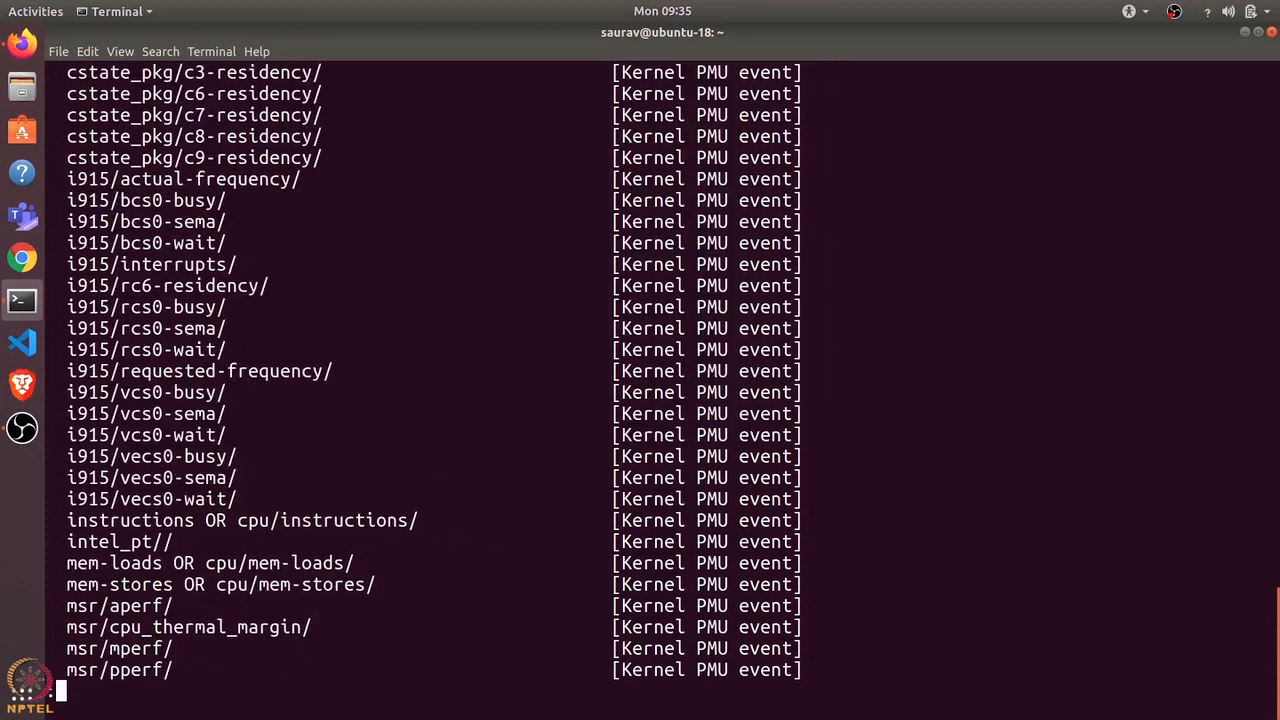
pyautogui.scroll(-3)
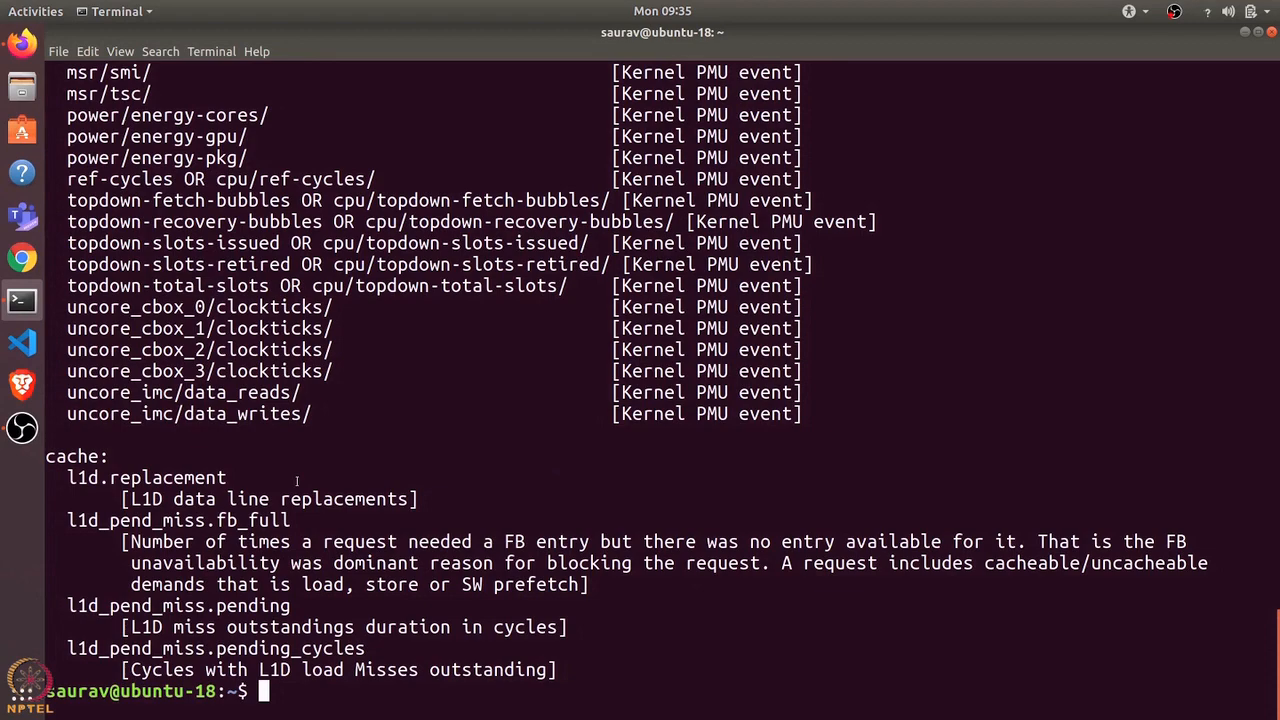
pyautogui.scroll(3)
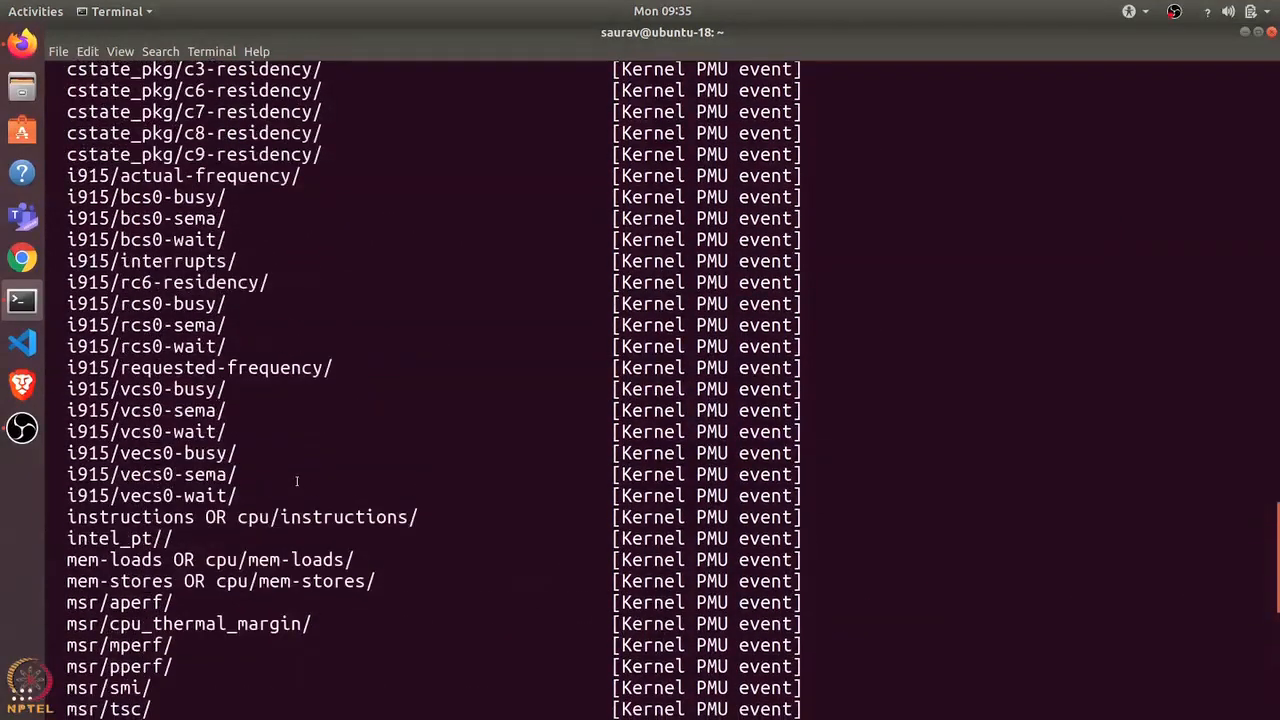
pyautogui.scroll(3)
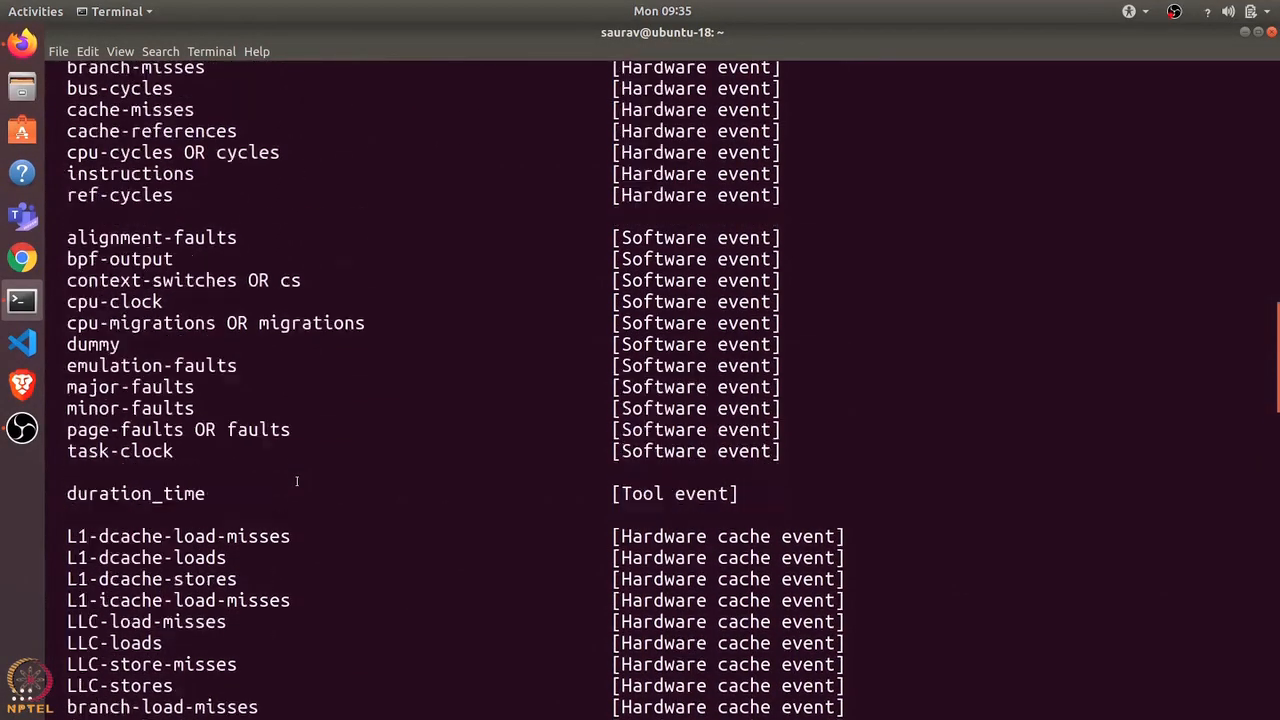
pyautogui.scroll(-3)
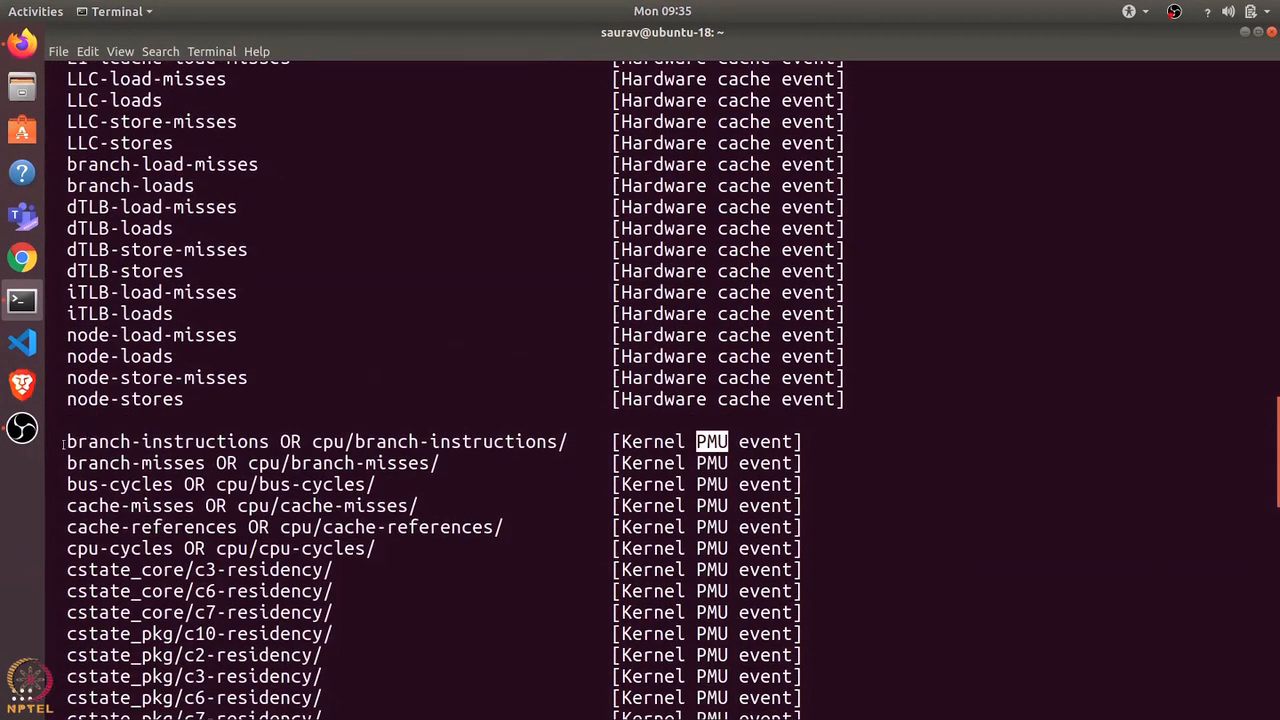
pyautogui.scroll(-3)
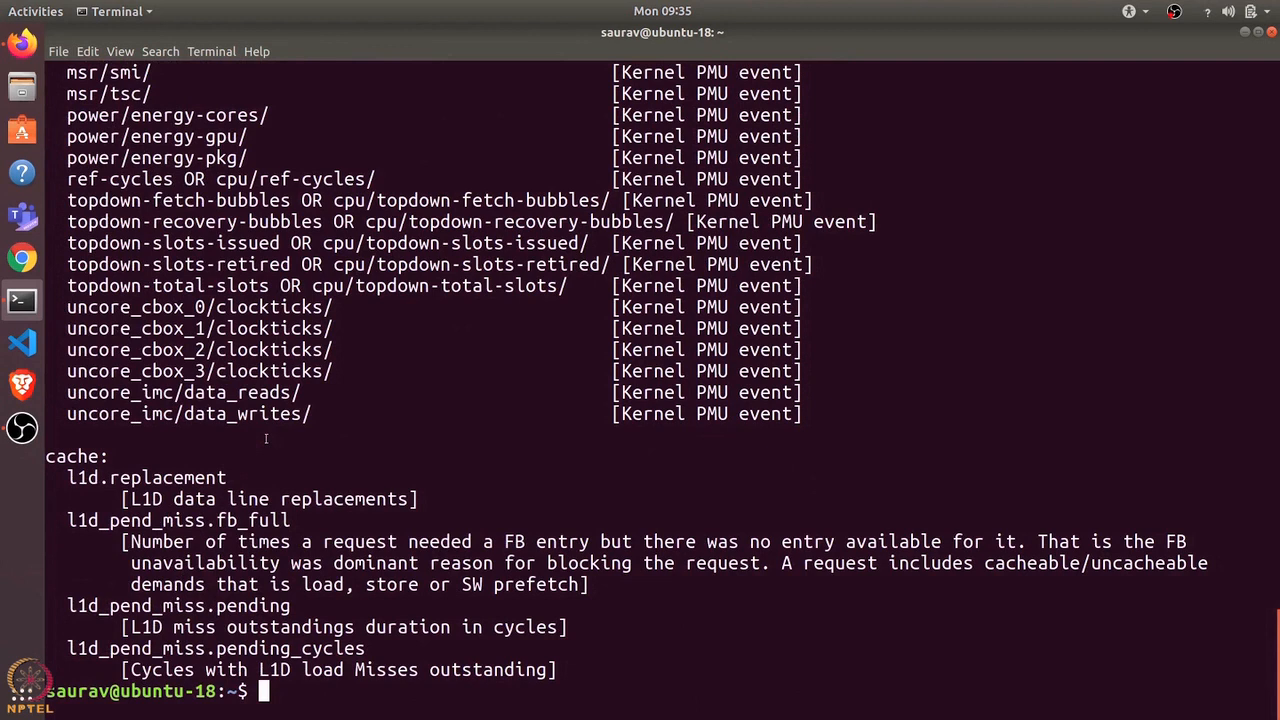
# - Run 'sudo perf stat -a -e branch-instructions sleep 1' and highlight the branch-instructions total
pyautogui.write('sudo perf listat -a -e sleep 1')
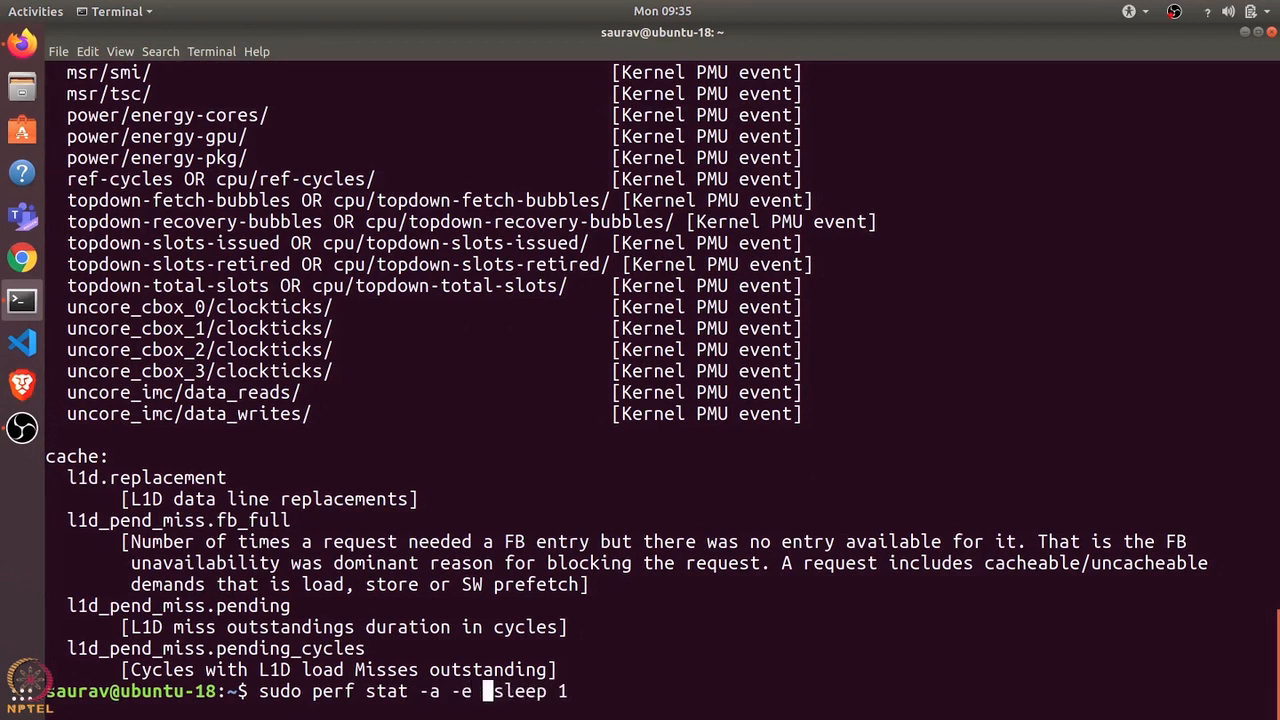
pyautogui.write('branch-instructi')
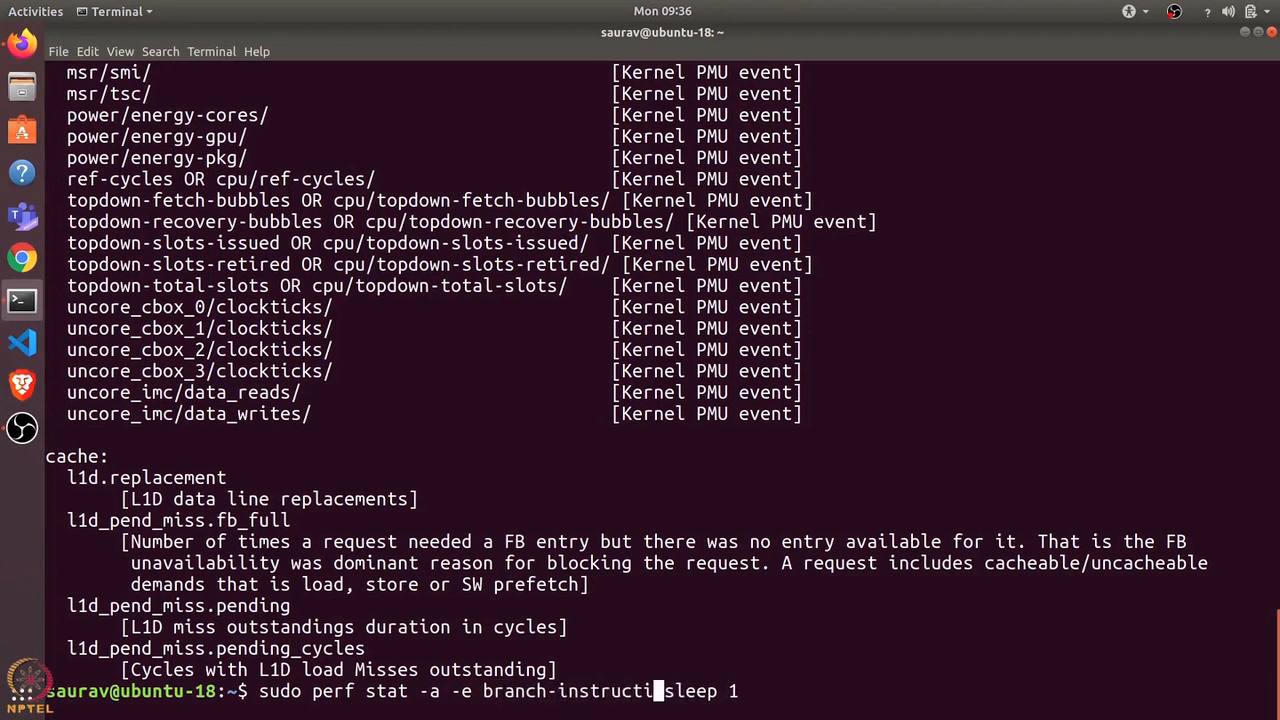
pyautogui.write('ons')
pyautogui.press('Return')
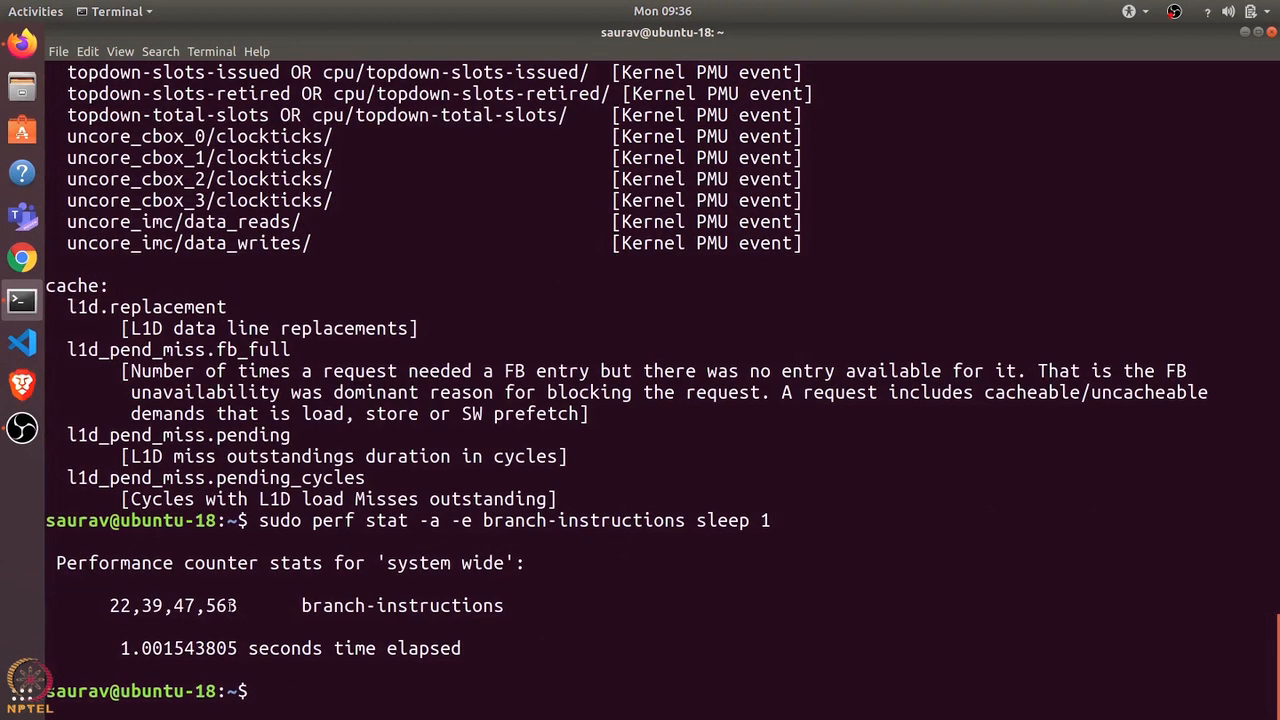
pyautogui.doubleClick(176, 604)
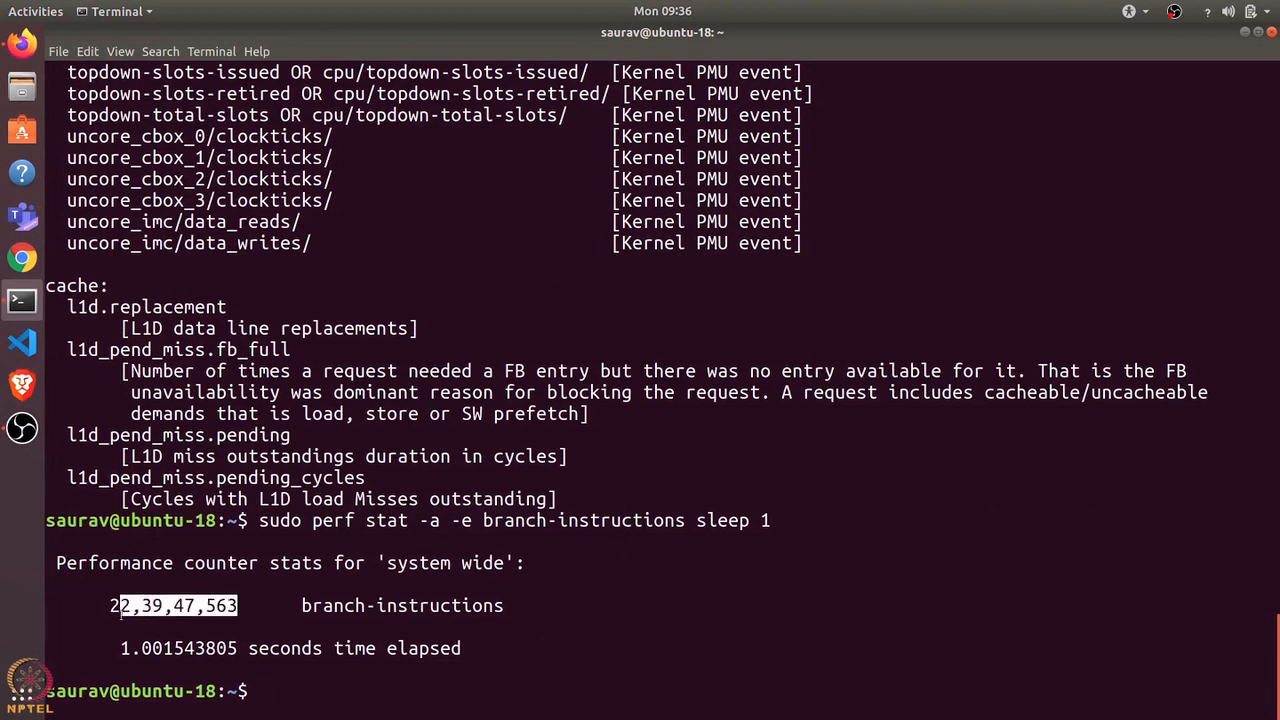
pyautogui.scroll(3)
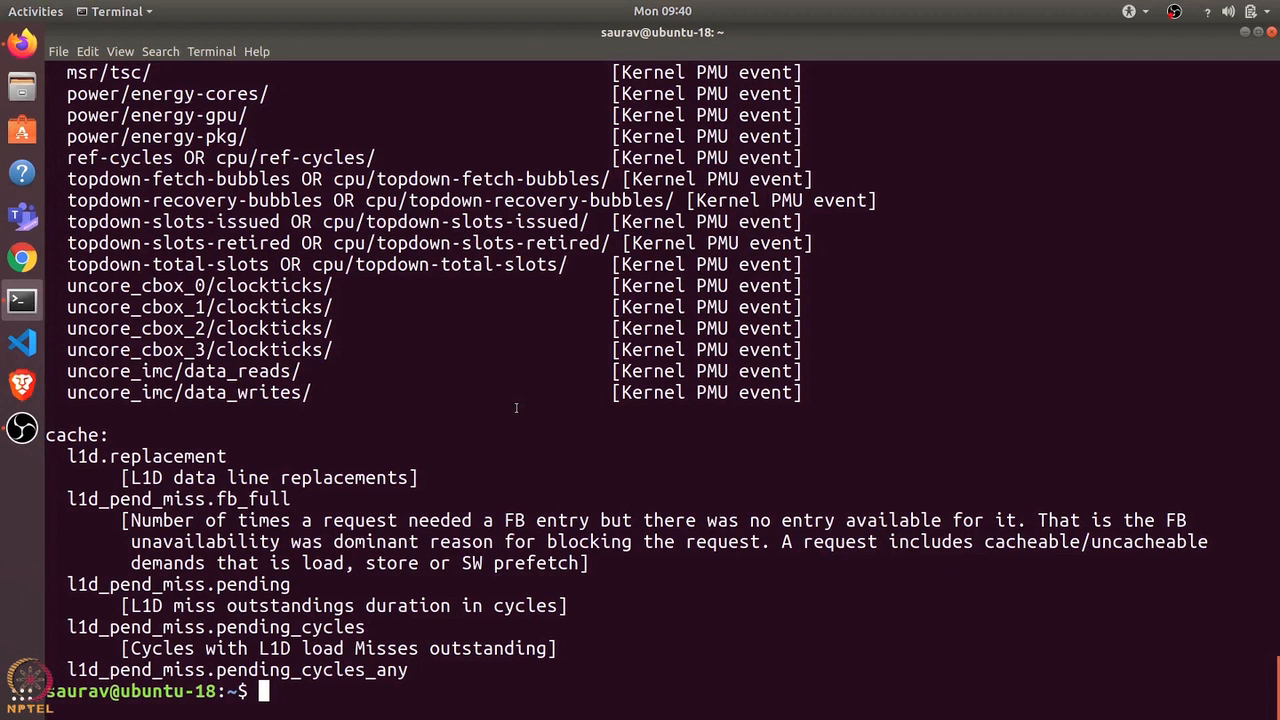
# - Record one second of system-wide samples with 'perf record -a sleep 1', rerun under sudo after the permission error
pyautogui.write('per')
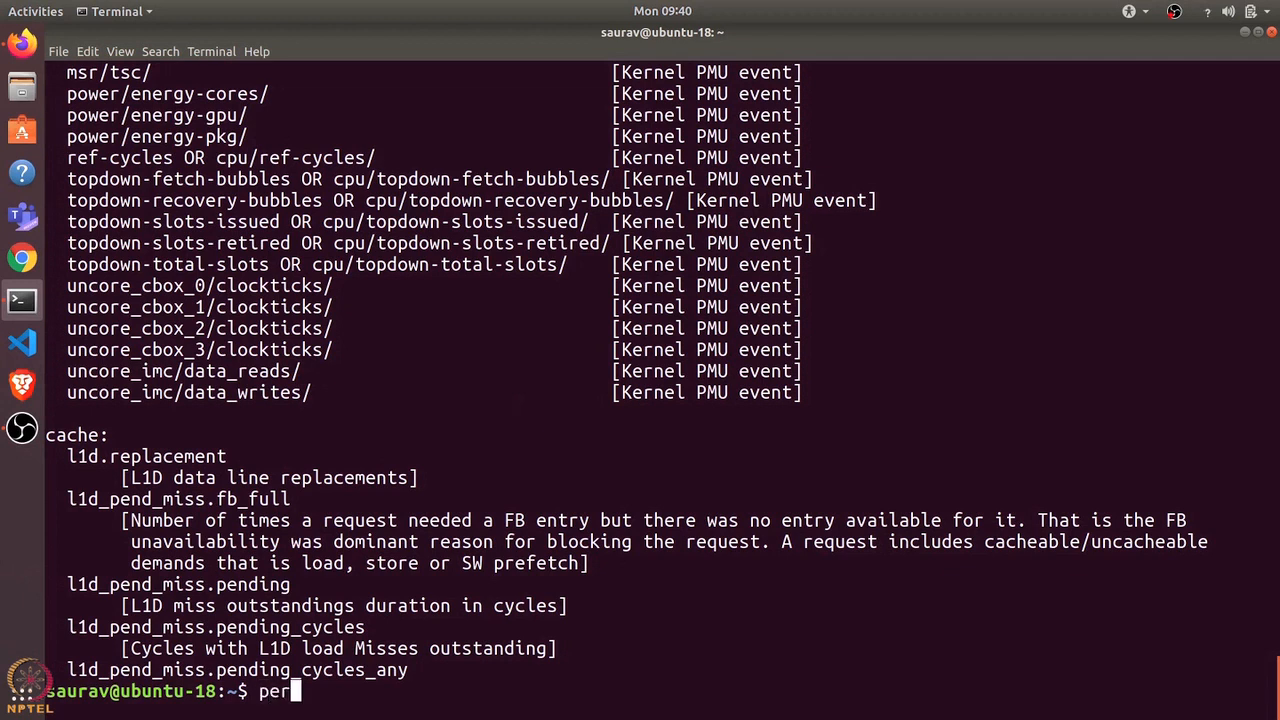
pyautogui.write('f re')
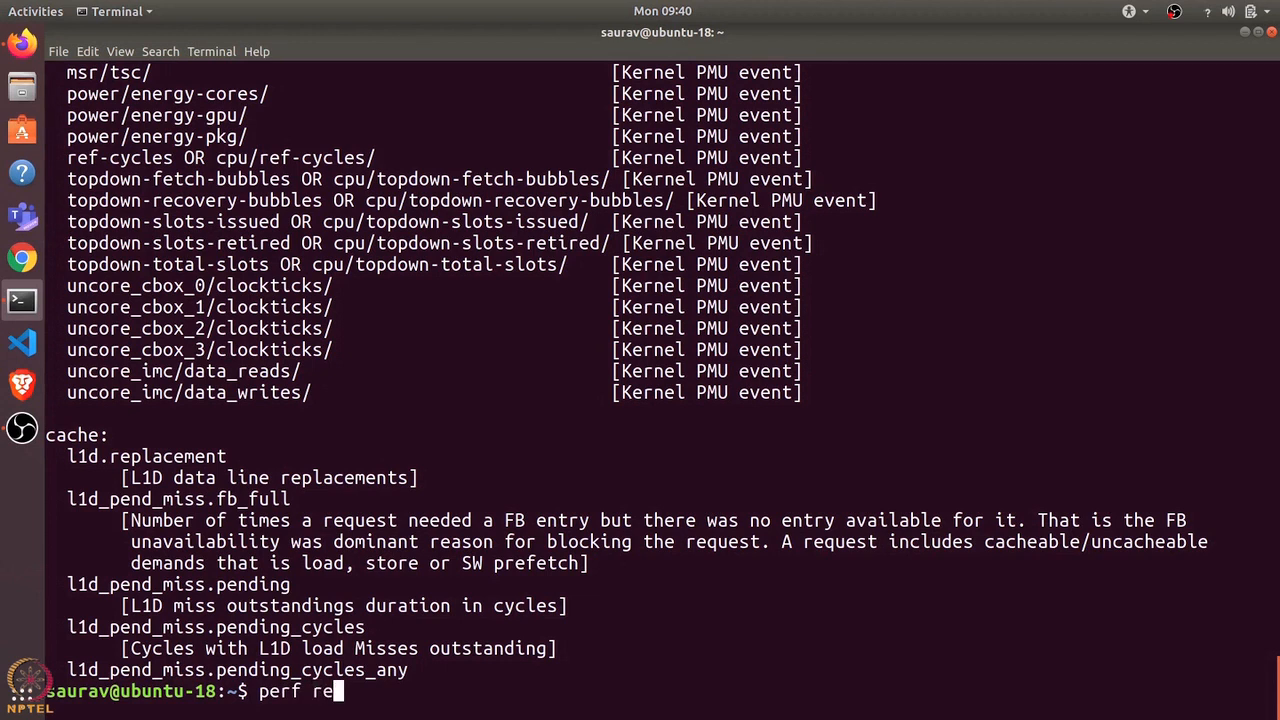
pyautogui.write('cord')
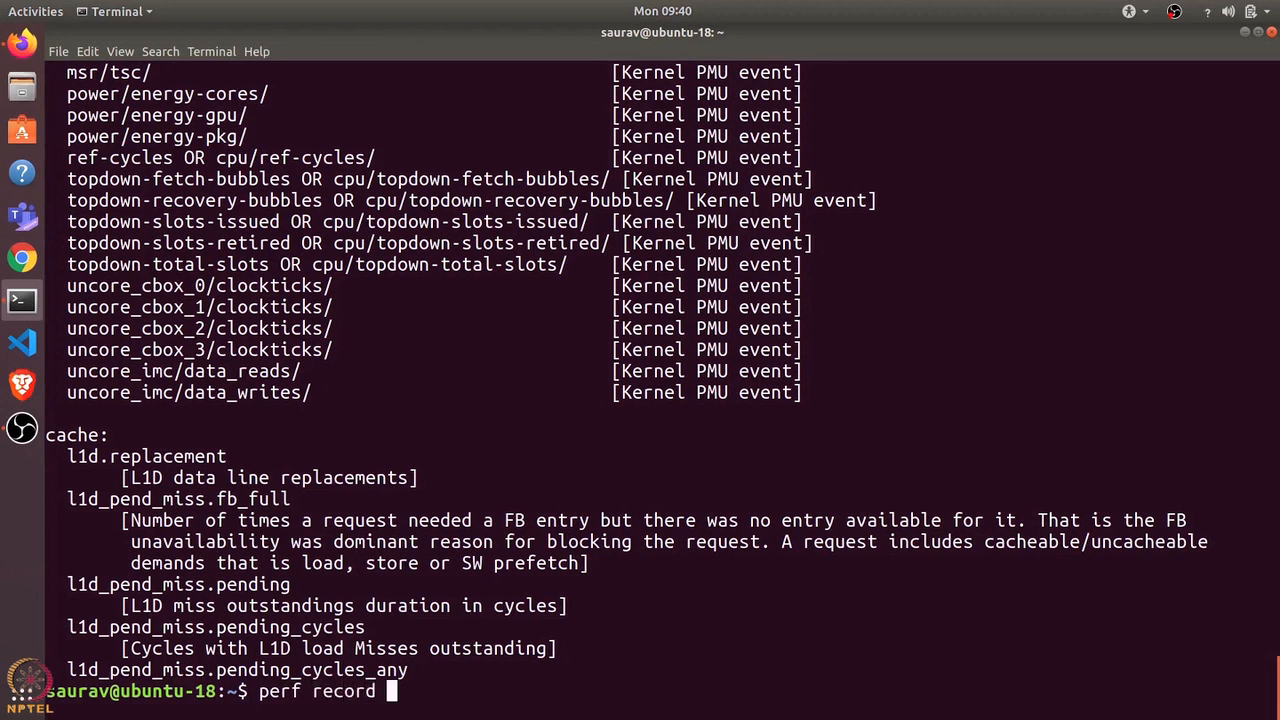
pyautogui.write('-a')
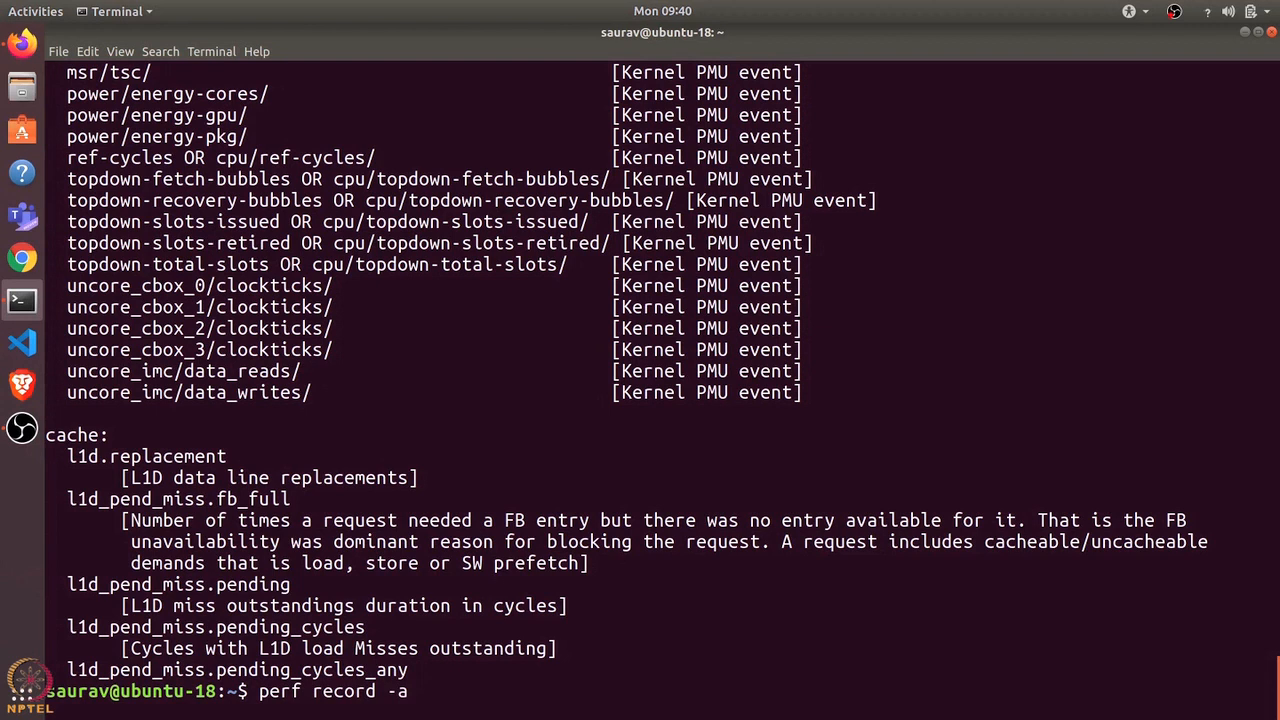
pyautogui.write('sle')
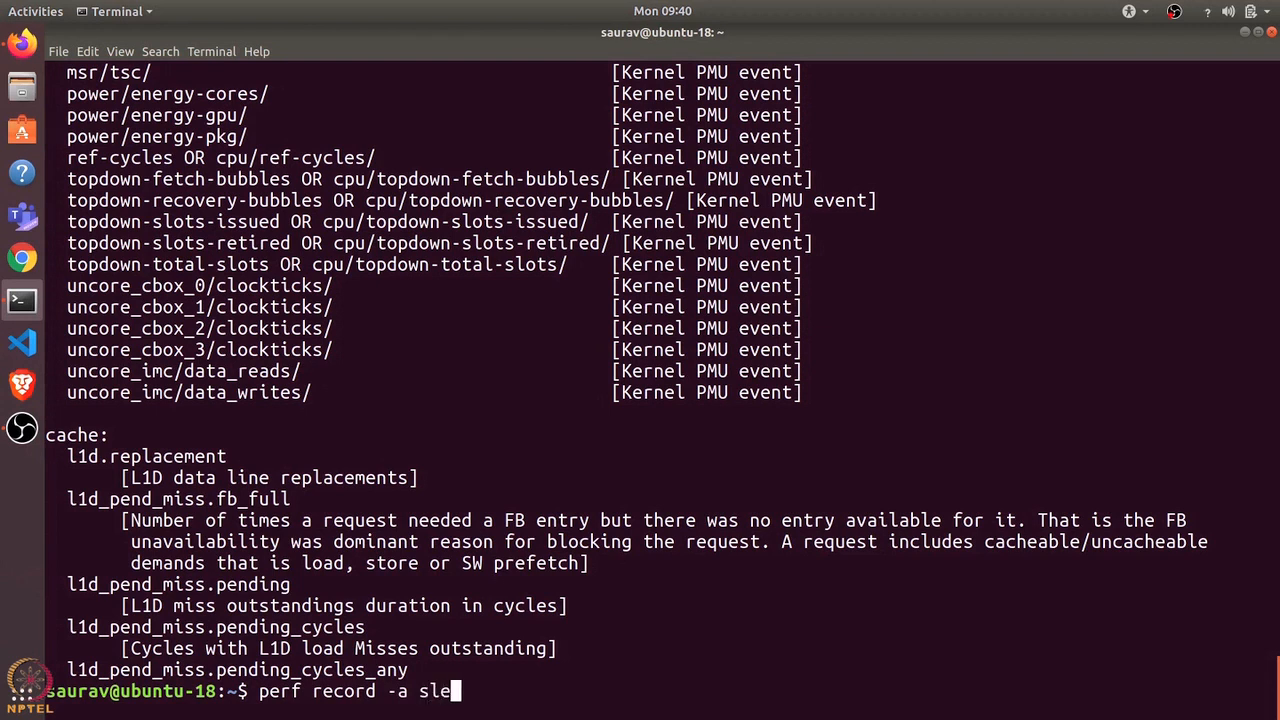
pyautogui.write('ep 1')
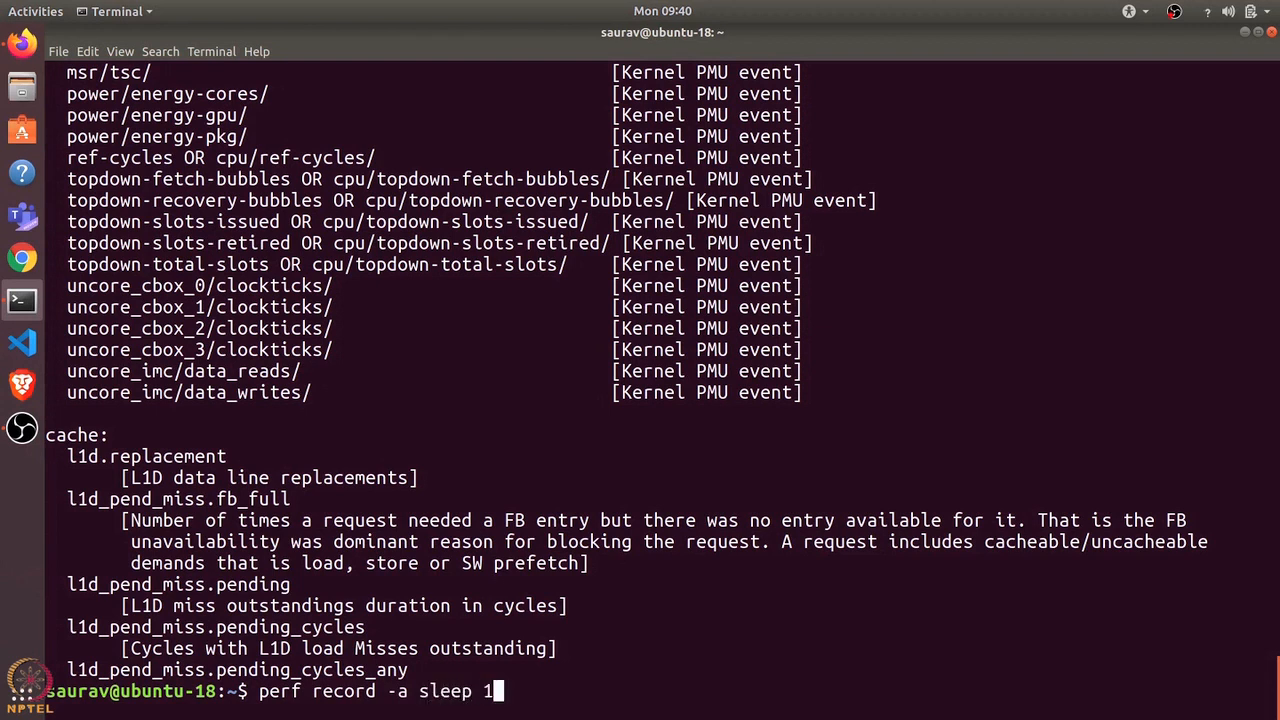
pyautogui.press('Return')
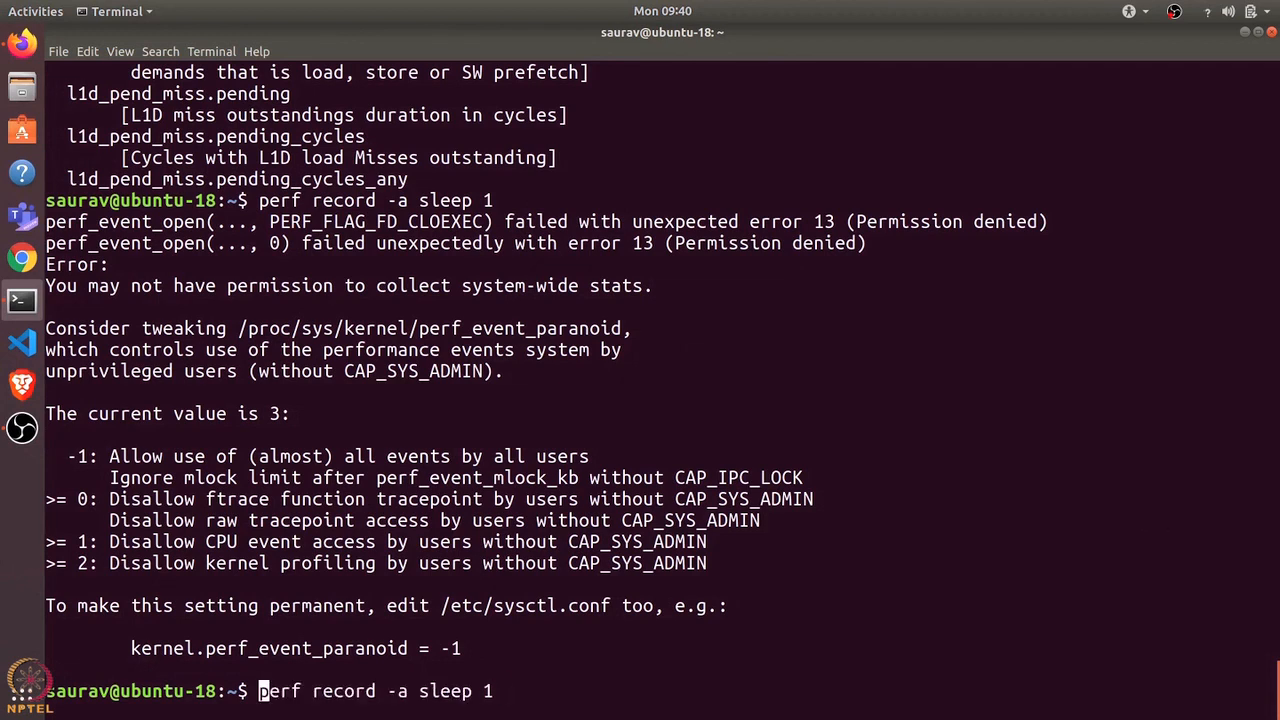
pyautogui.write('sudo')
pyautogui.write('ls')
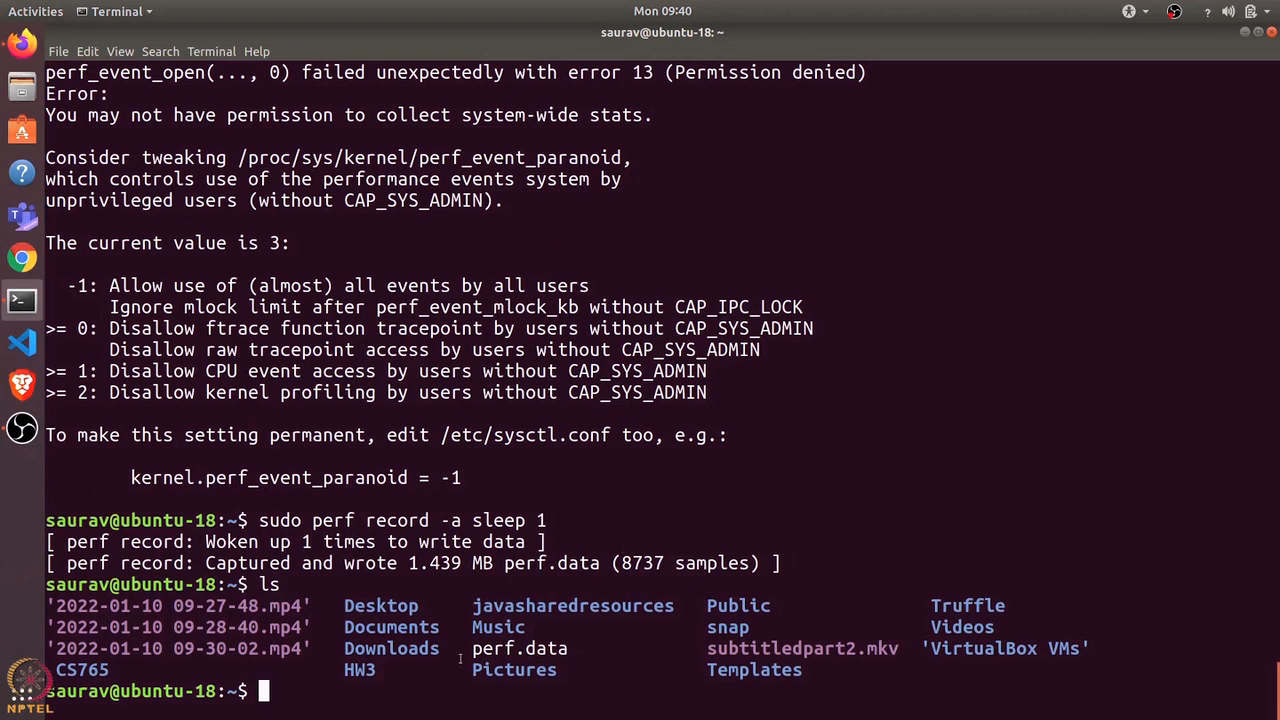
pyautogui.moveTo(520, 712)
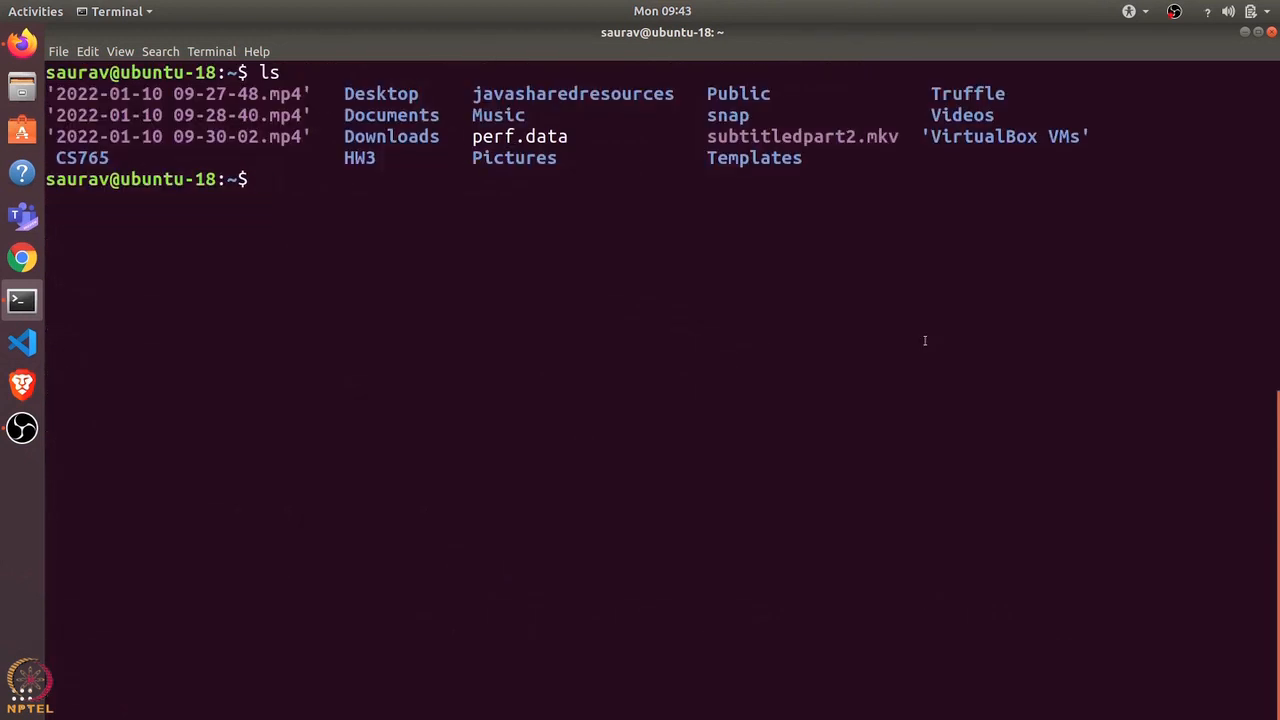
# - Confirm perf.data exists and enter 'perf report -i perf.data' at the prompt
pyautogui.doubleClick(520, 136)
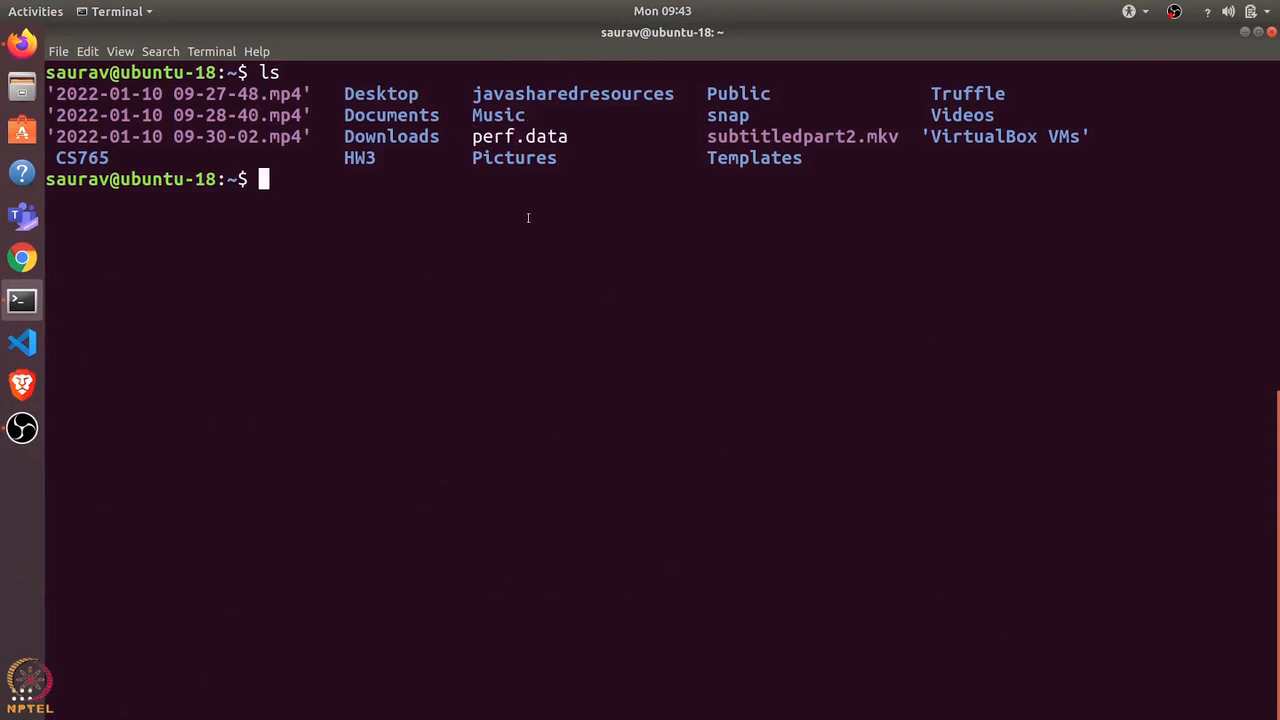
pyautogui.write('perf report')
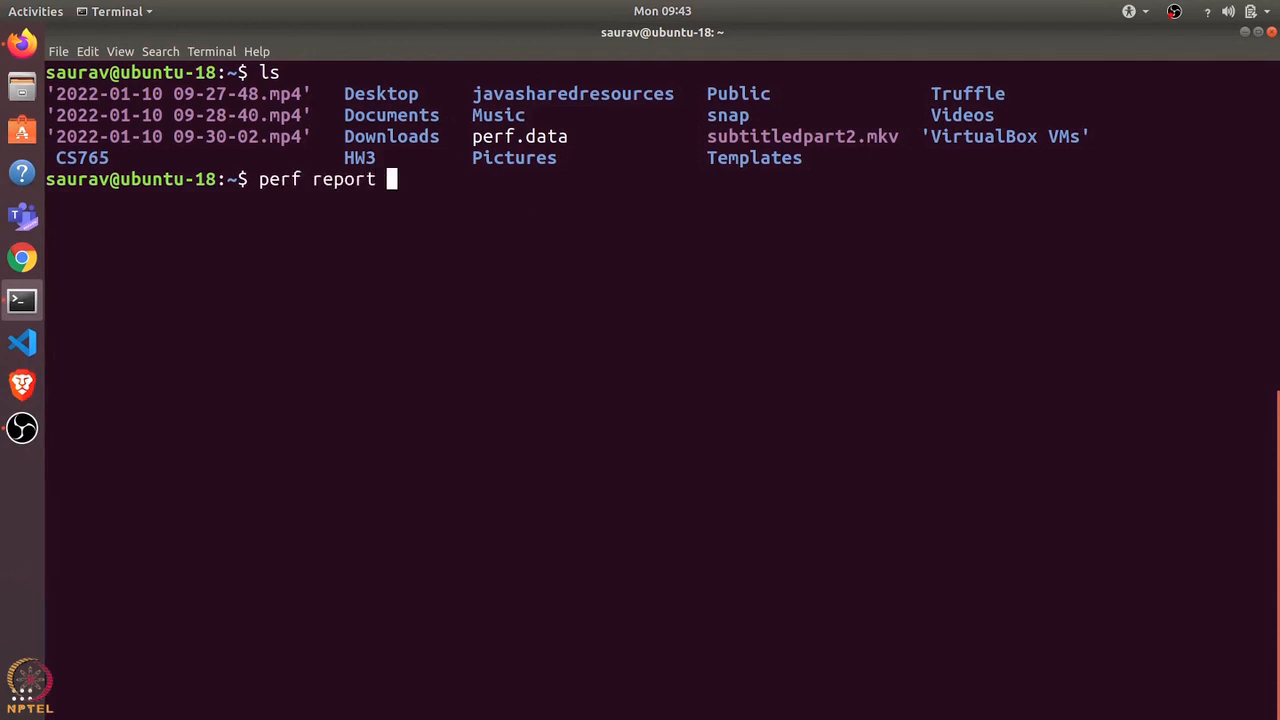
pyautogui.write('-i perf.d')
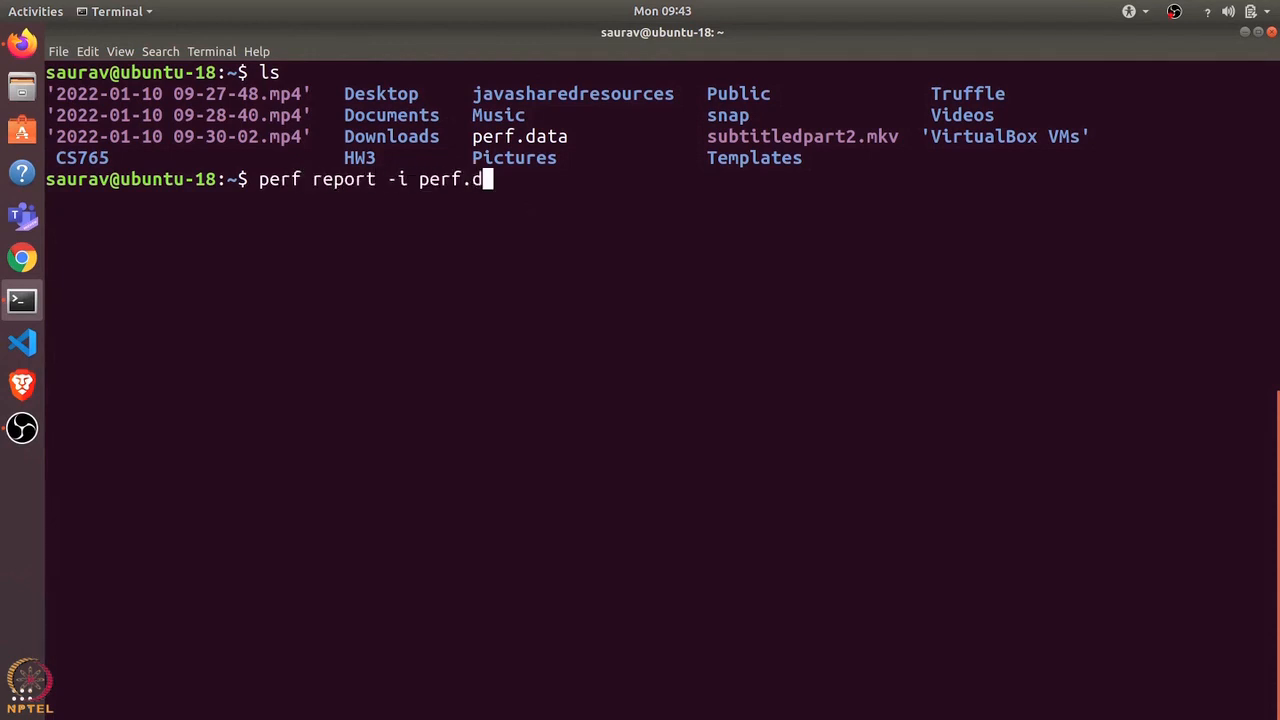
# - View the perf.data report with obs in libx264 topping overhead at 23.89%, then quit it
pyautogui.press('Return')
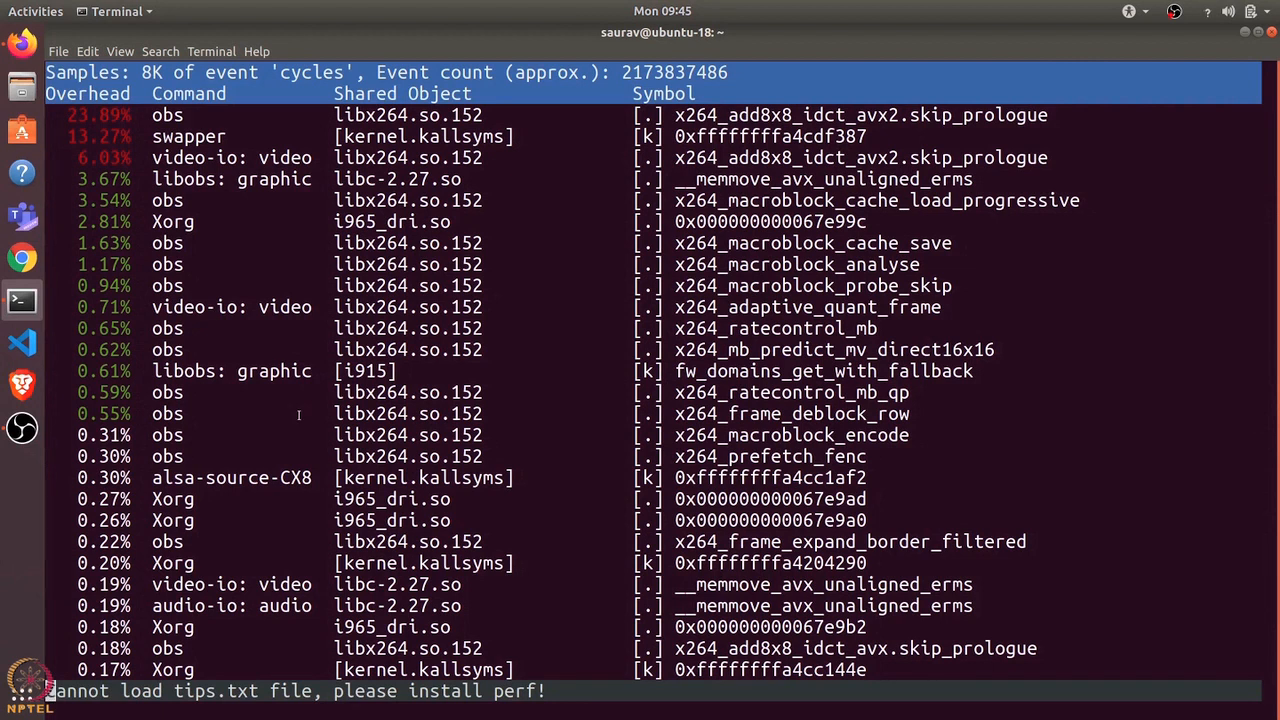
pyautogui.moveTo(76, 136)
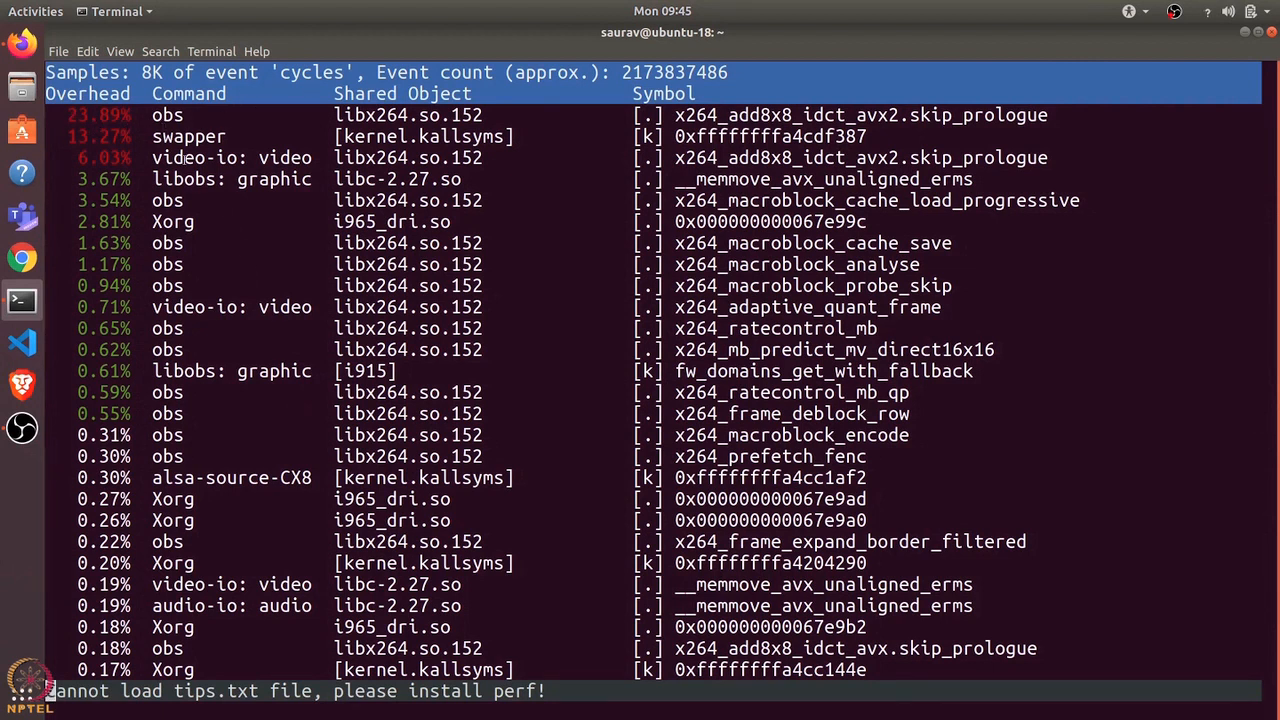
pyautogui.moveTo(552, 216)
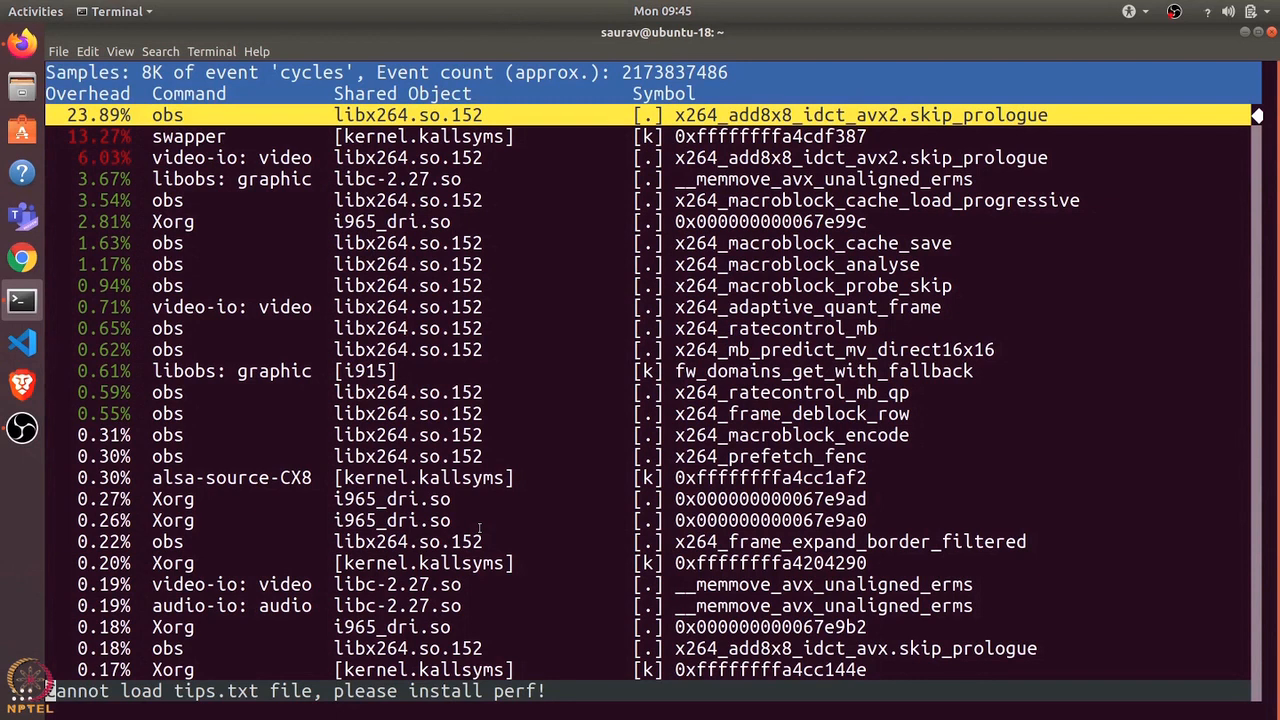
pyautogui.press('q')
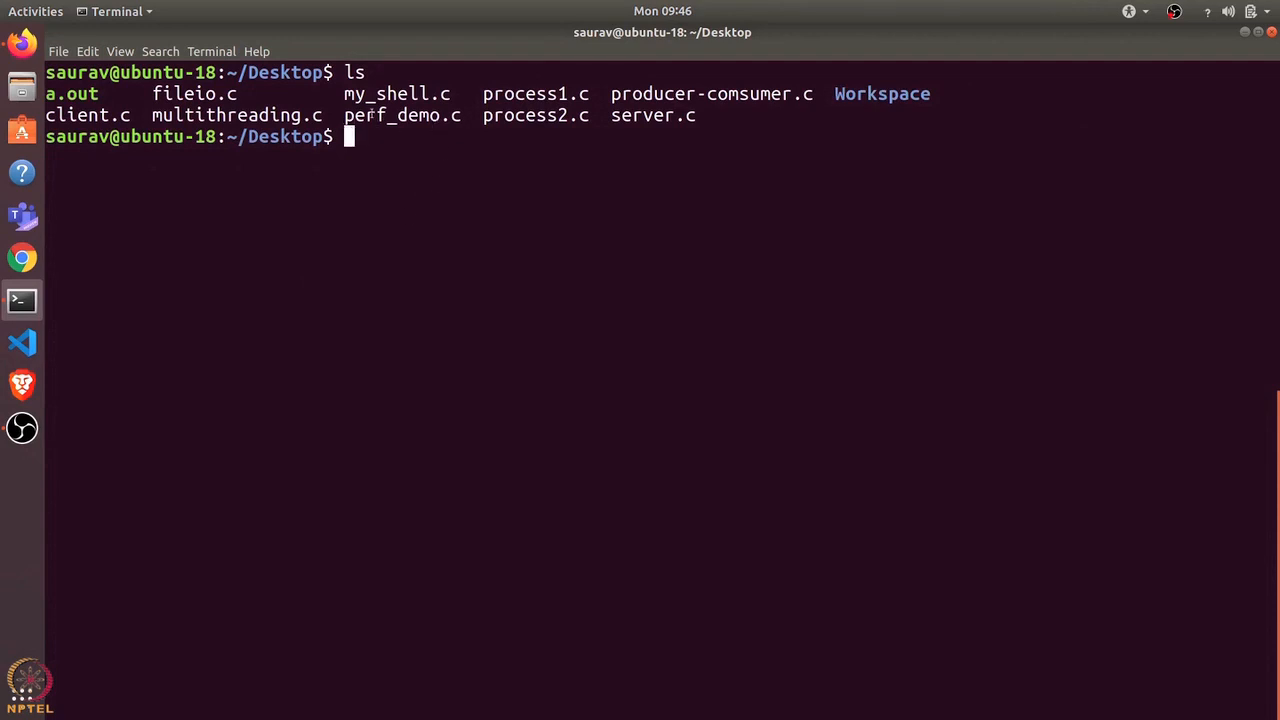
# - Launch Visual Studio Code on perf_demo.c from ~/Desktop with 'code perf_demo.c'
pyautogui.write('code')
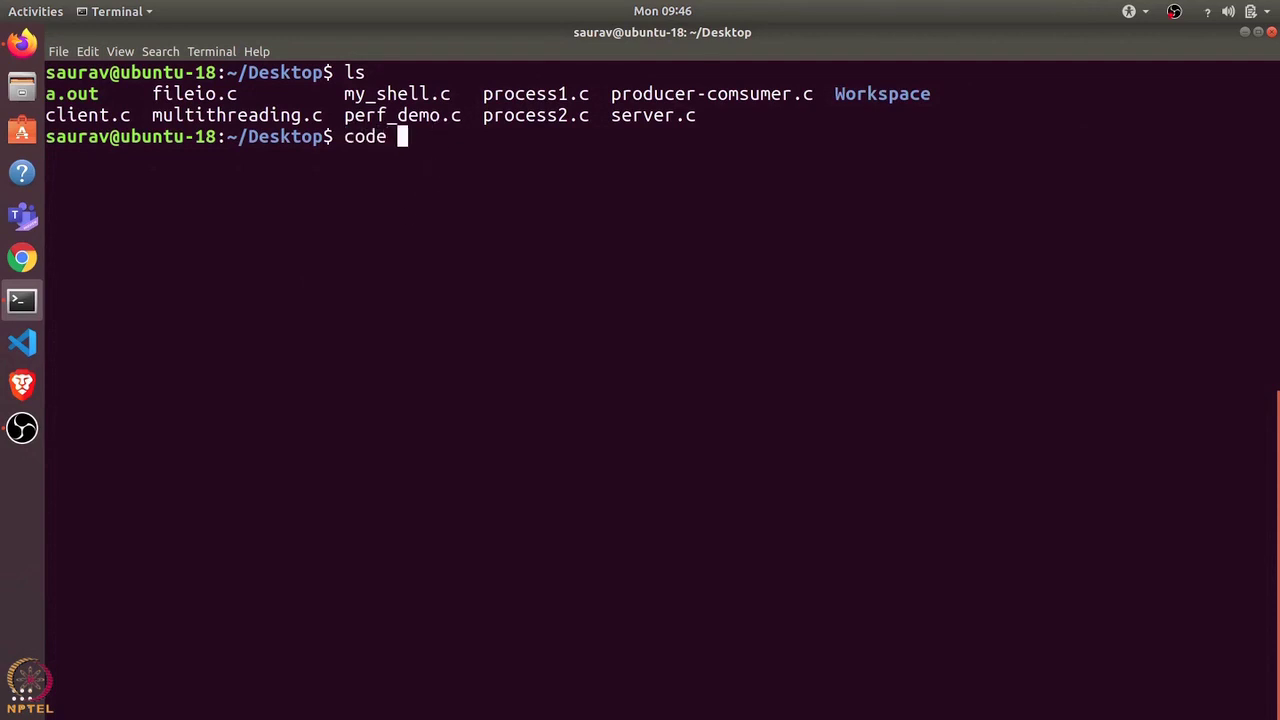
pyautogui.write('perf_cd')
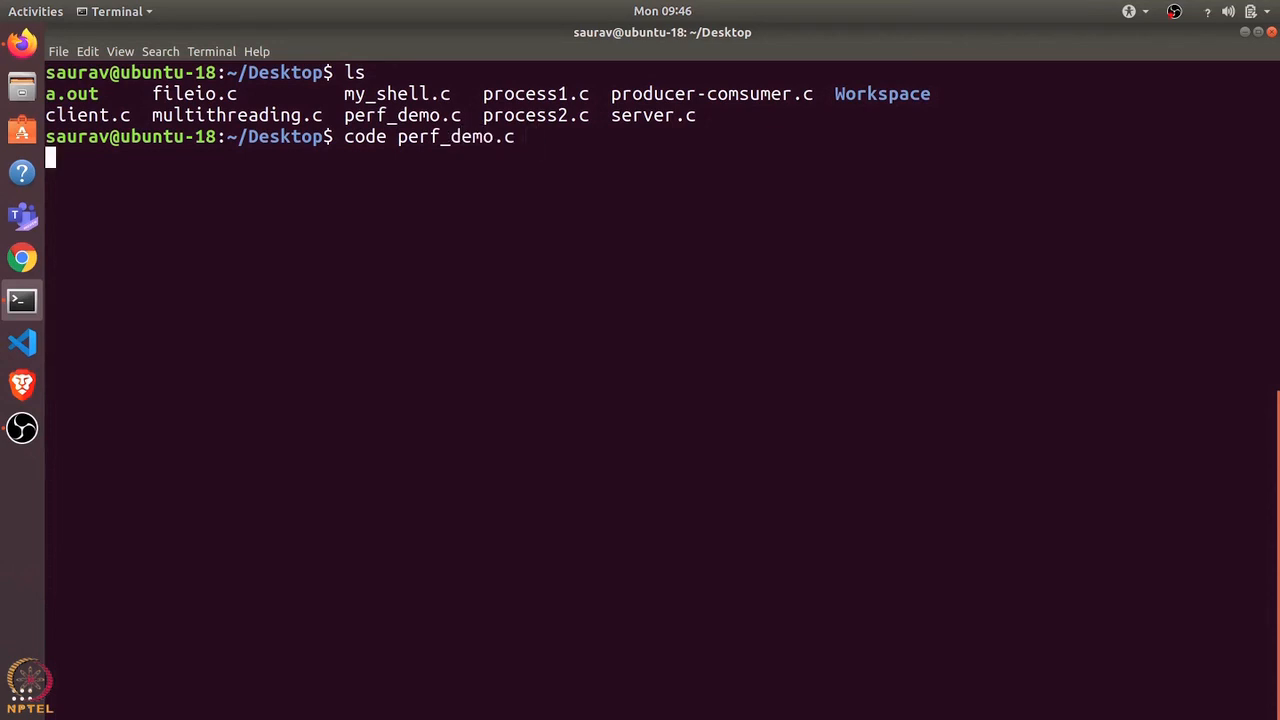
pyautogui.press('Return')
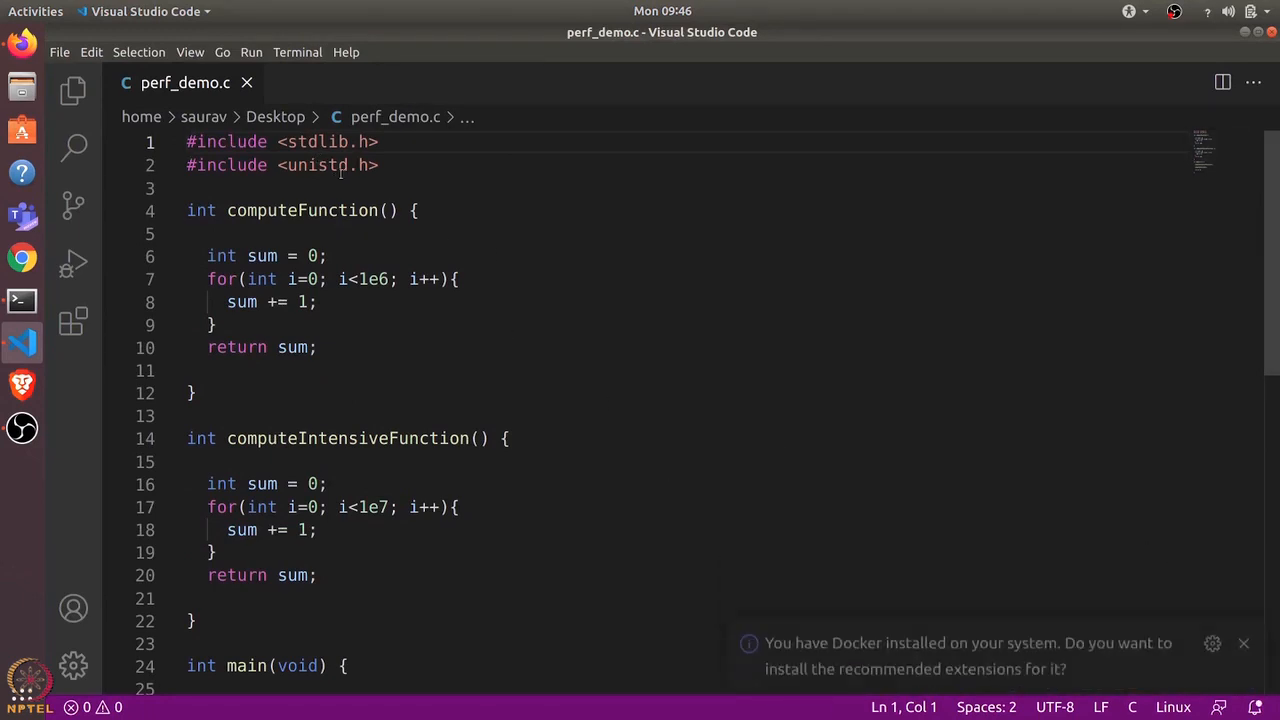
# - Inspect main calling computeIntensiveFunction (1e7 loop) and computeFunction (1e6), then switch back to Terminal
pyautogui.doubleClick(300, 210)
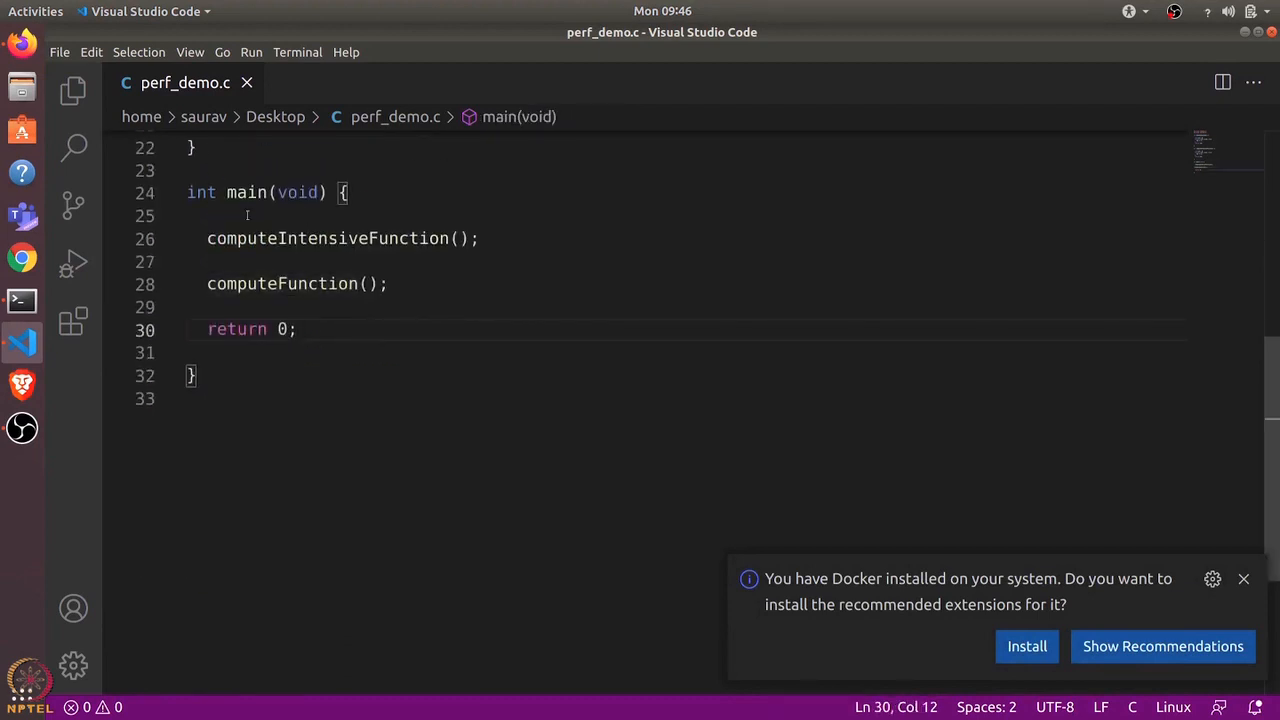
pyautogui.click(362, 238)
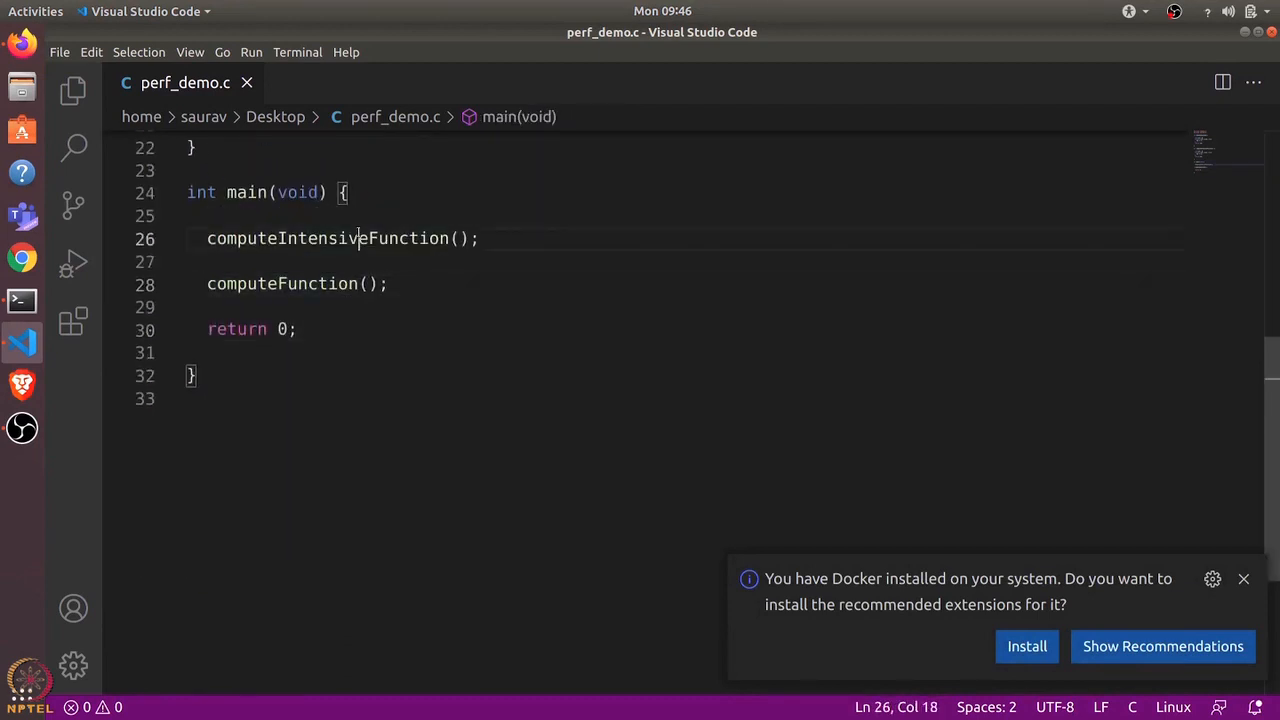
pyautogui.scroll(3)
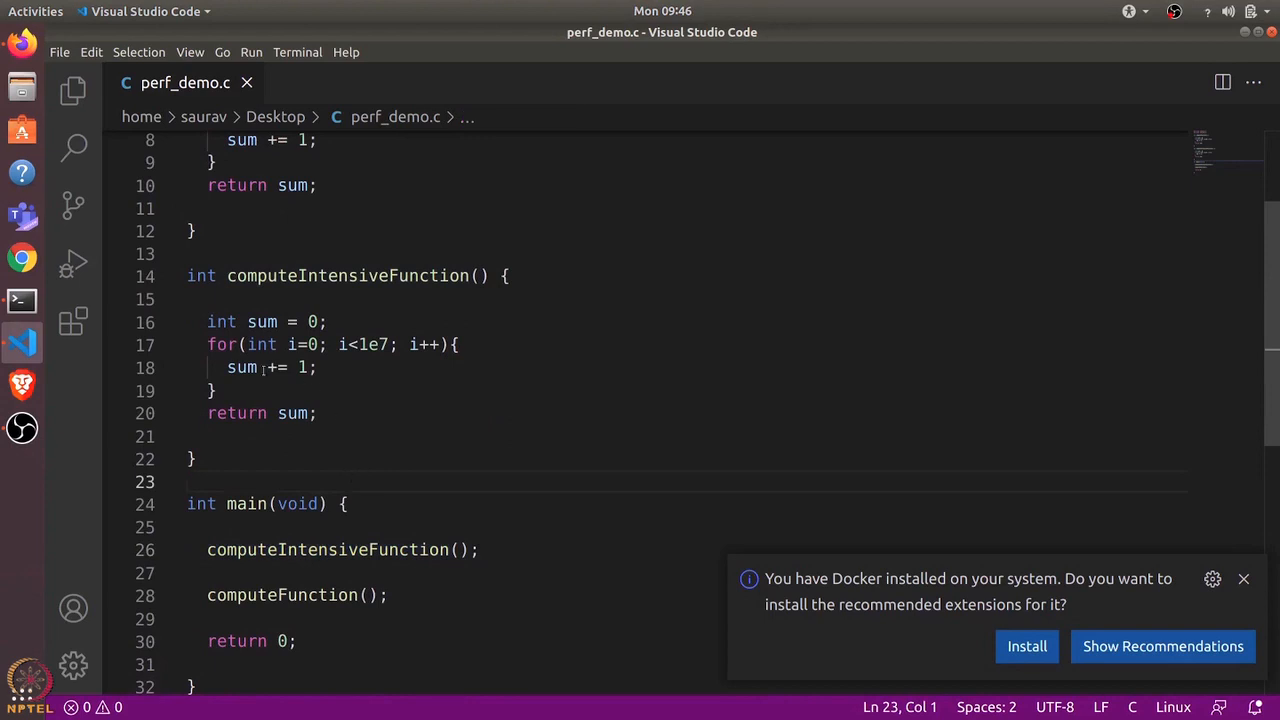
pyautogui.doubleClick(368, 344)
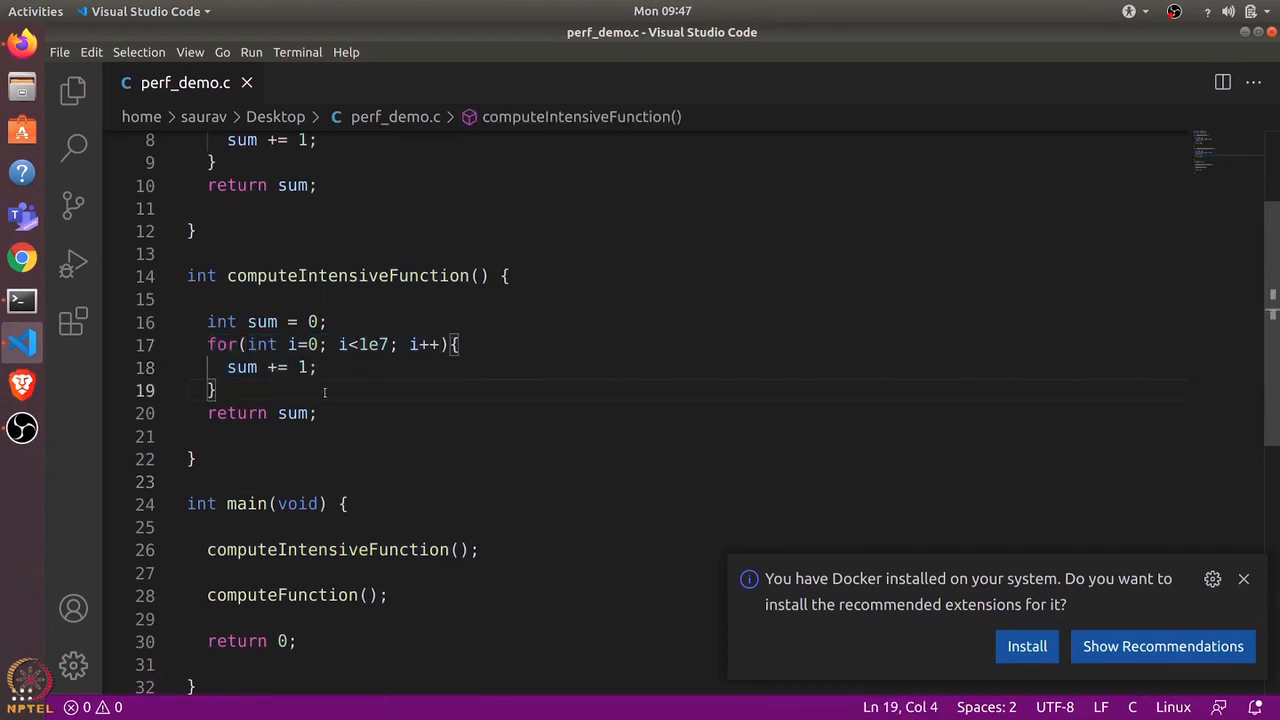
pyautogui.scroll(3)
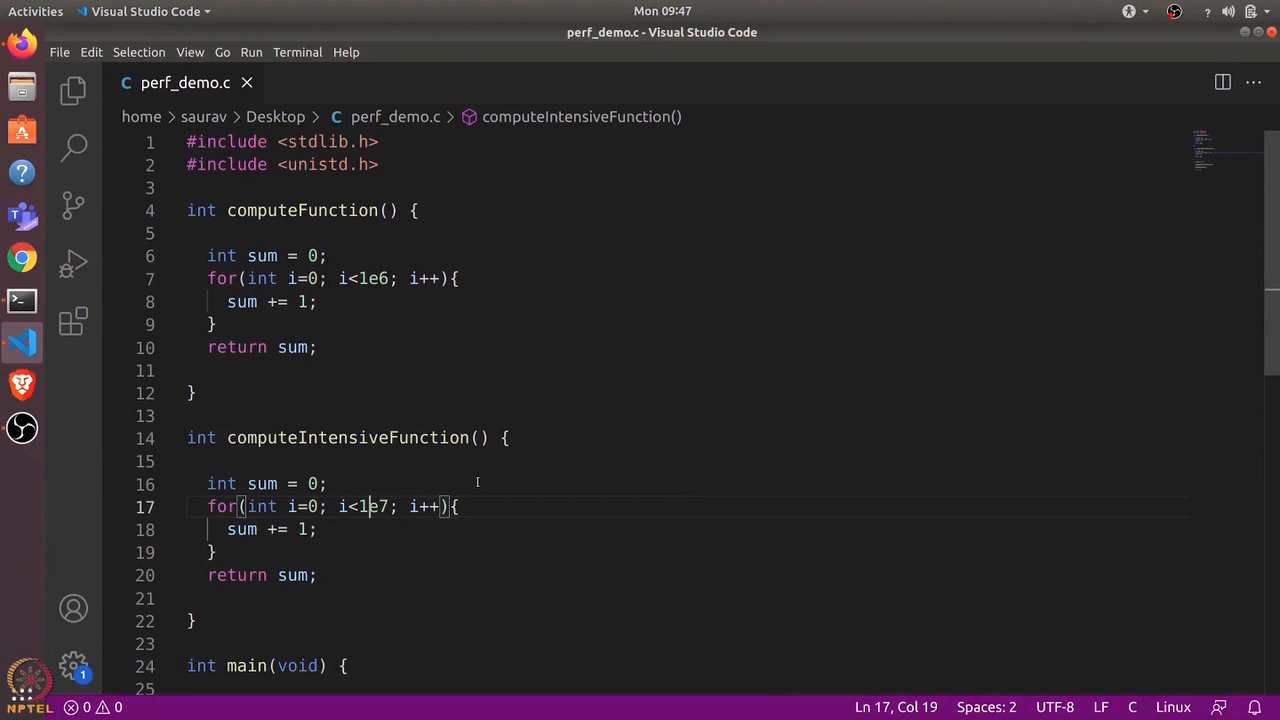
pyautogui.moveTo(428, 260)
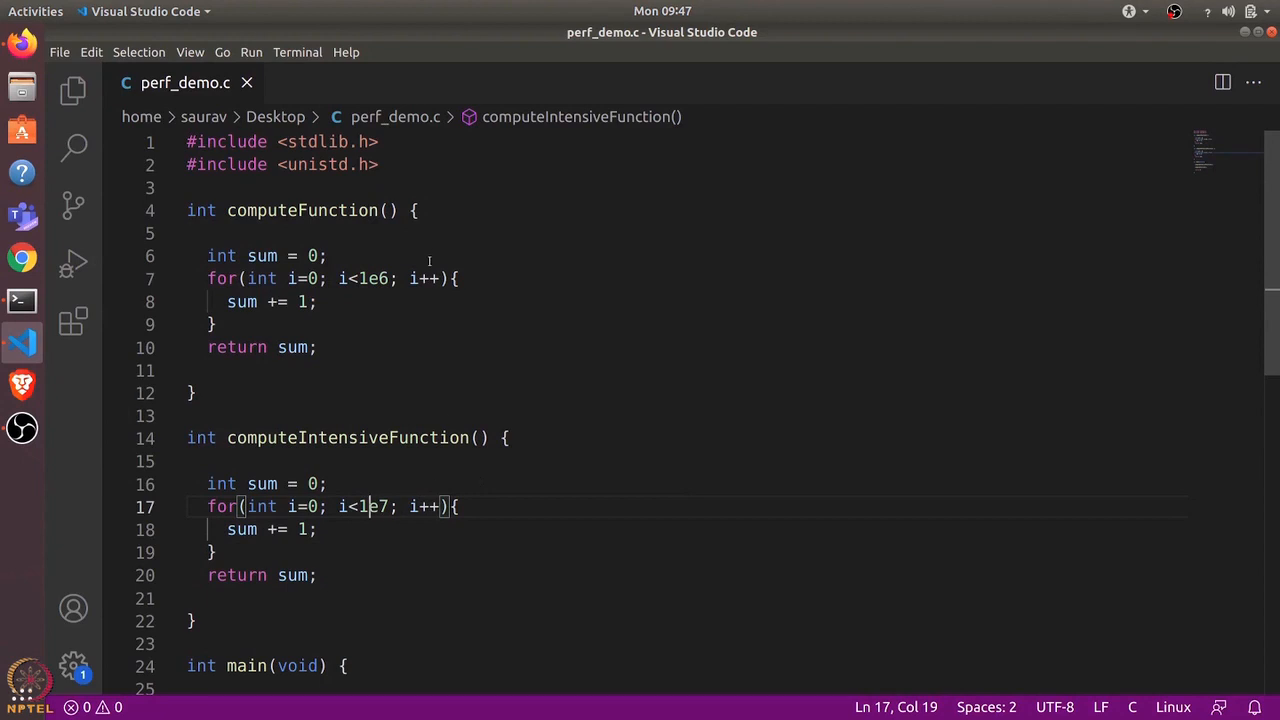
pyautogui.scroll(-3)
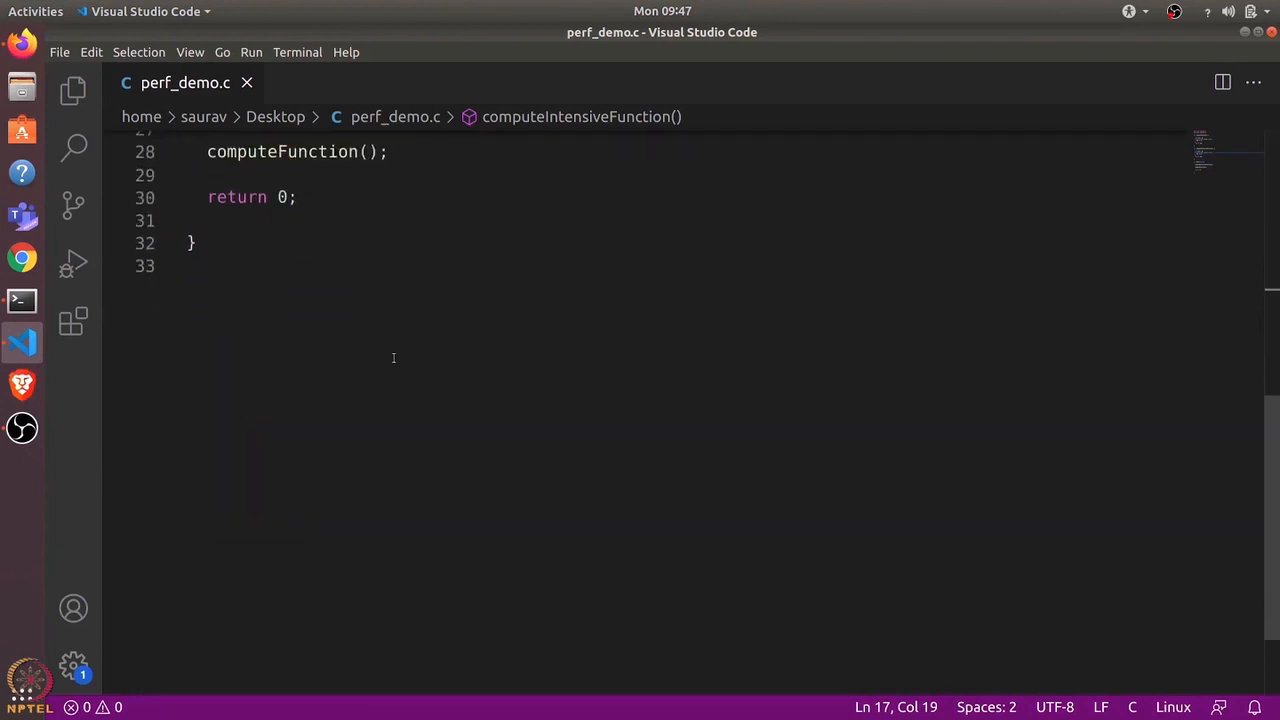
pyautogui.click(22, 300)
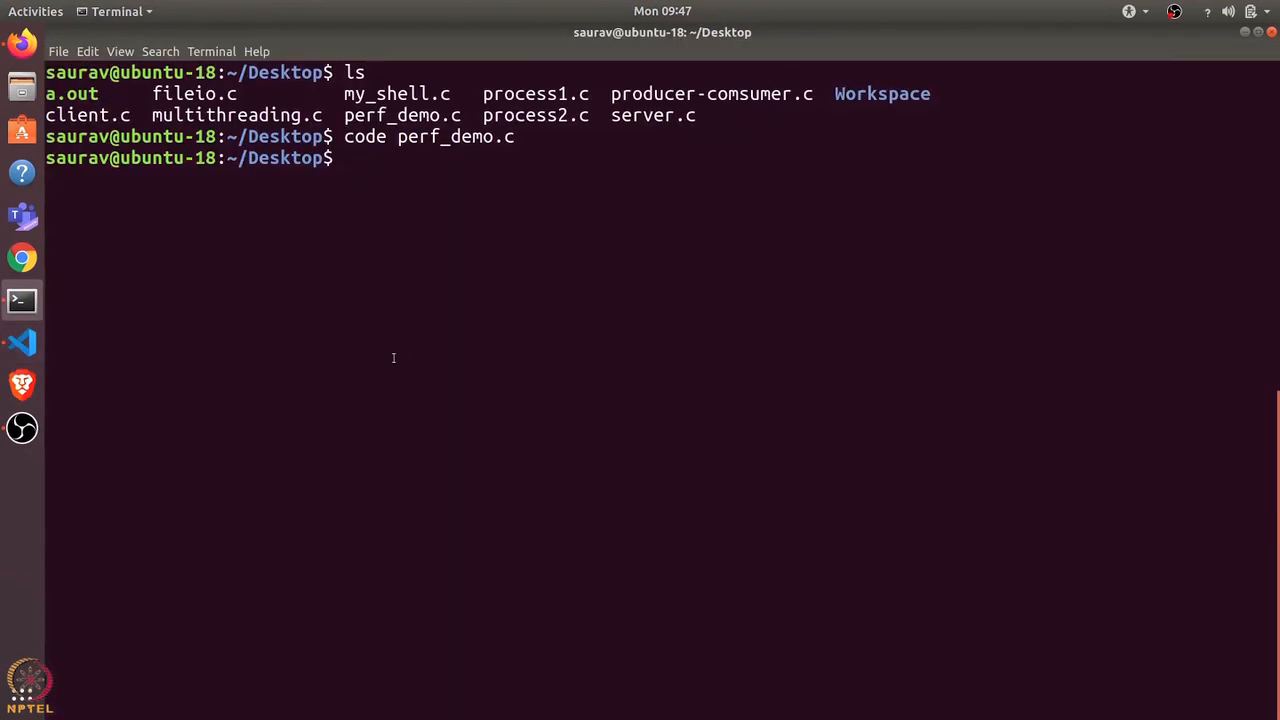
# - Compile perf_demo.c with gcc and record a profile of ./a.out with sudo perf record
pyautogui.write('gcc perf_')
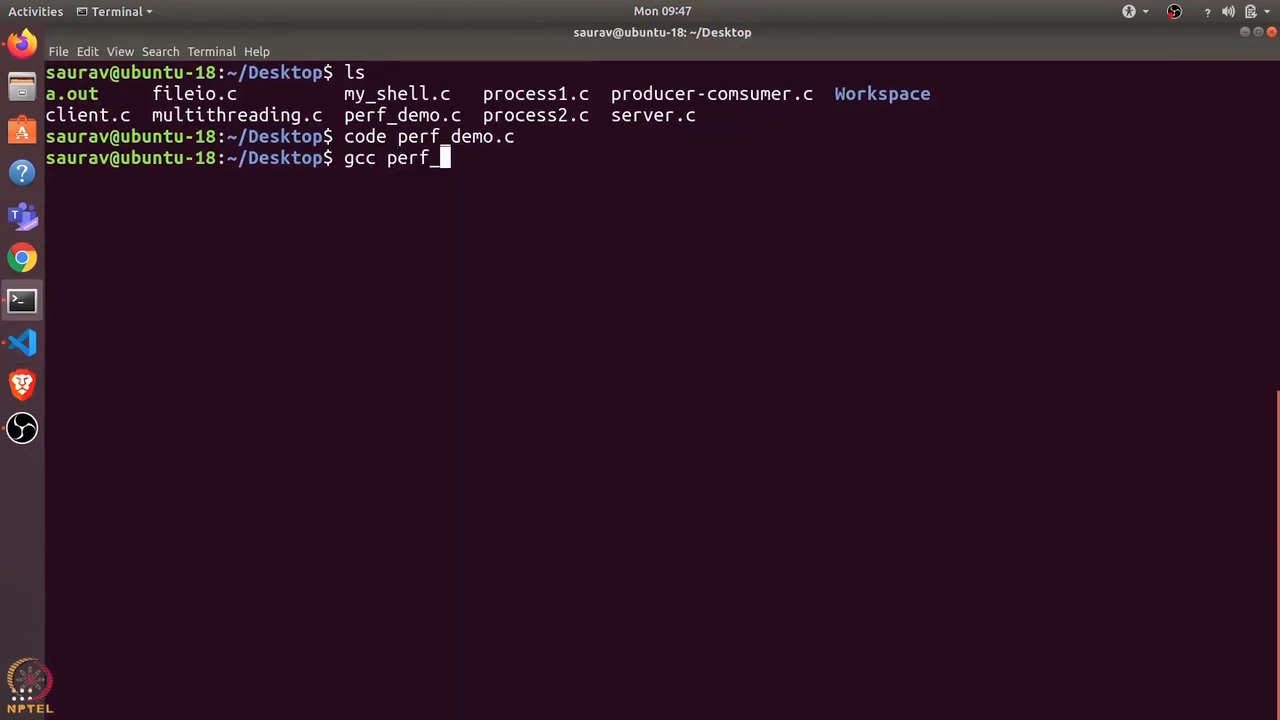
pyautogui.press('Return')
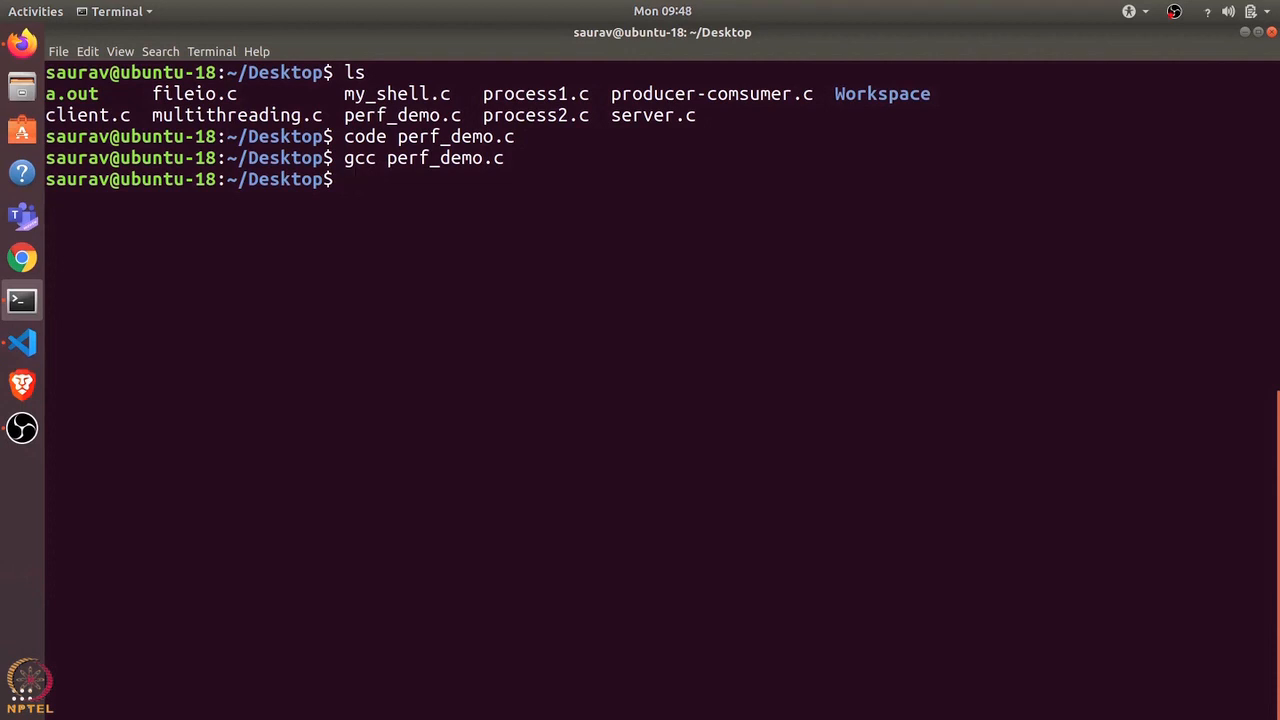
pyautogui.write('sudo perf r')
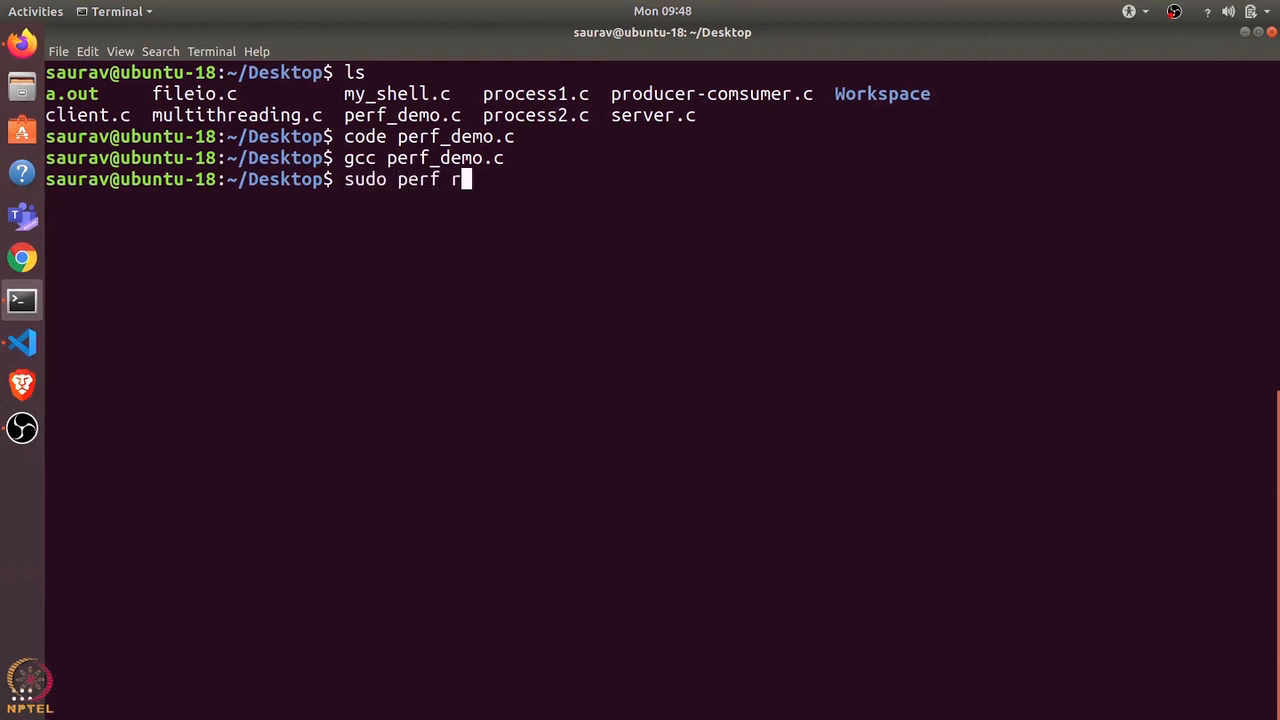
pyautogui.write('ecord')
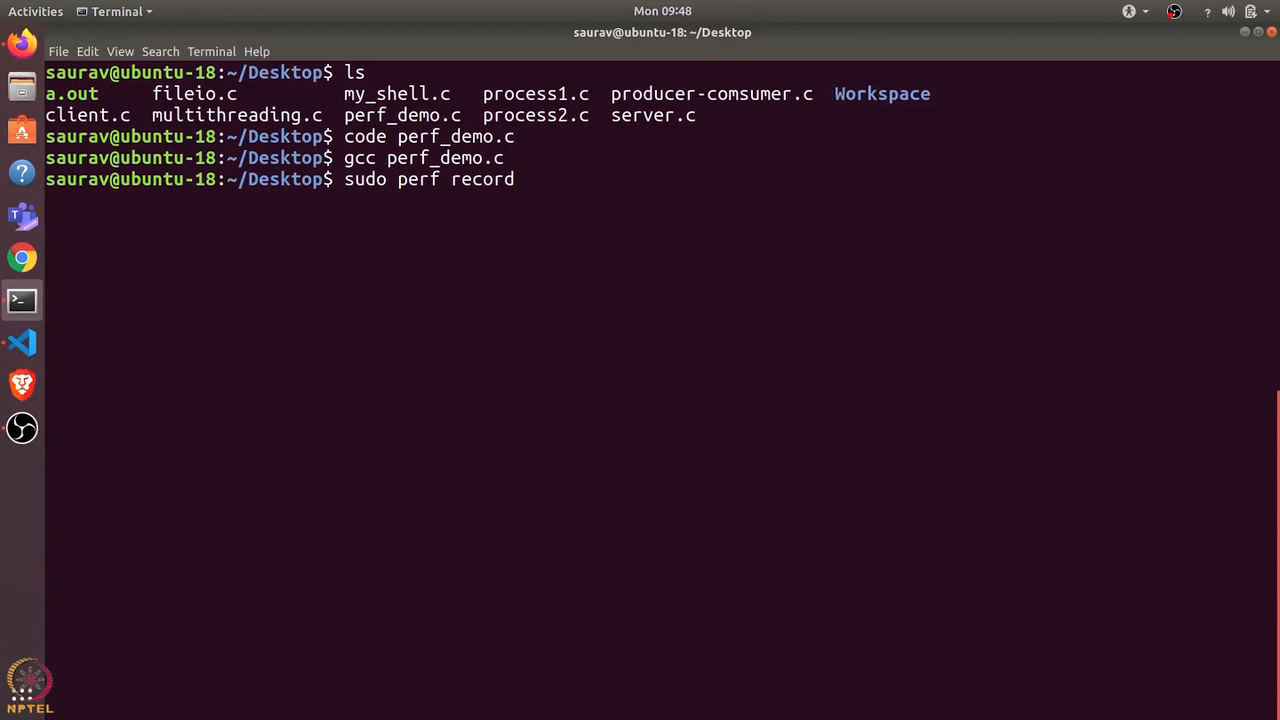
pyautogui.write('./a.out')
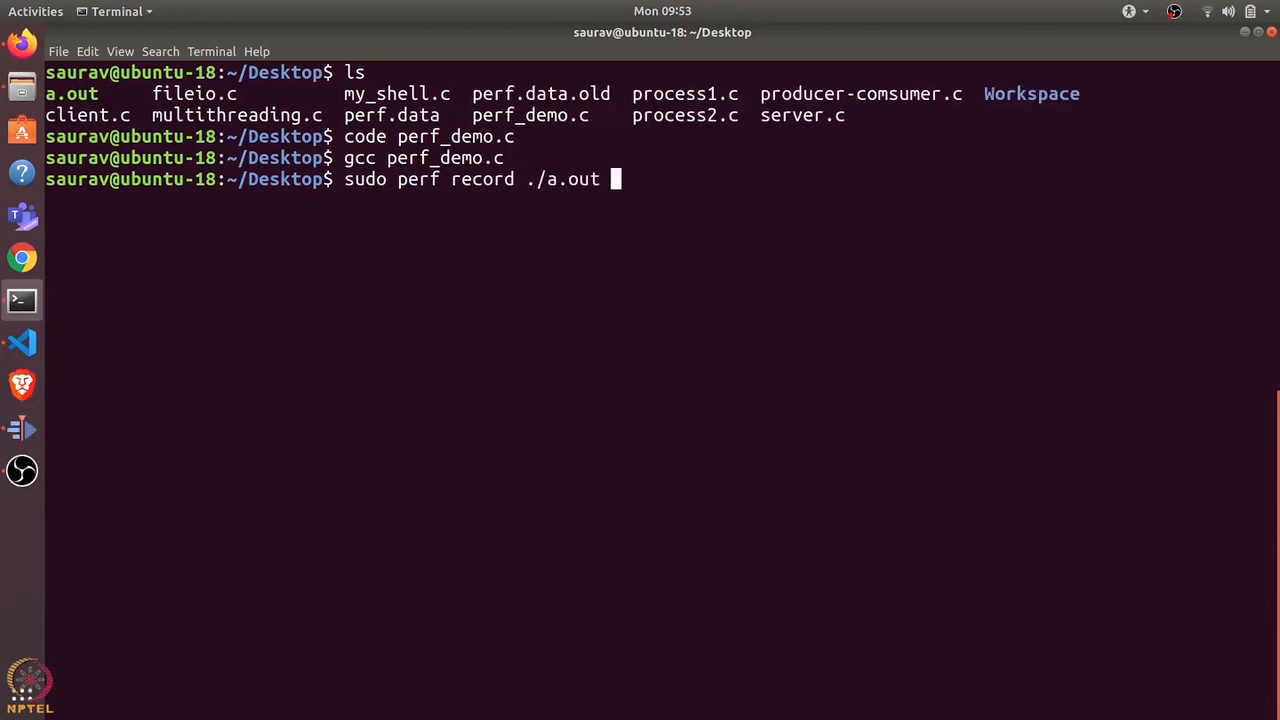
pyautogui.press('Return')
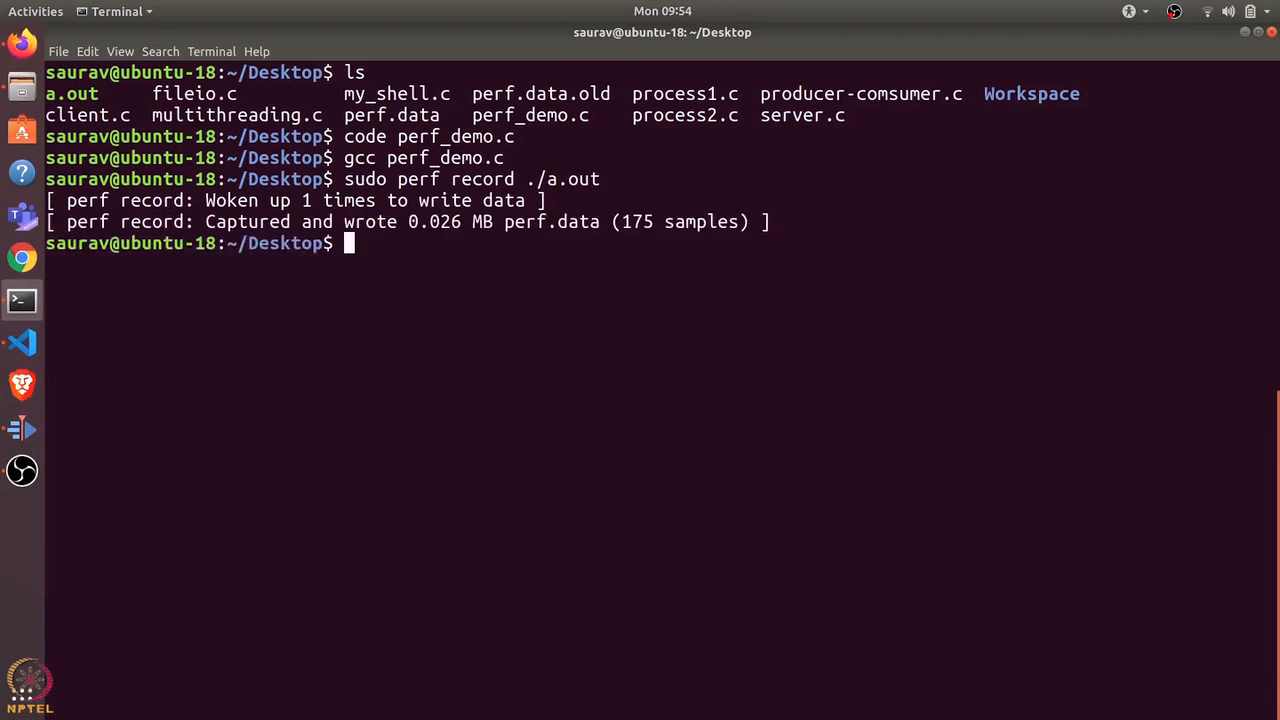
# - Run sudo perf report -i perf.data to view the recorded profile
pyautogui.write('sudo')
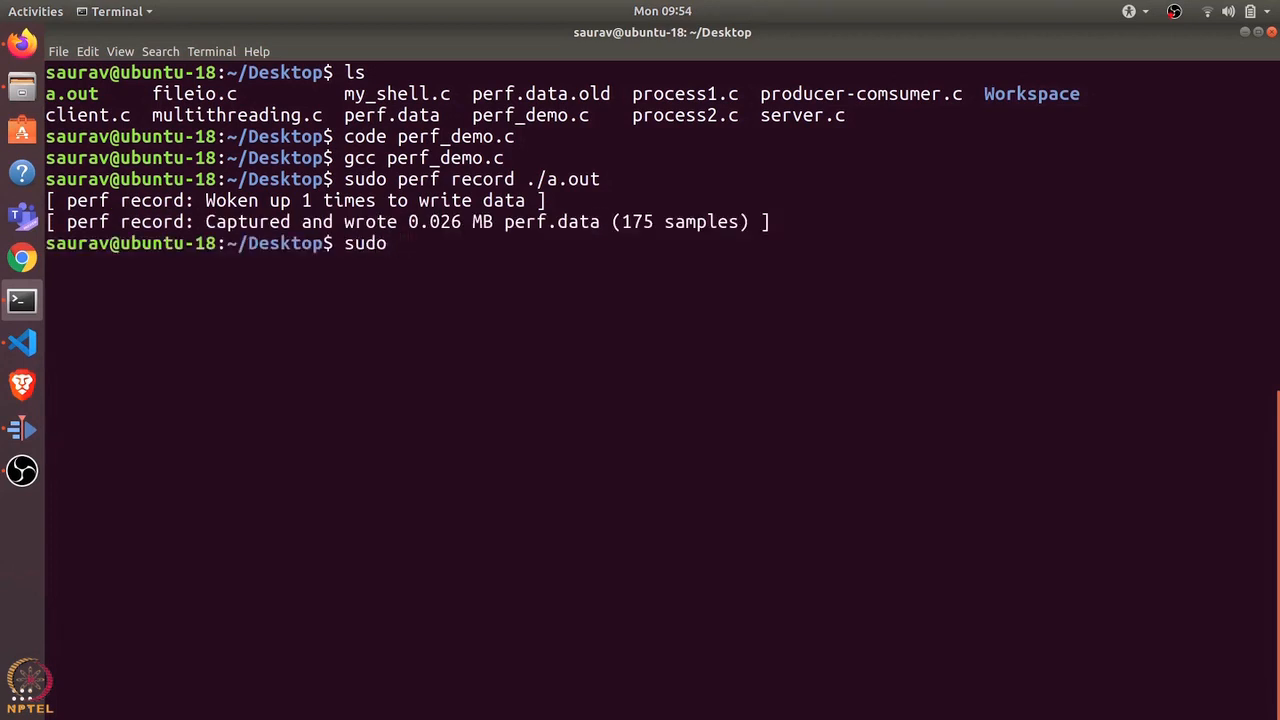
pyautogui.write('pe')
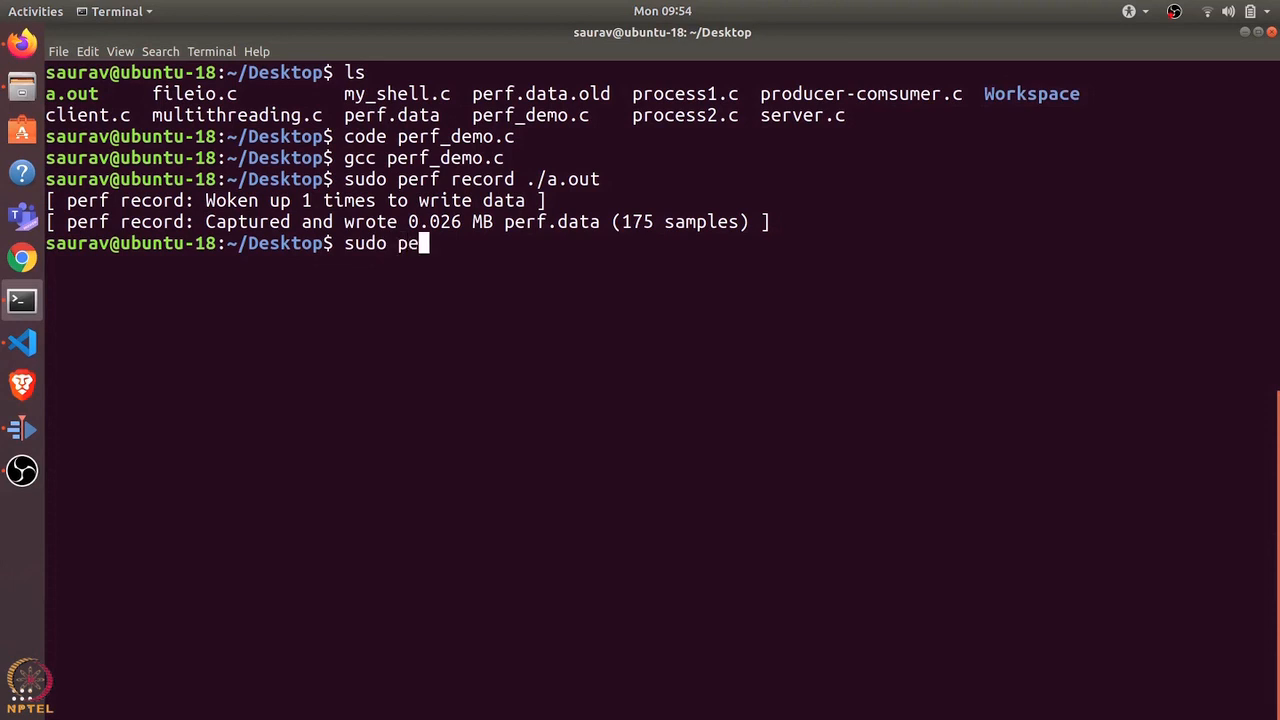
pyautogui.write('rf re')
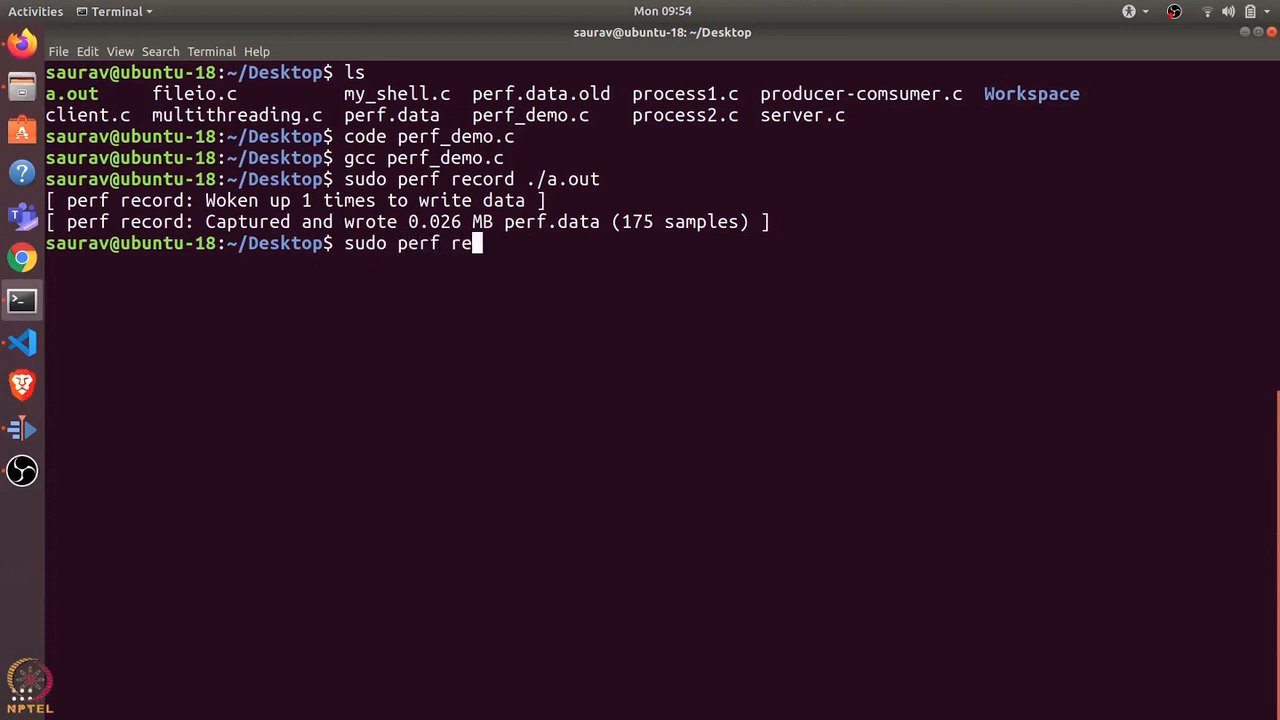
pyautogui.write('port -i')
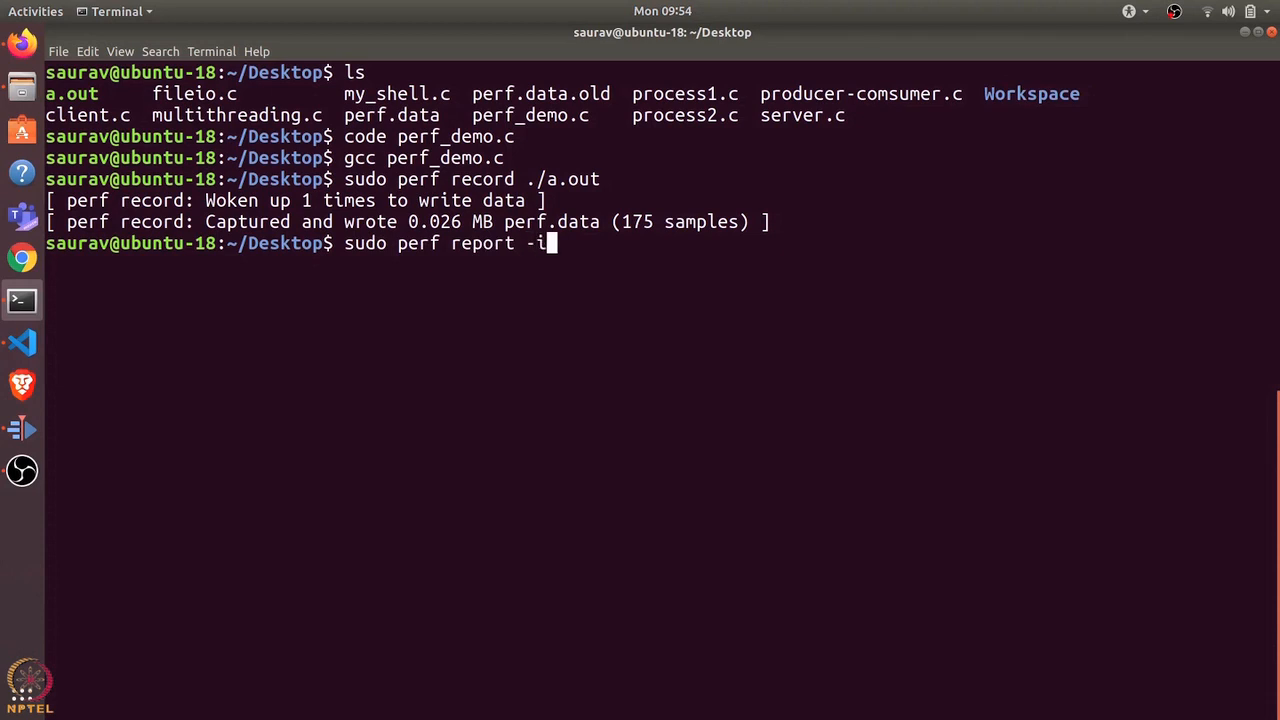
pyautogui.write('perf')
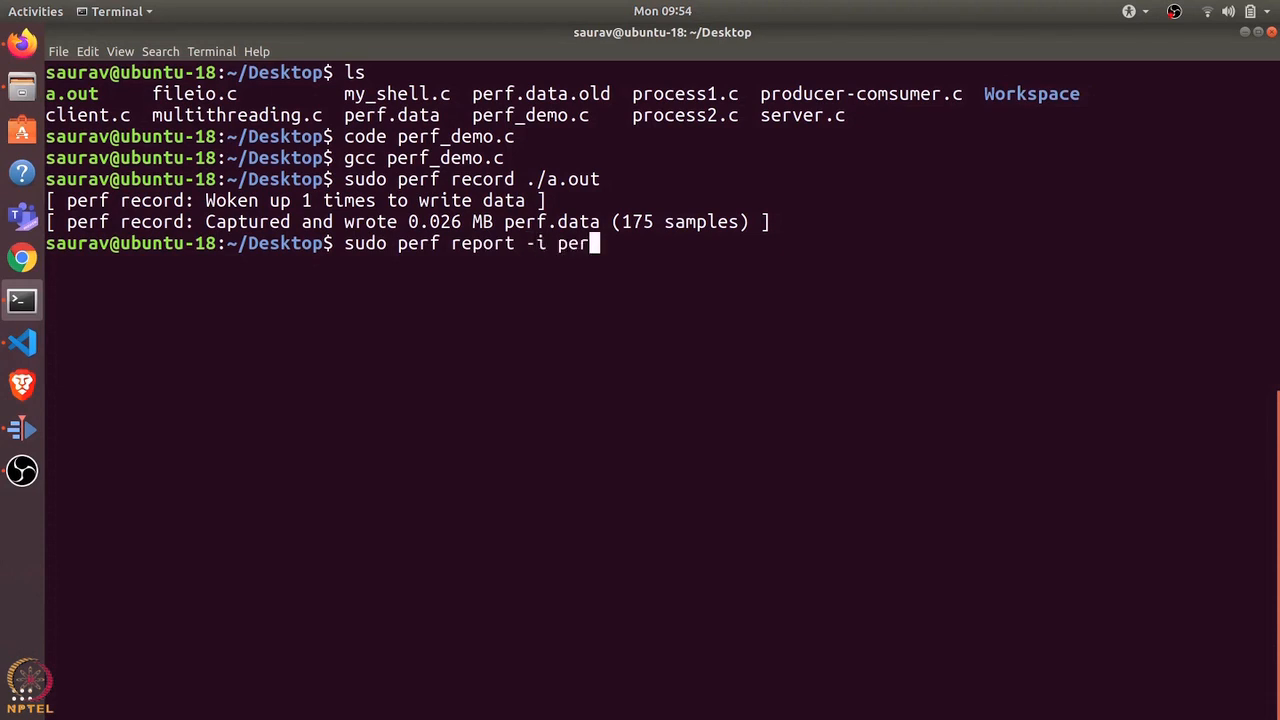
pyautogui.press('Return')
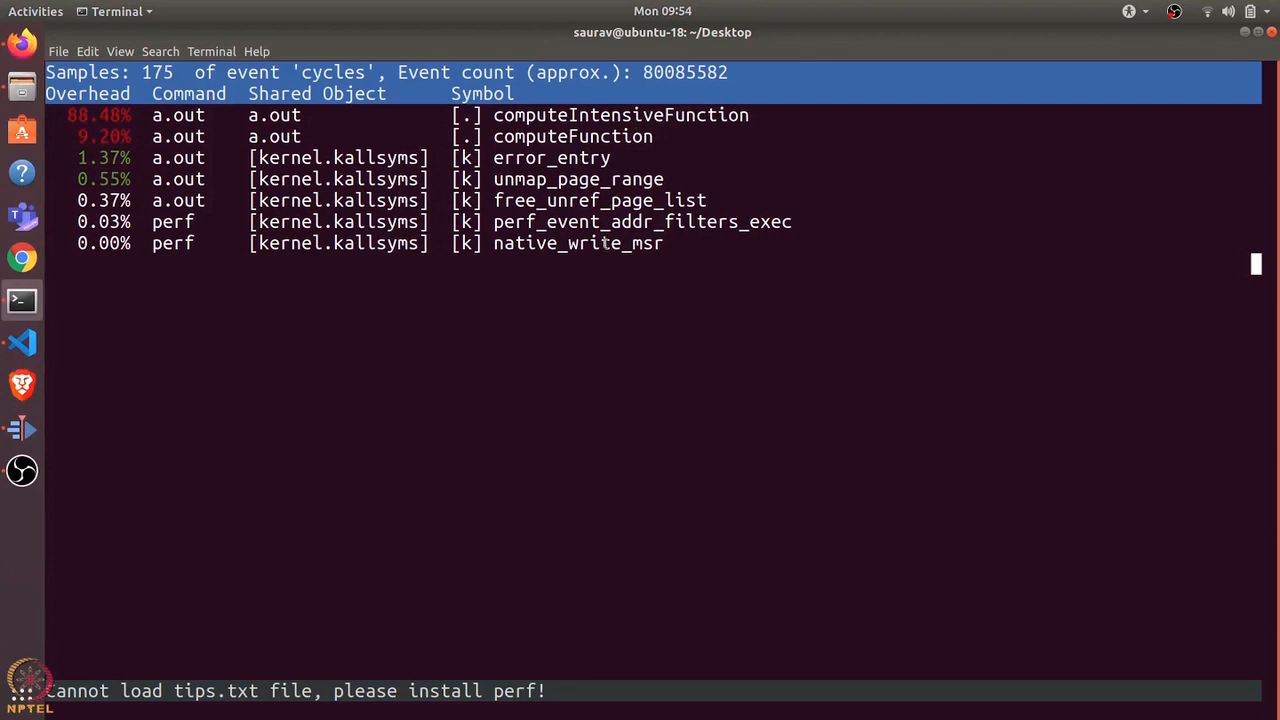
pyautogui.moveTo(64, 114)
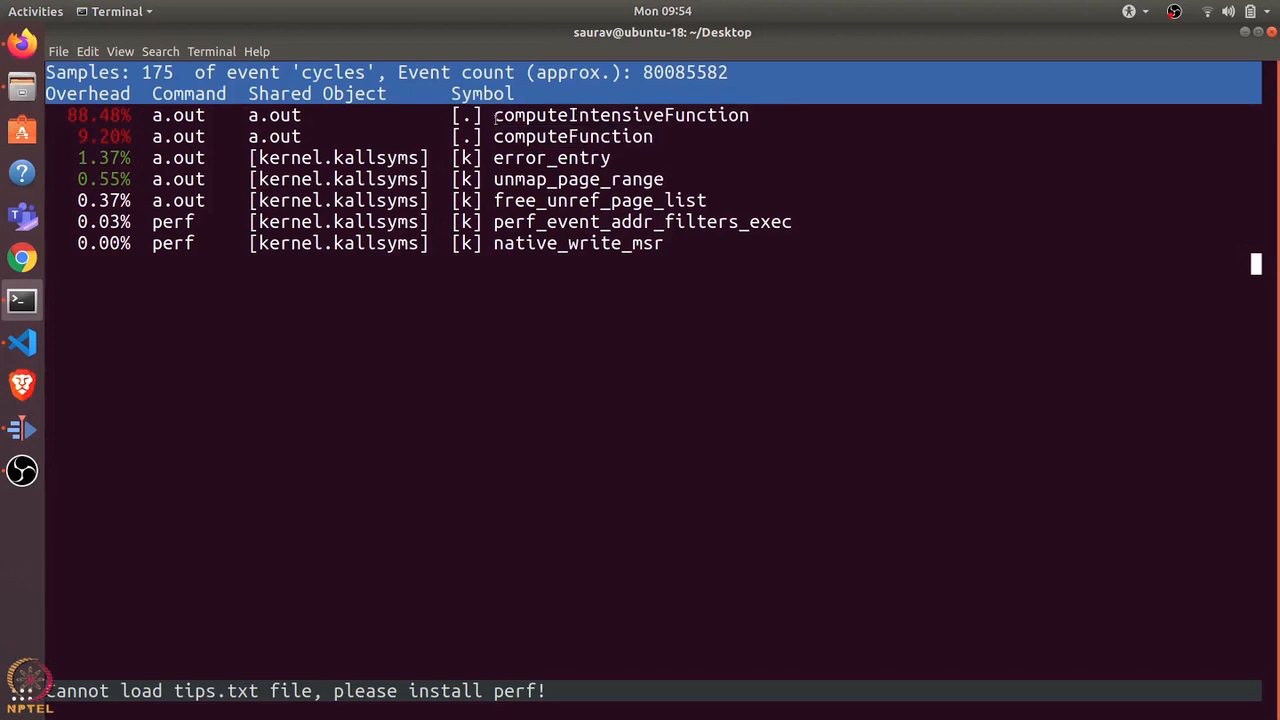
pyautogui.click(620, 114)
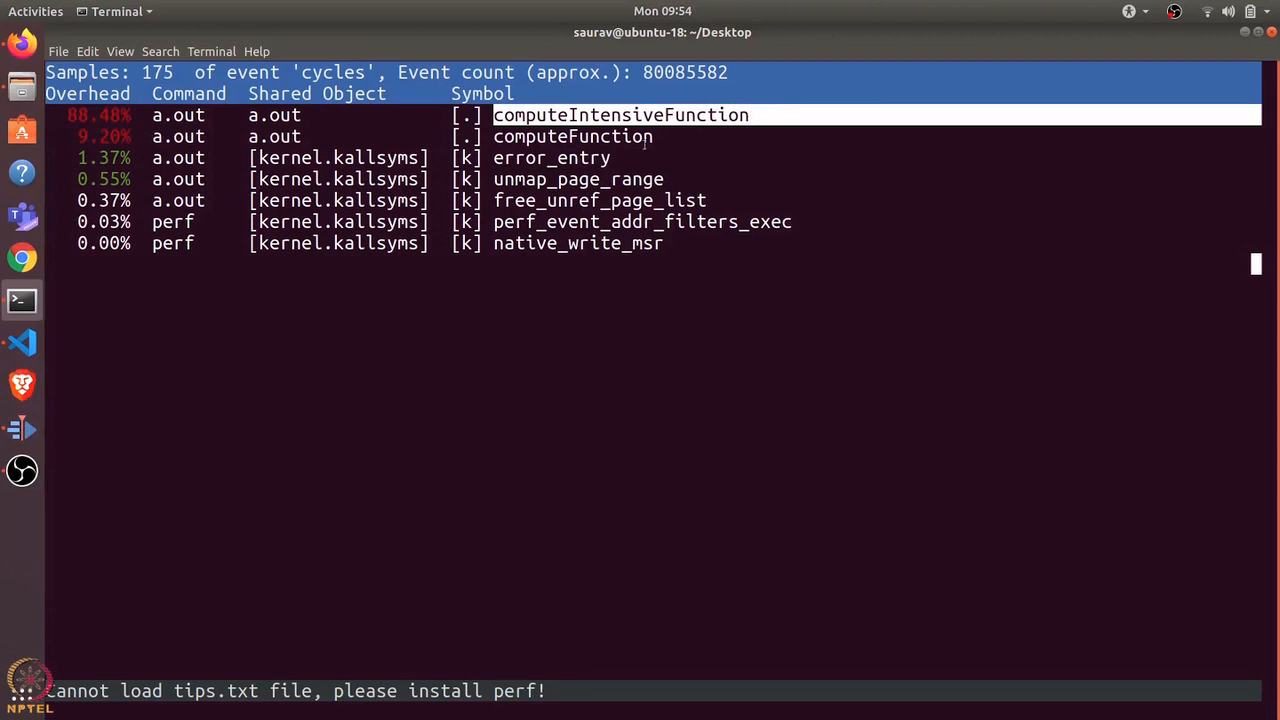
pyautogui.press('q')
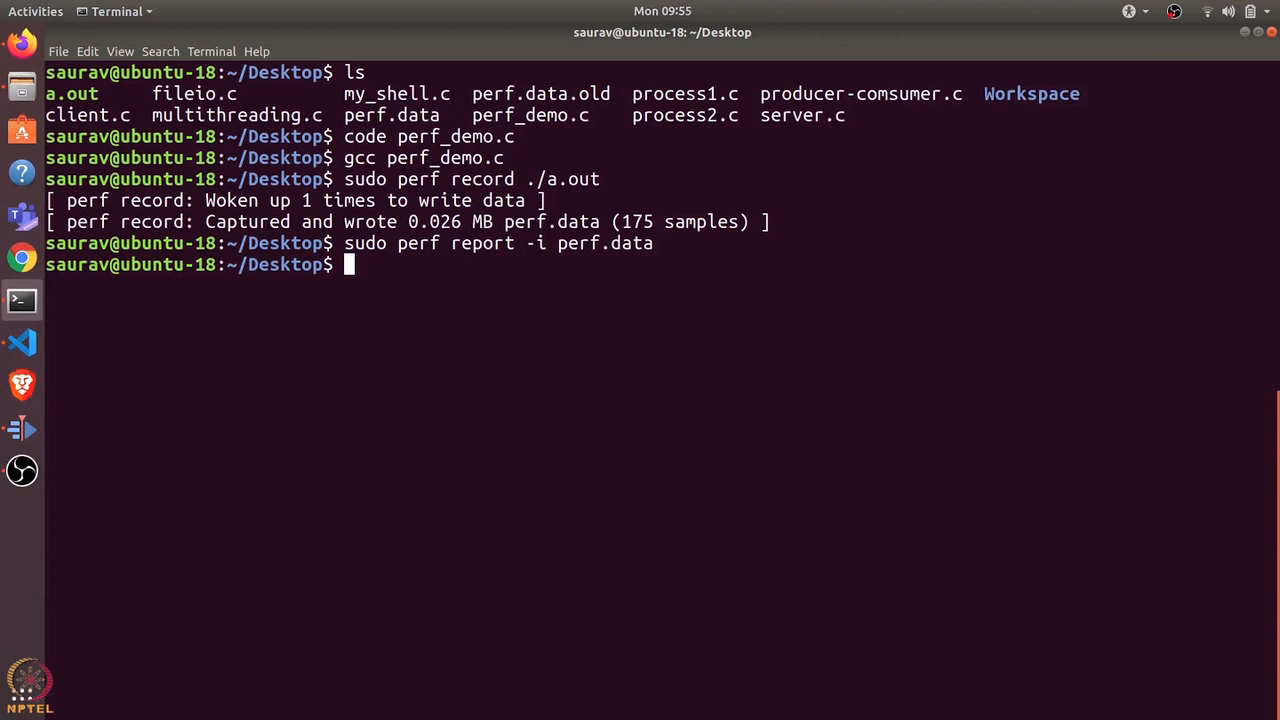
# - Enter man perf, then bring the Firefox Perf Wiki tutorial window to the front
pyautogui.write('man perf')
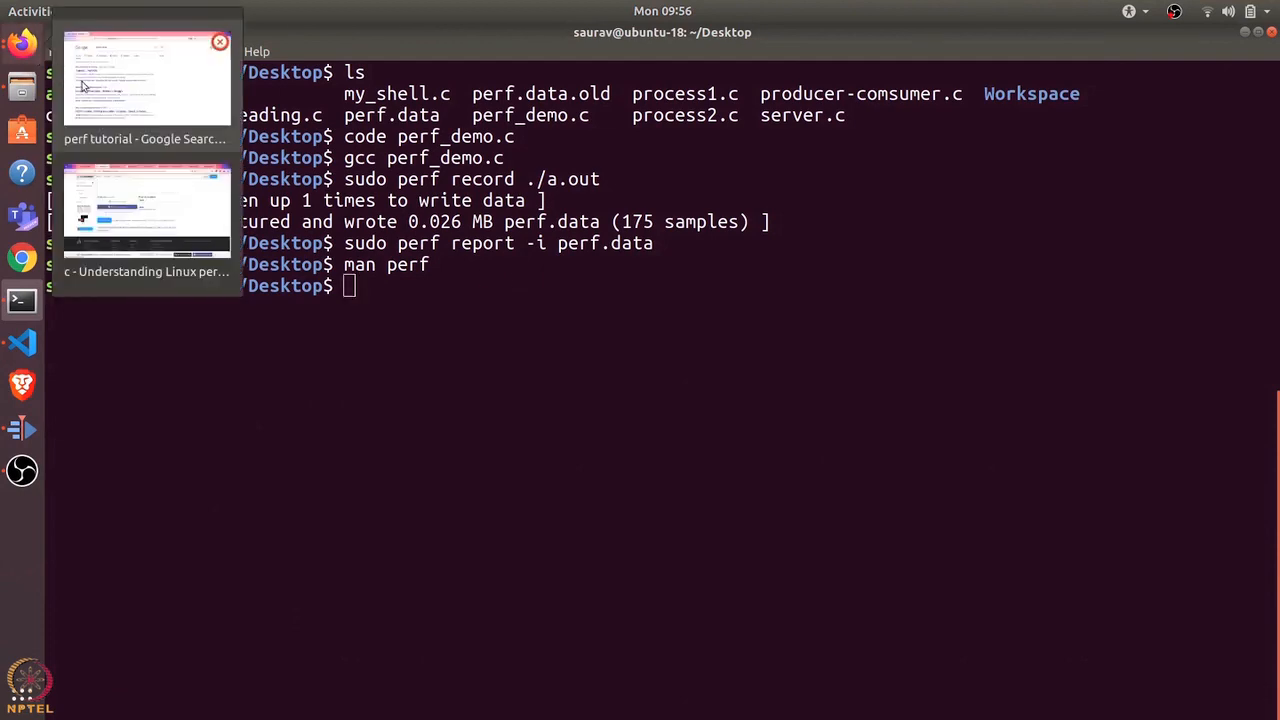
pyautogui.click(146, 80)
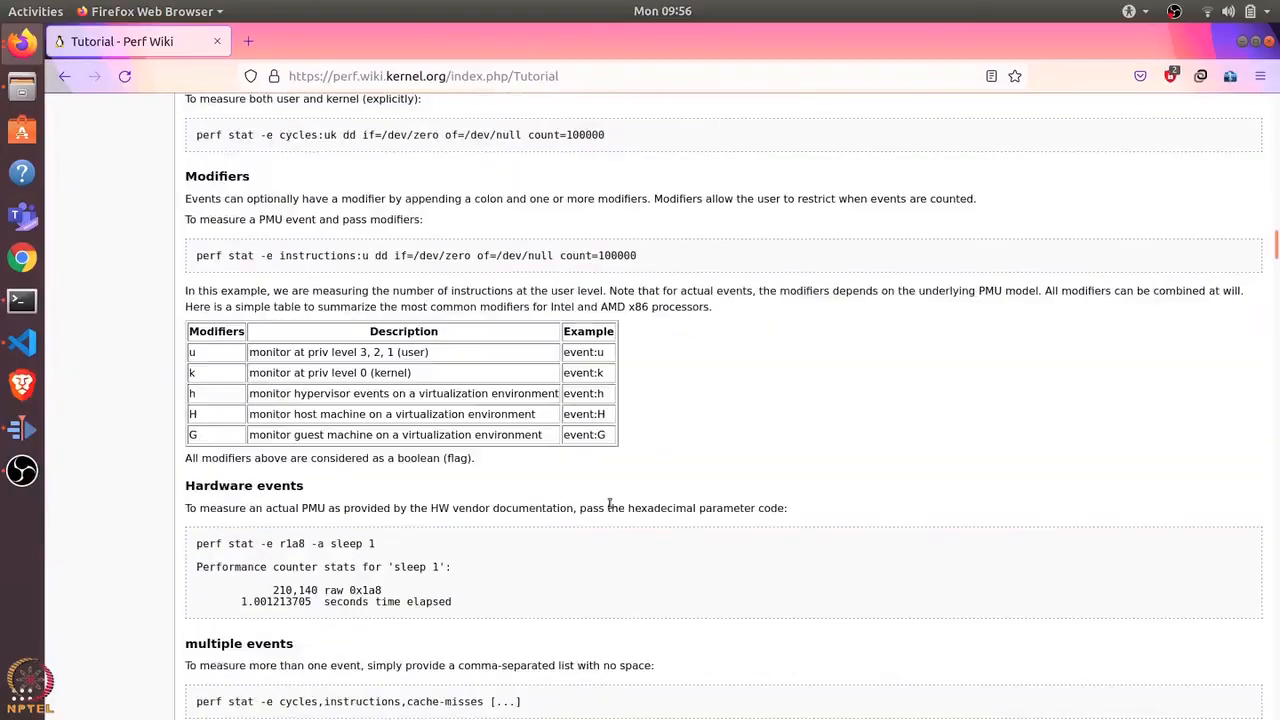
# - Scroll the Perf Wiki tutorial down to the report output options and processor-wide mode sections
pyautogui.scroll(-3)
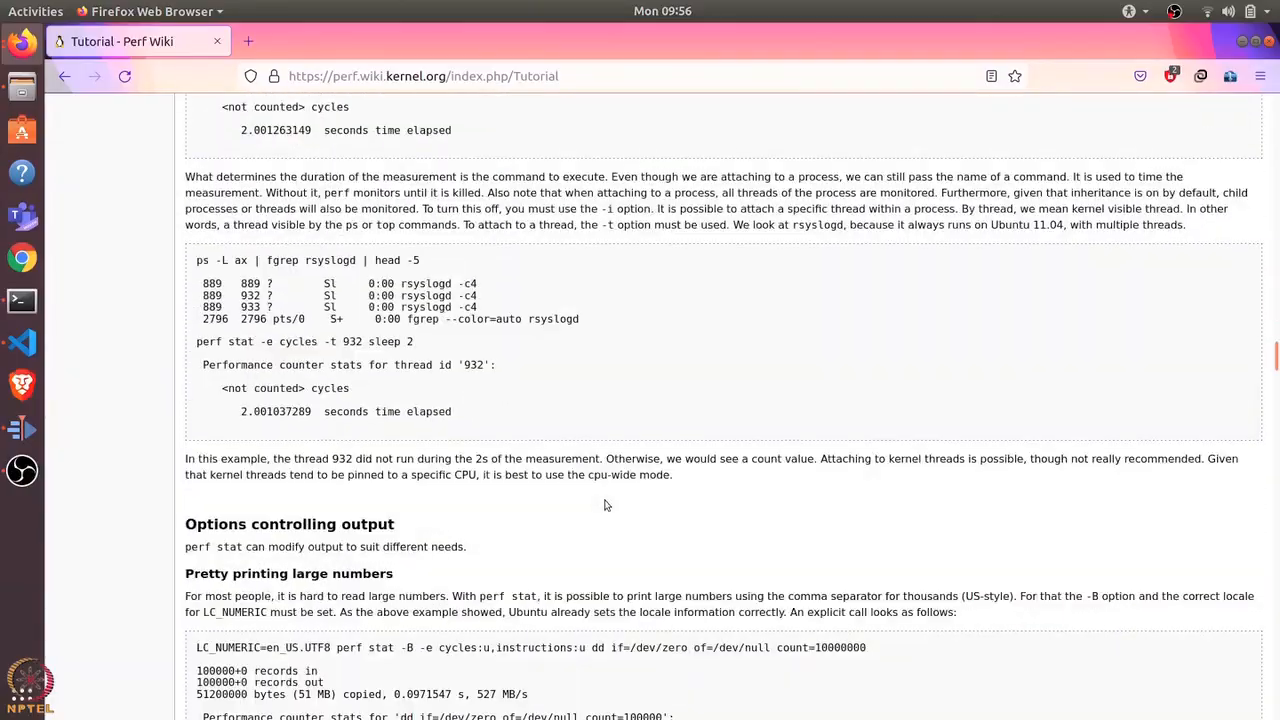
pyautogui.scroll(-3)
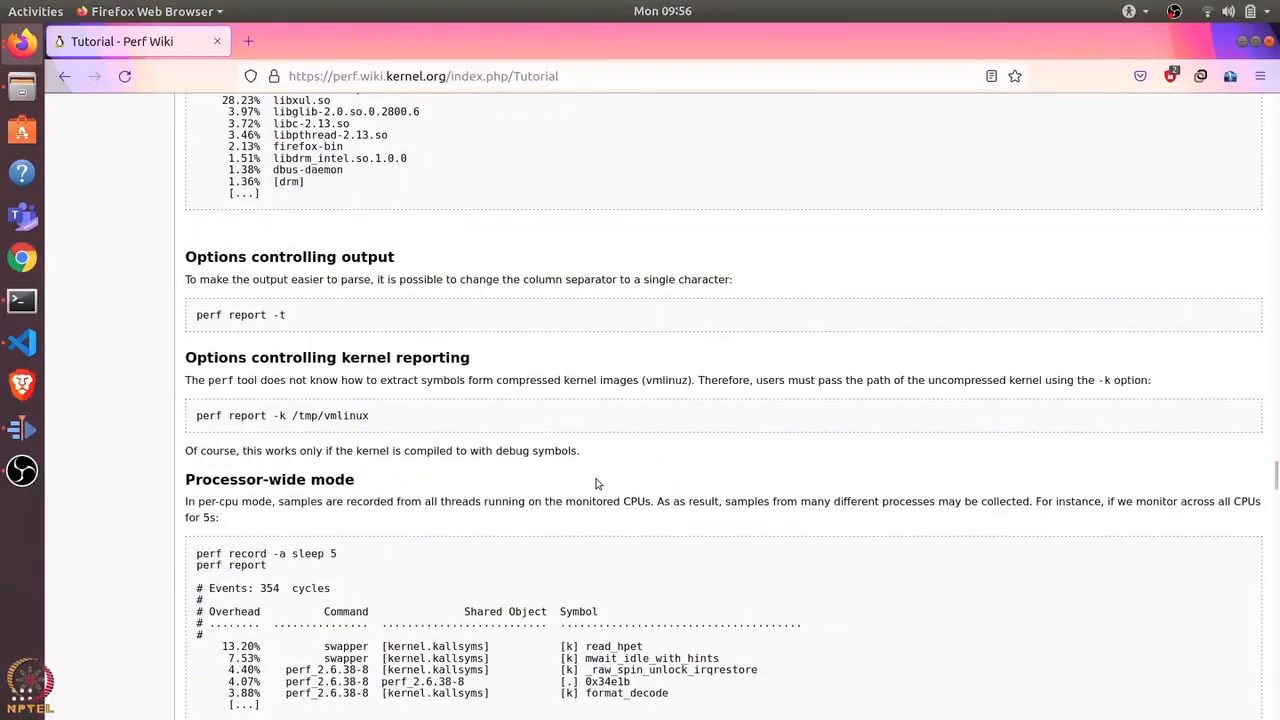